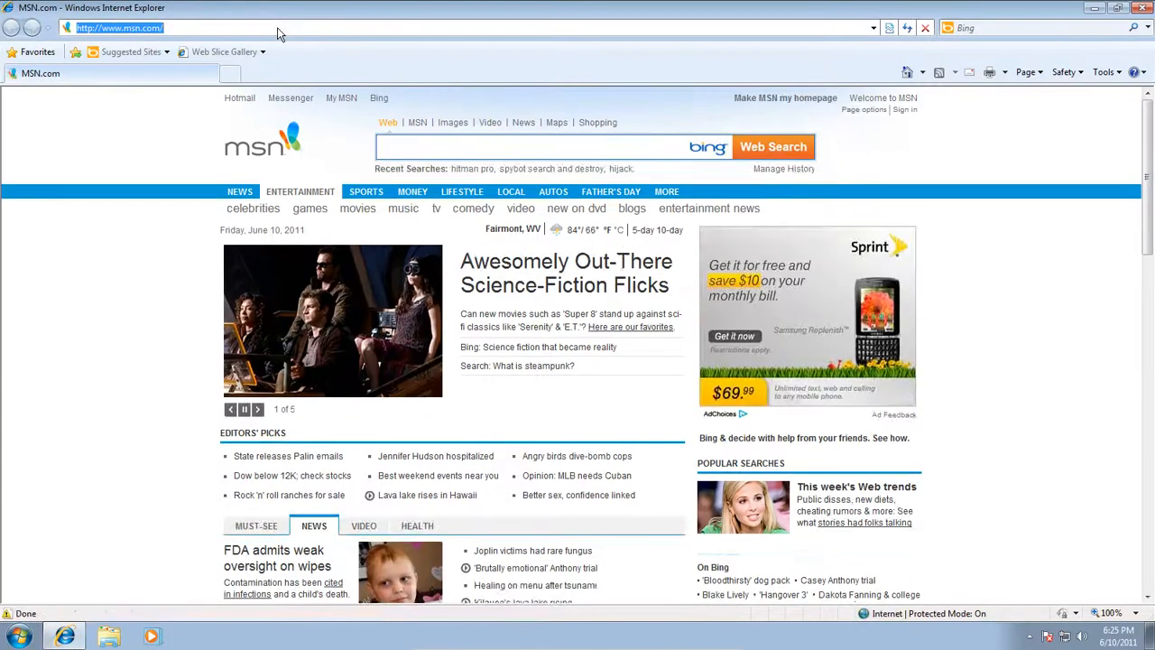
Reach avast's download page, choose Free Antivirus, decline the Internet Security upgrade, and start the CNET download.
type("Avas")
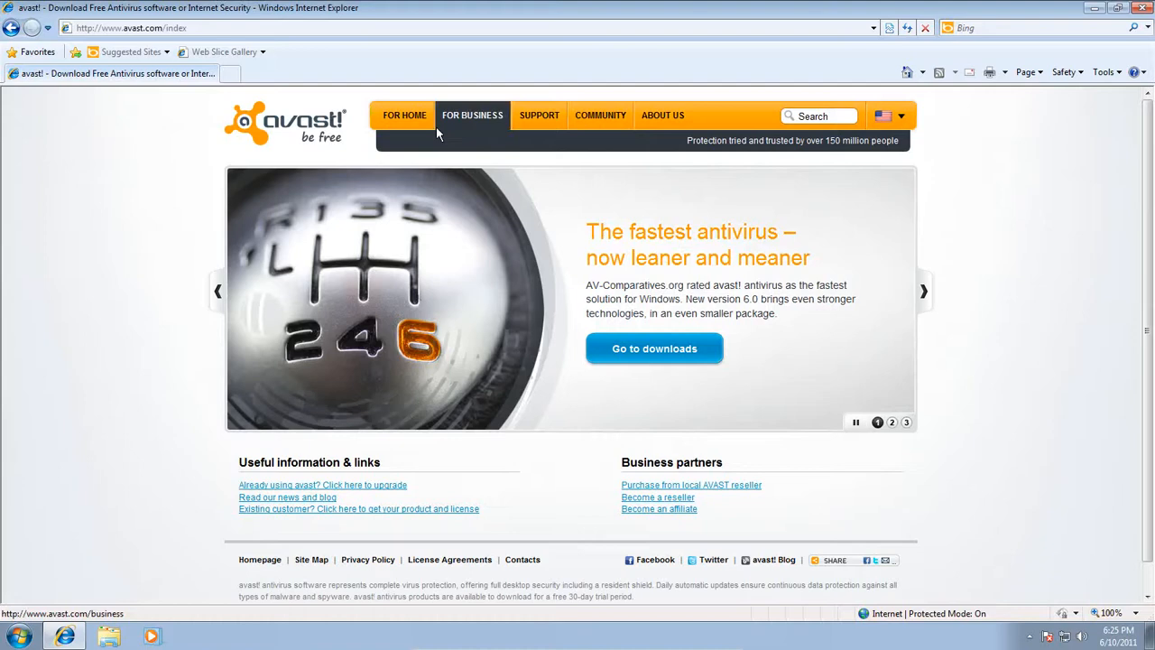
left_click(404, 114)
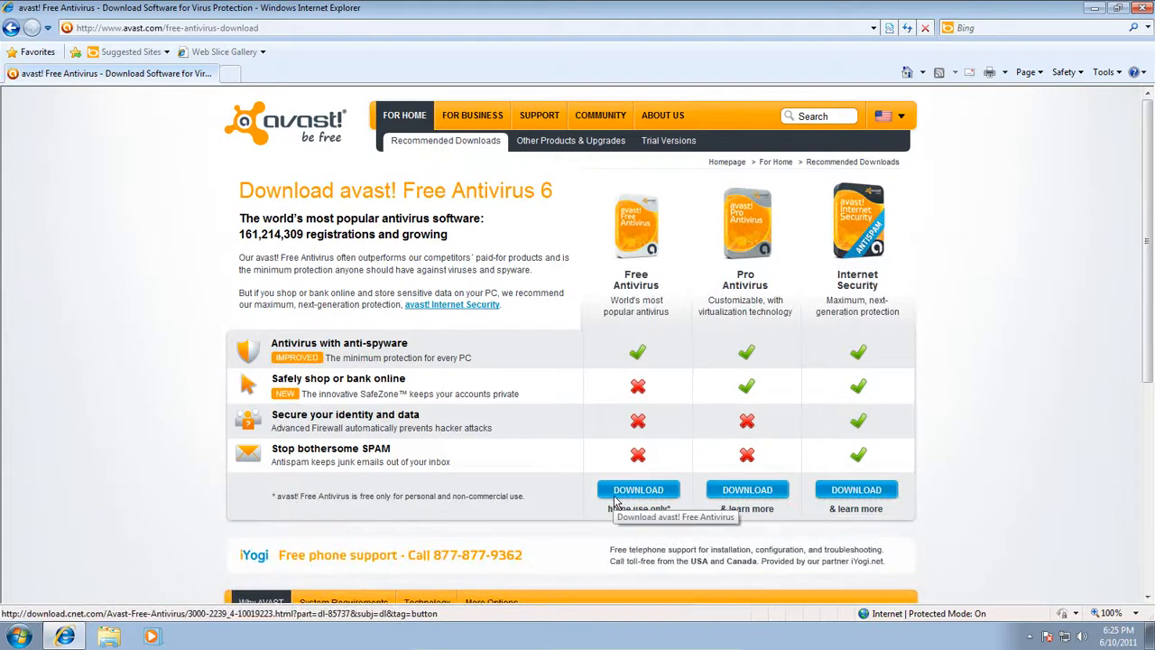
left_click(638, 489)
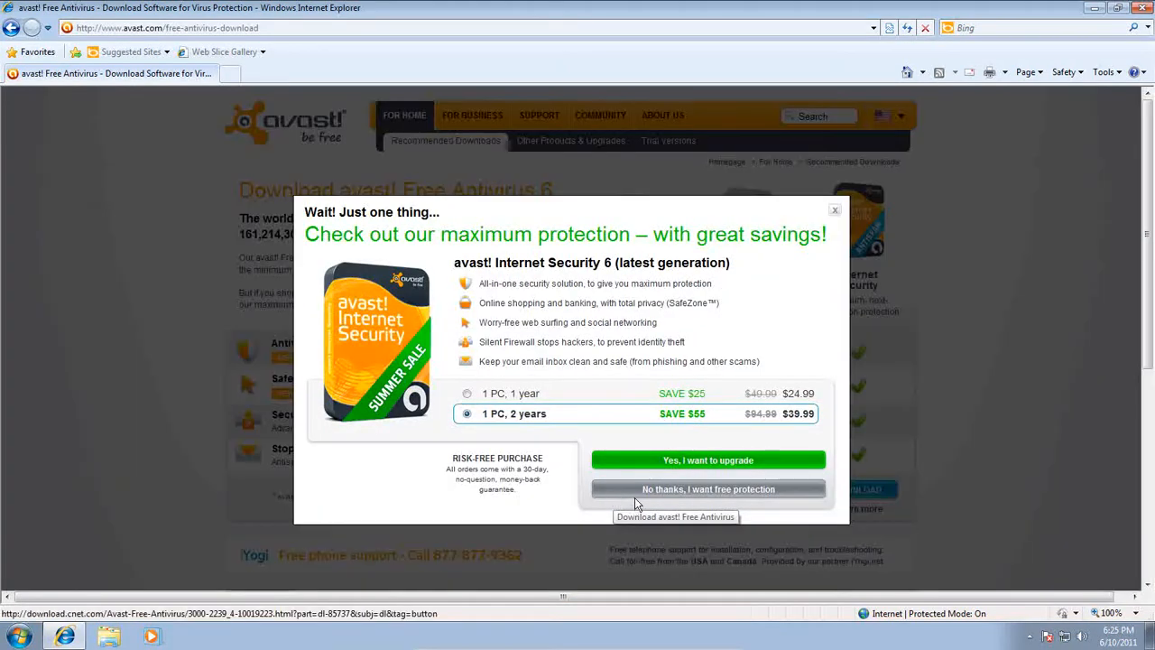
left_click(709, 489)
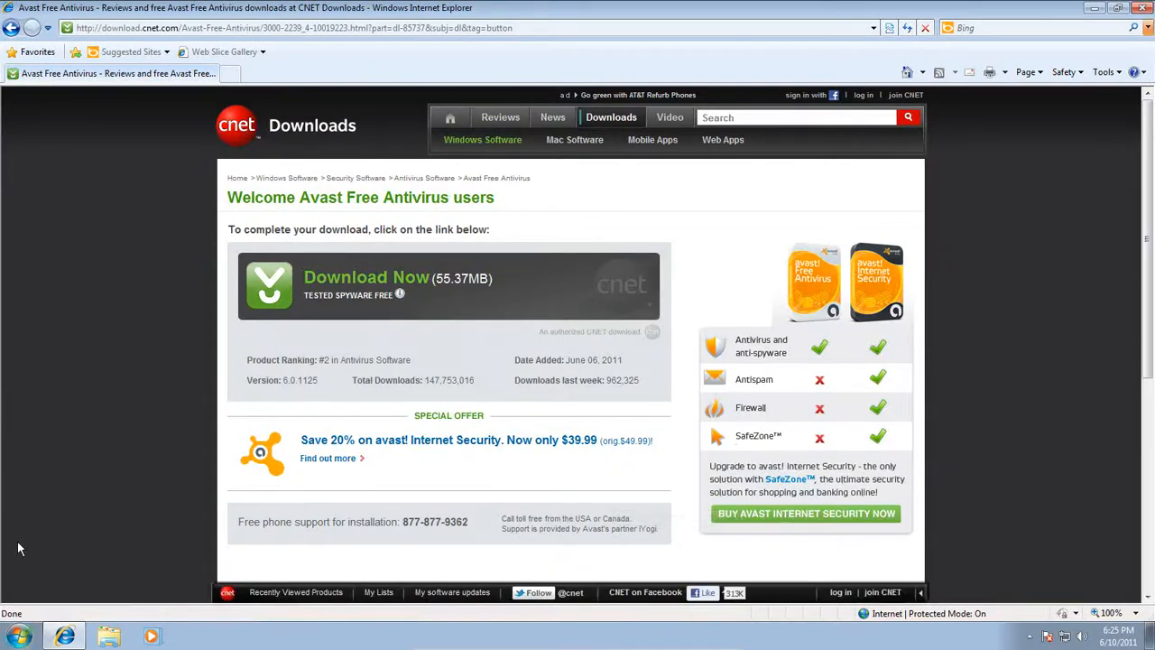
left_click(367, 278)
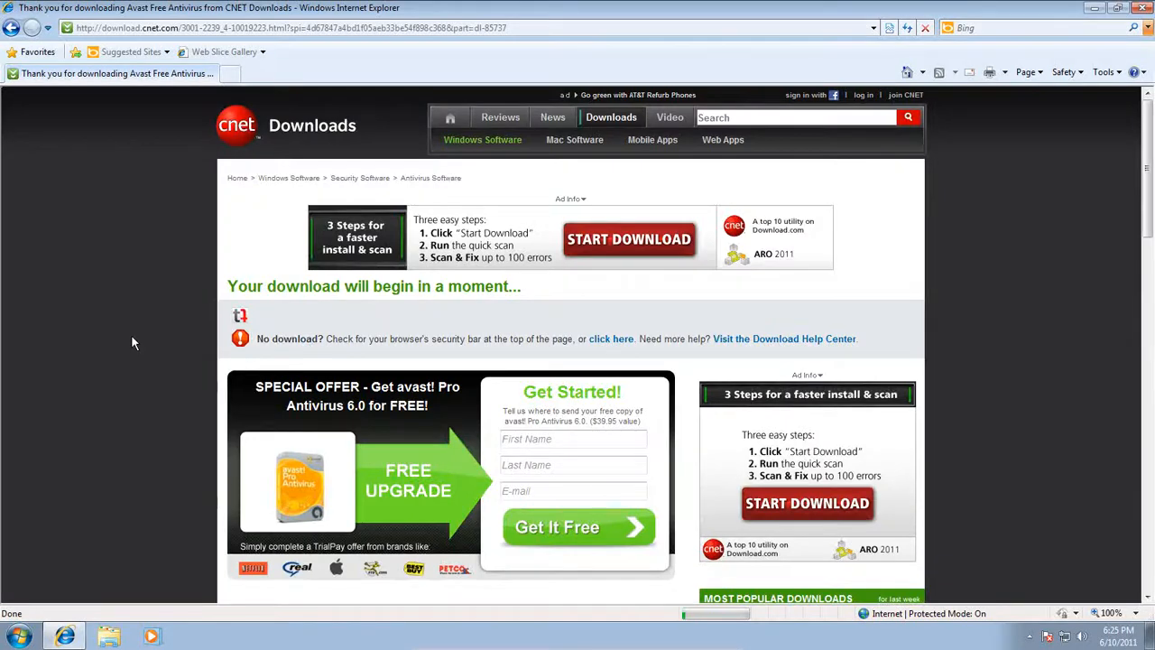
Choose to run setup_av_free.exe once the download completes.
left_click(629, 238)
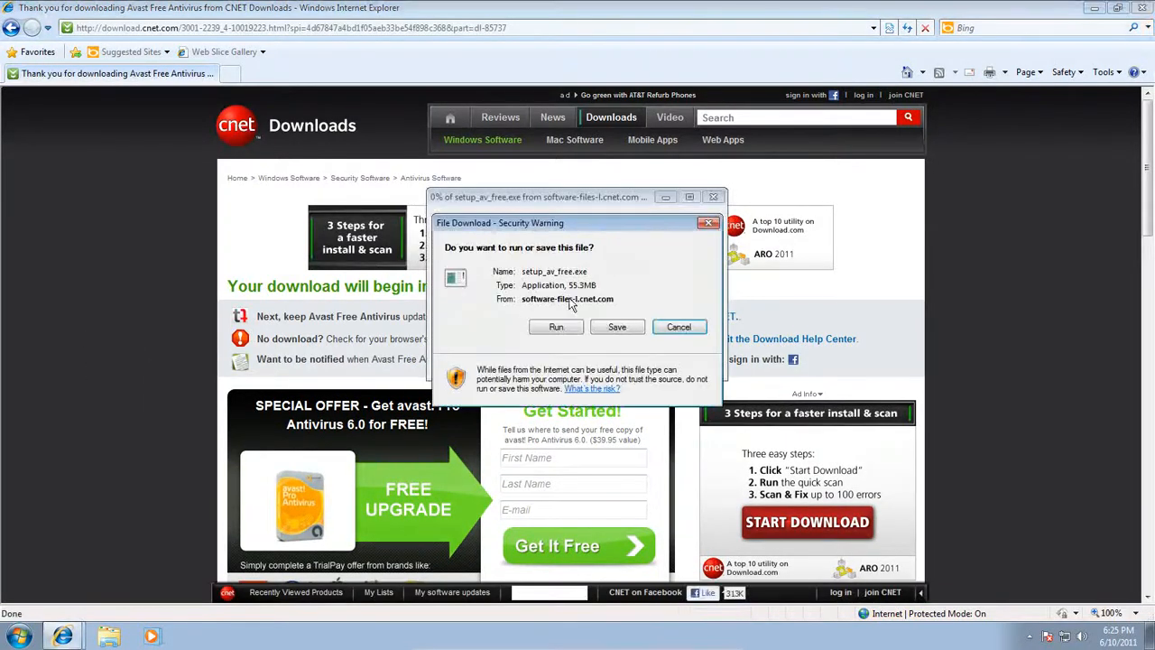
left_click(556, 326)
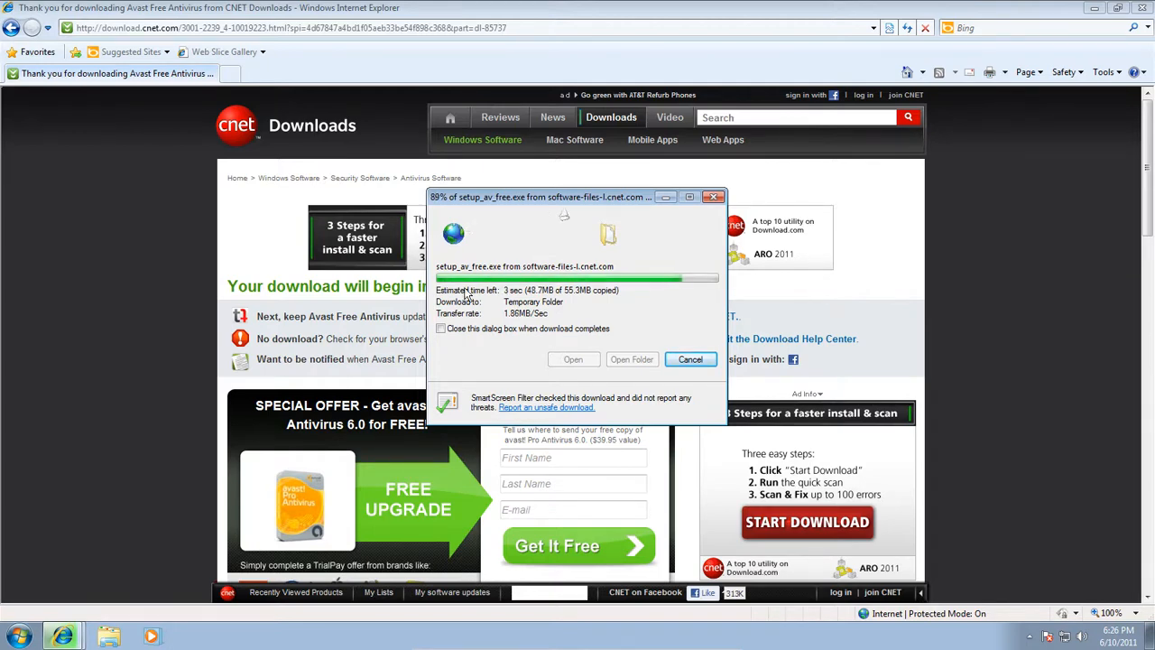
mouse_move(417, 352)
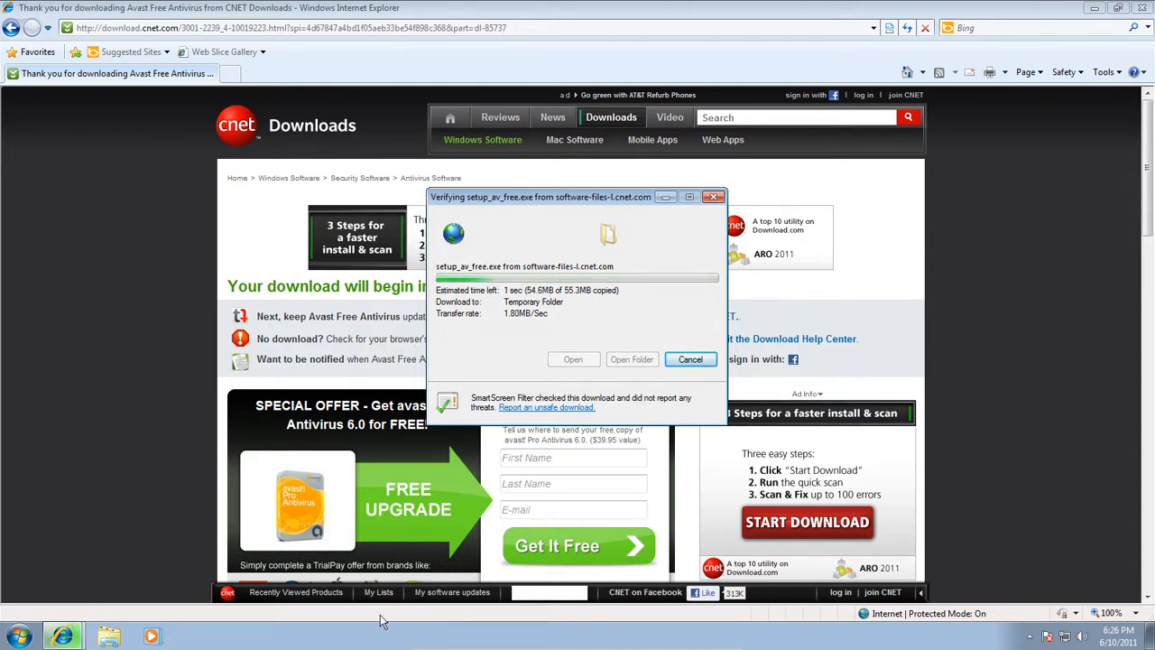
mouse_move(591, 335)
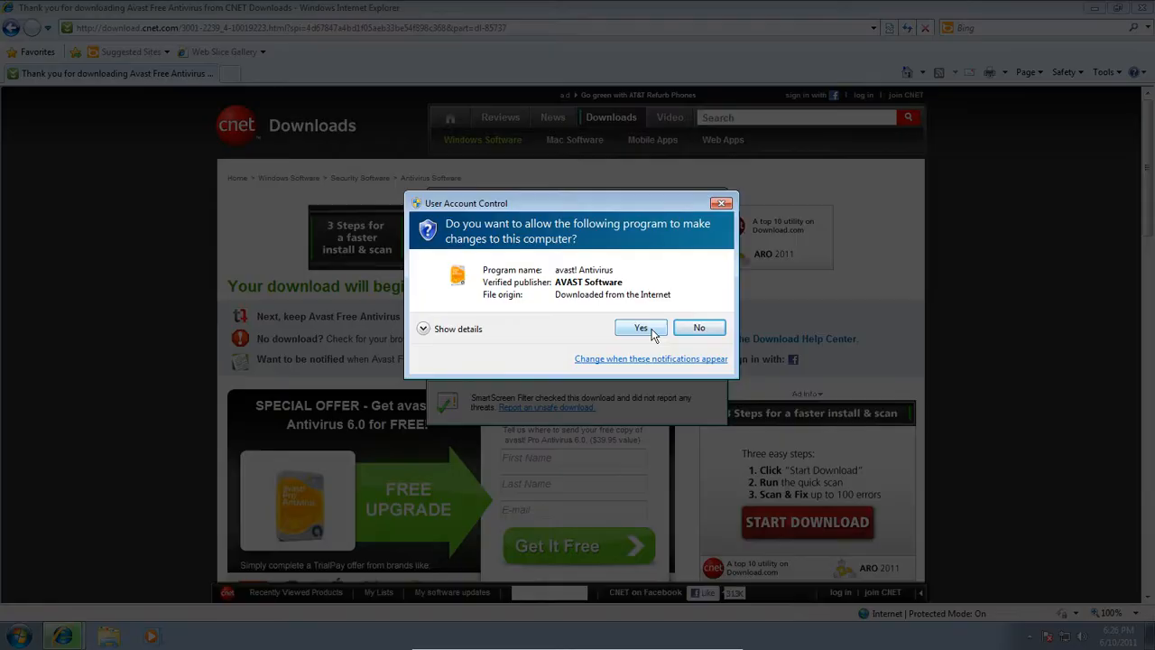
Allow the installer, keep English and default options, and install without Google Chrome.
left_click(641, 328)
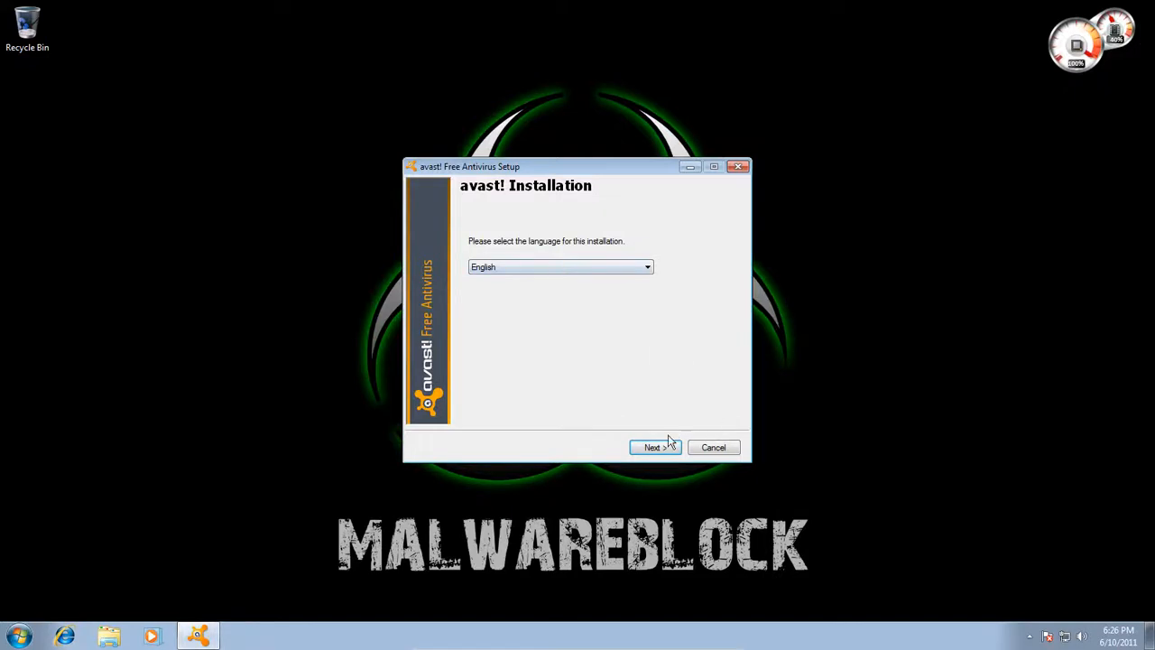
left_click(655, 446)
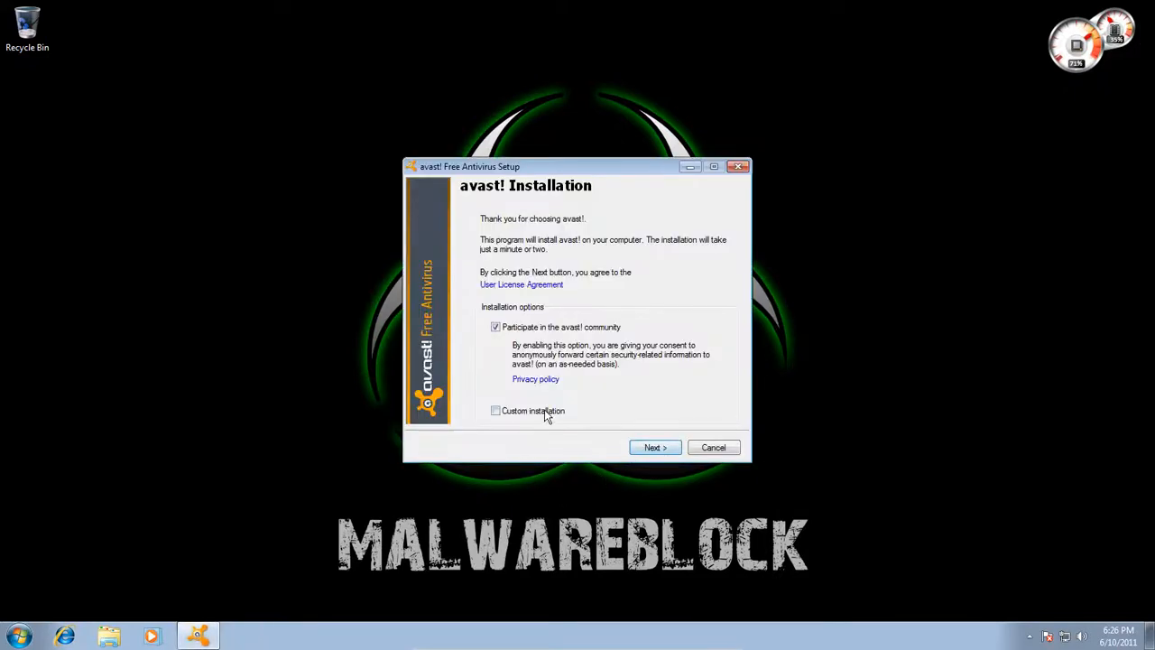
left_click(655, 446)
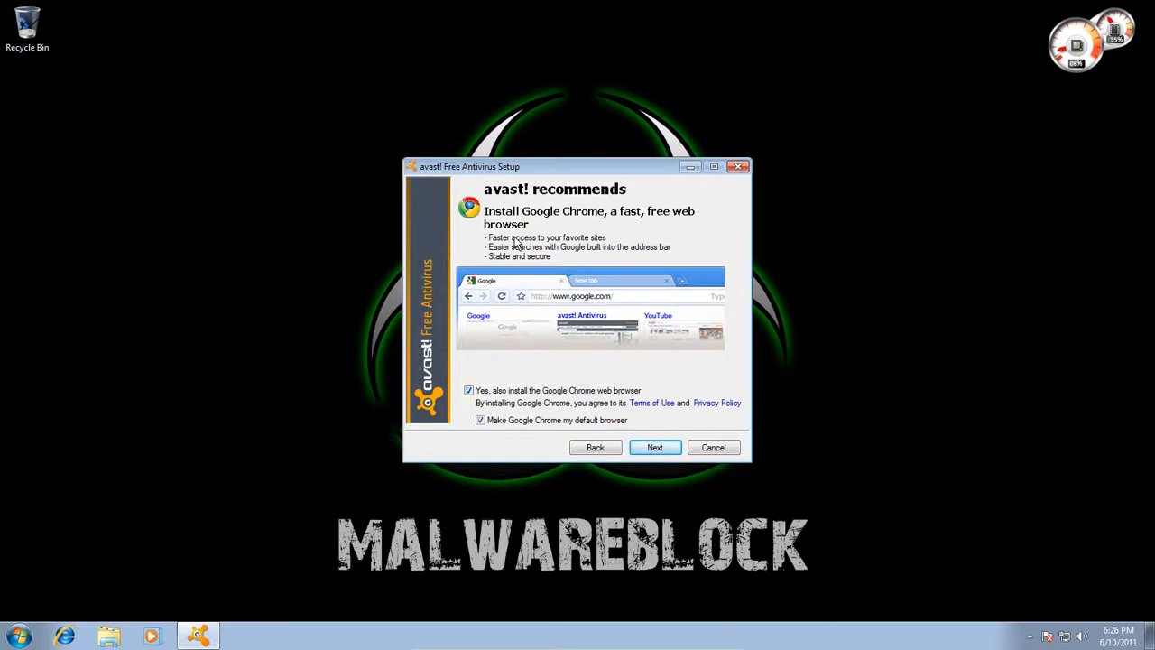
mouse_move(484, 419)
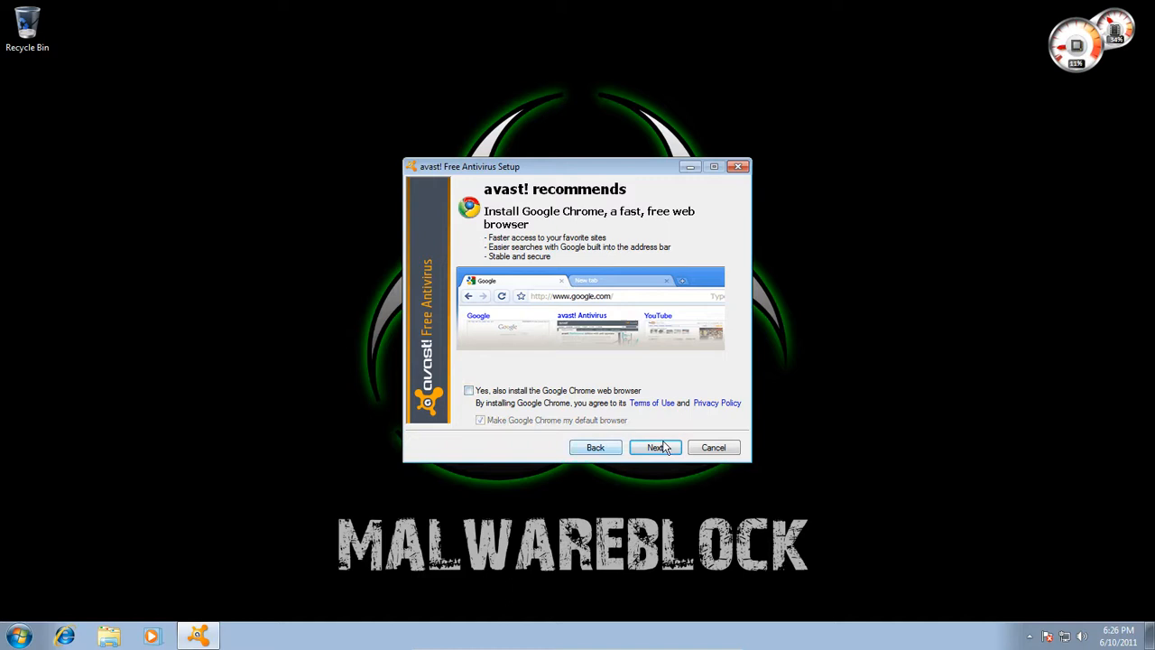
left_click(654, 448)
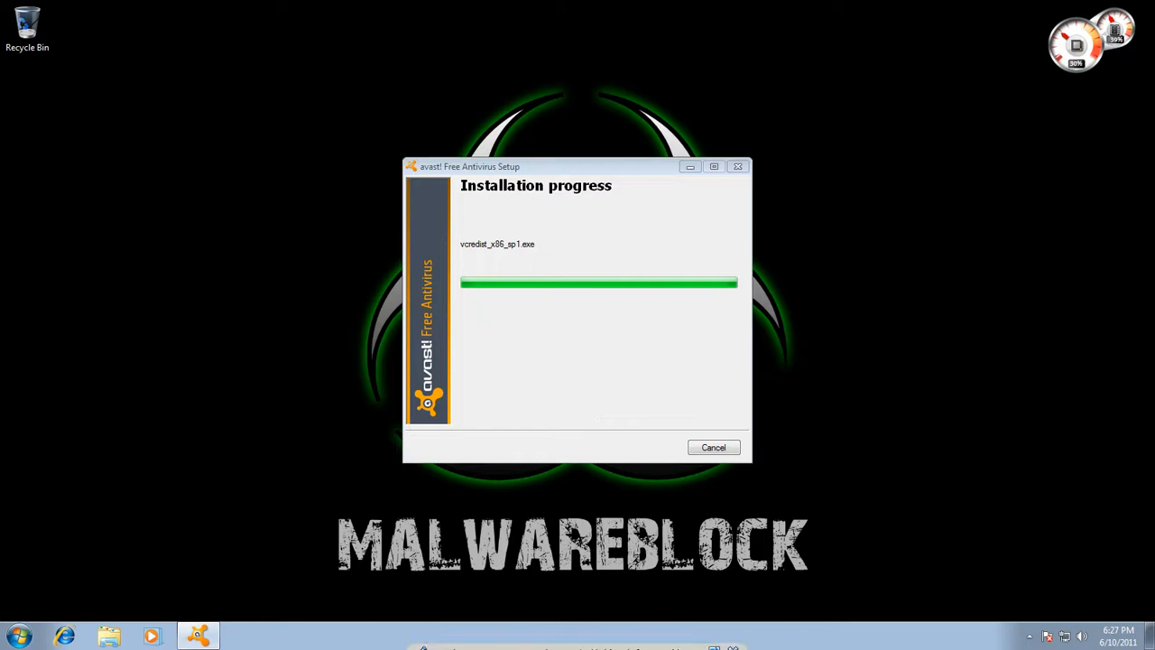
mouse_move(704, 627)
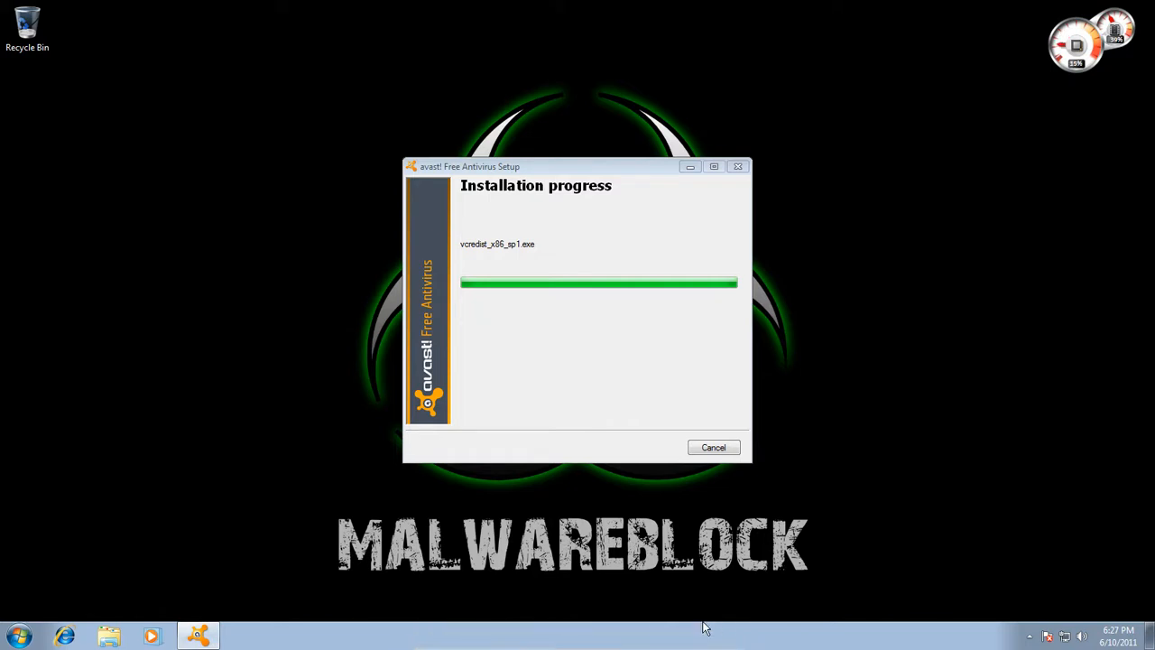
mouse_move(924, 609)
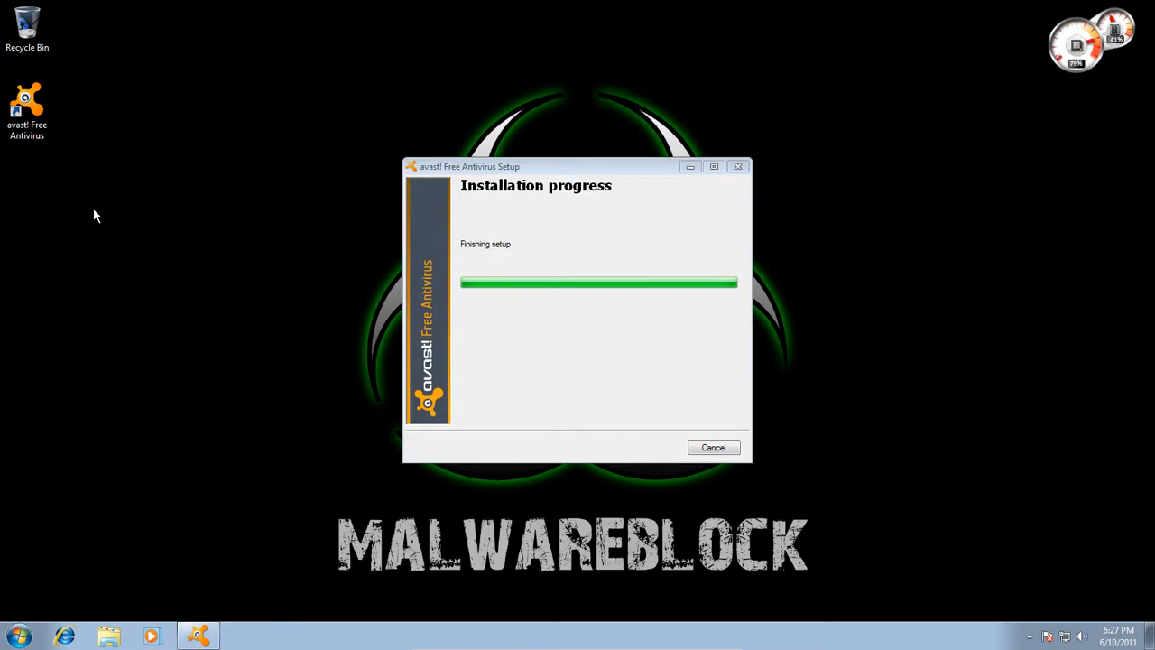
mouse_move(101, 182)
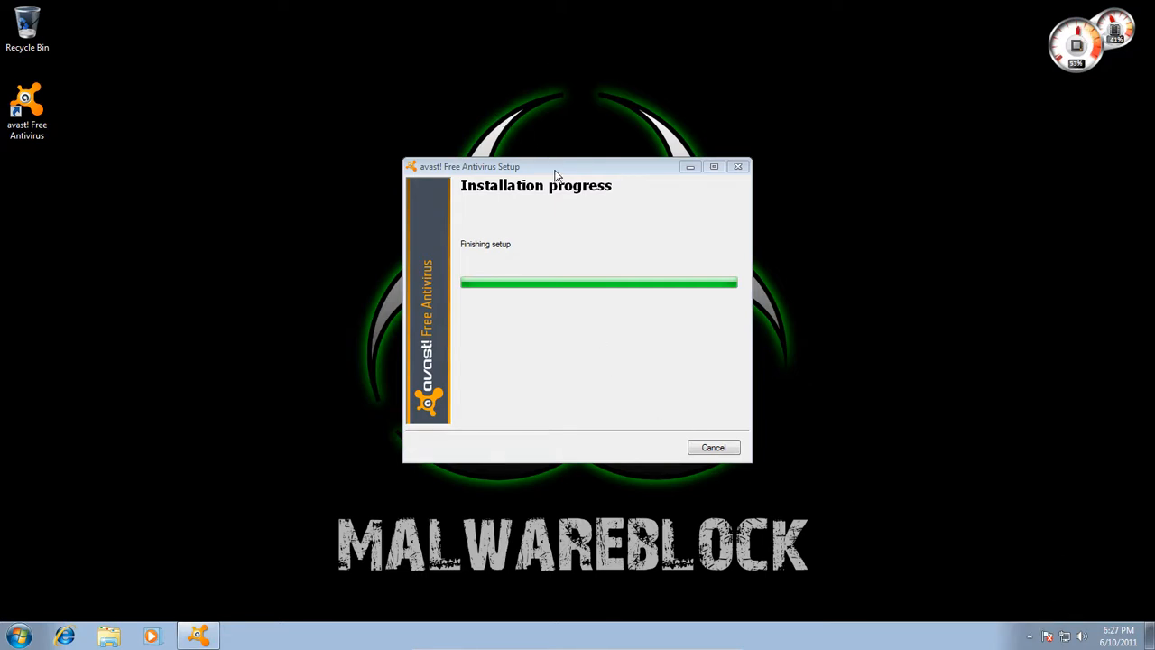
mouse_move(483, 251)
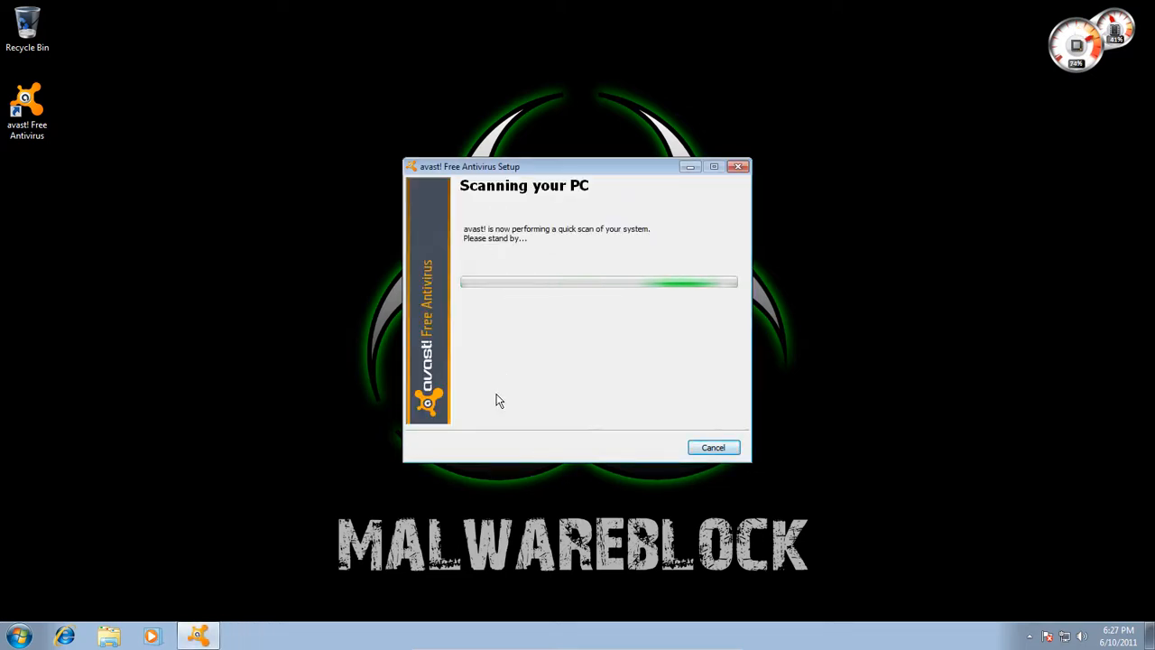
mouse_move(510, 363)
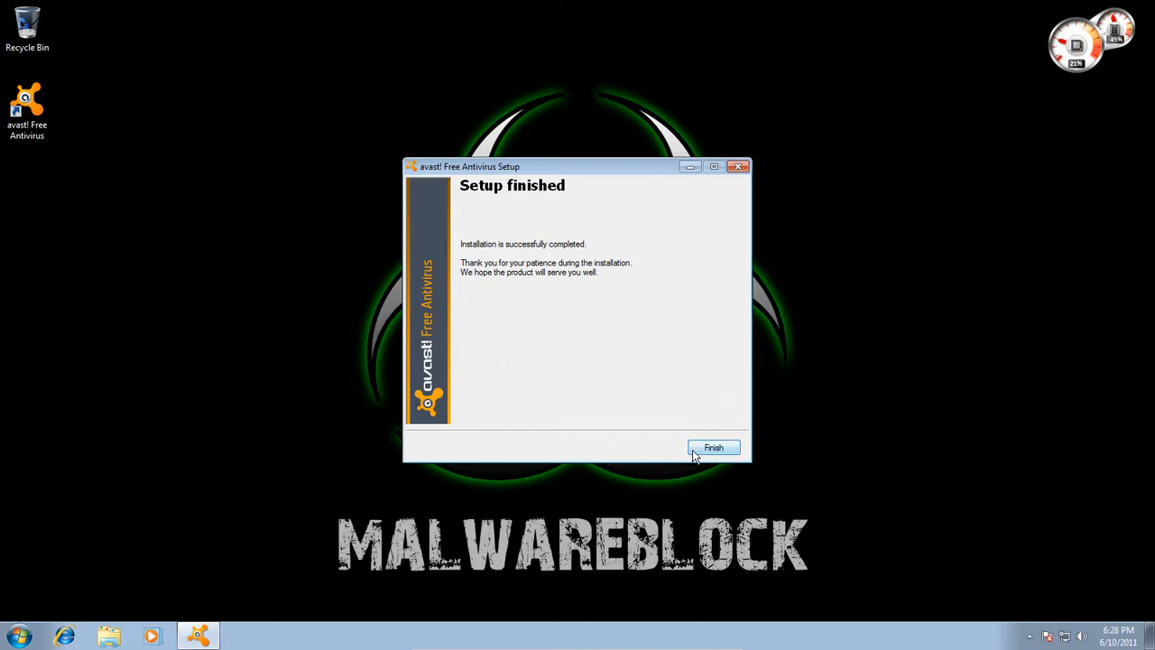
Finish the setup wizard and dismiss the Welcome to avast! screen.
left_click(714, 448)
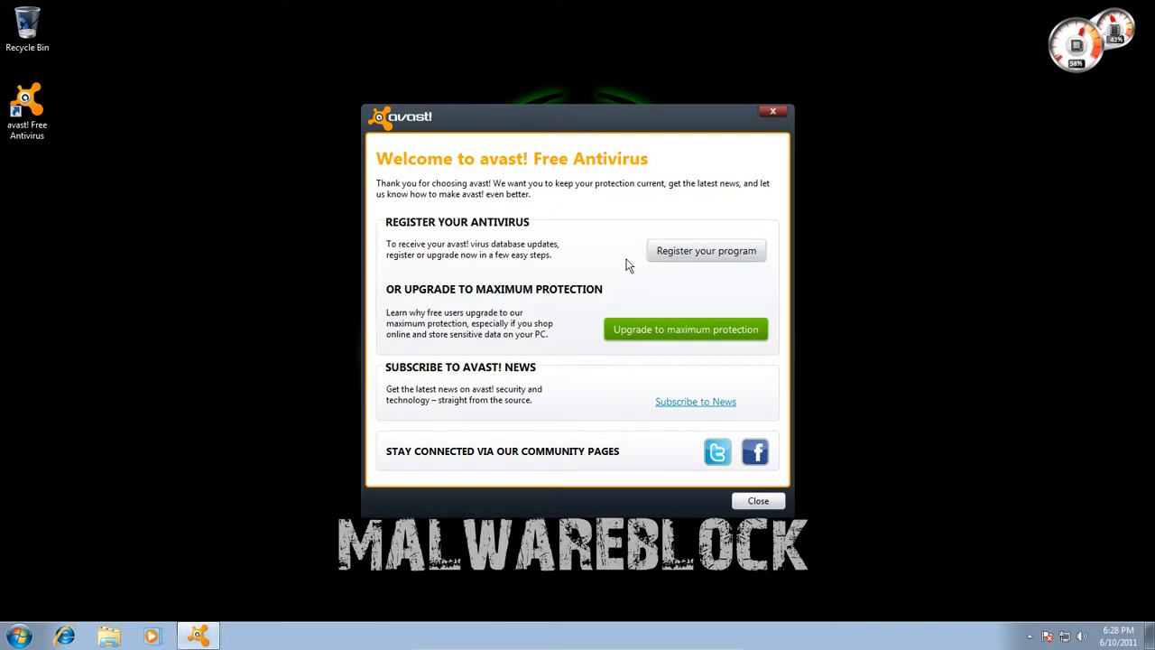
mouse_move(623, 326)
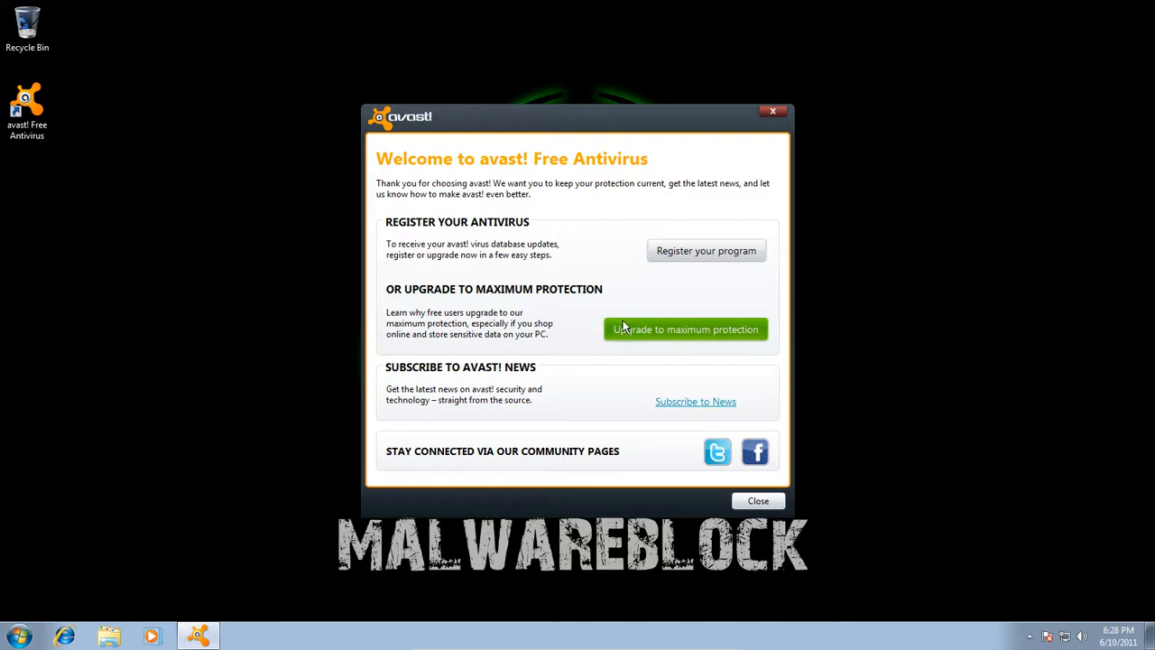
mouse_move(595, 296)
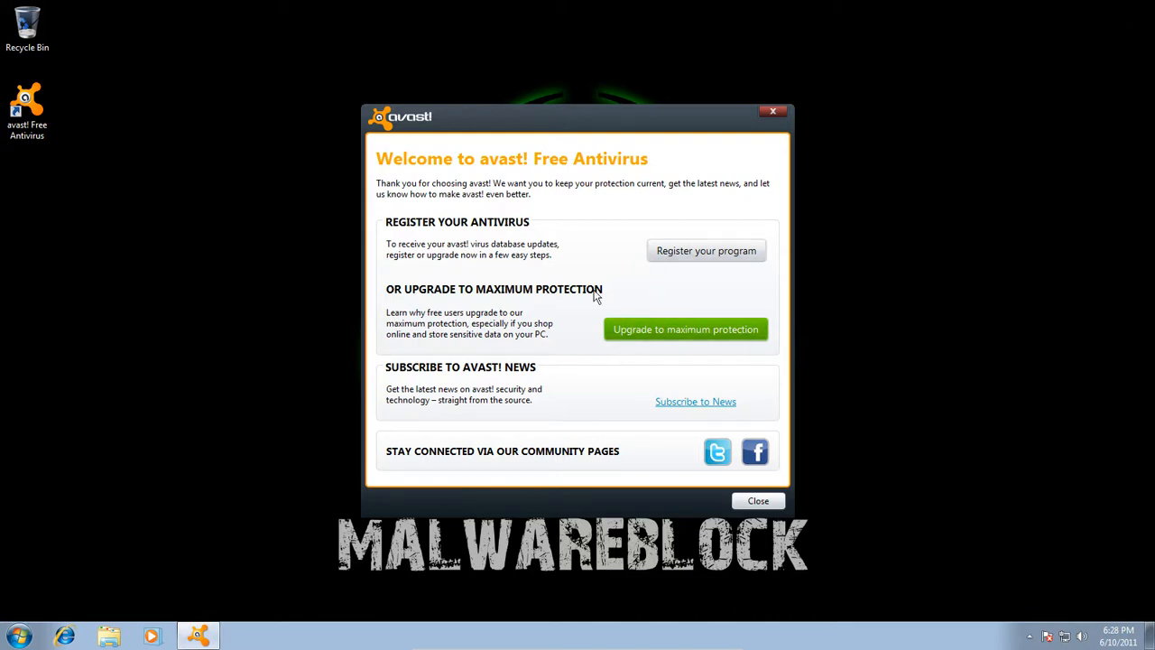
mouse_move(700, 258)
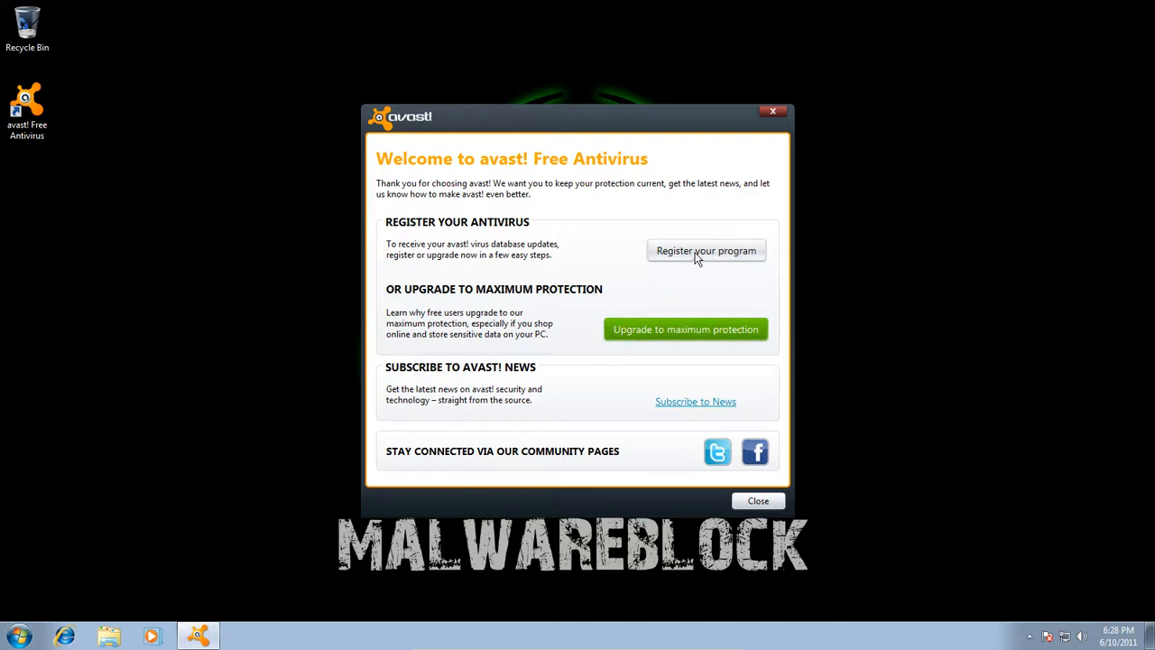
mouse_move(753, 433)
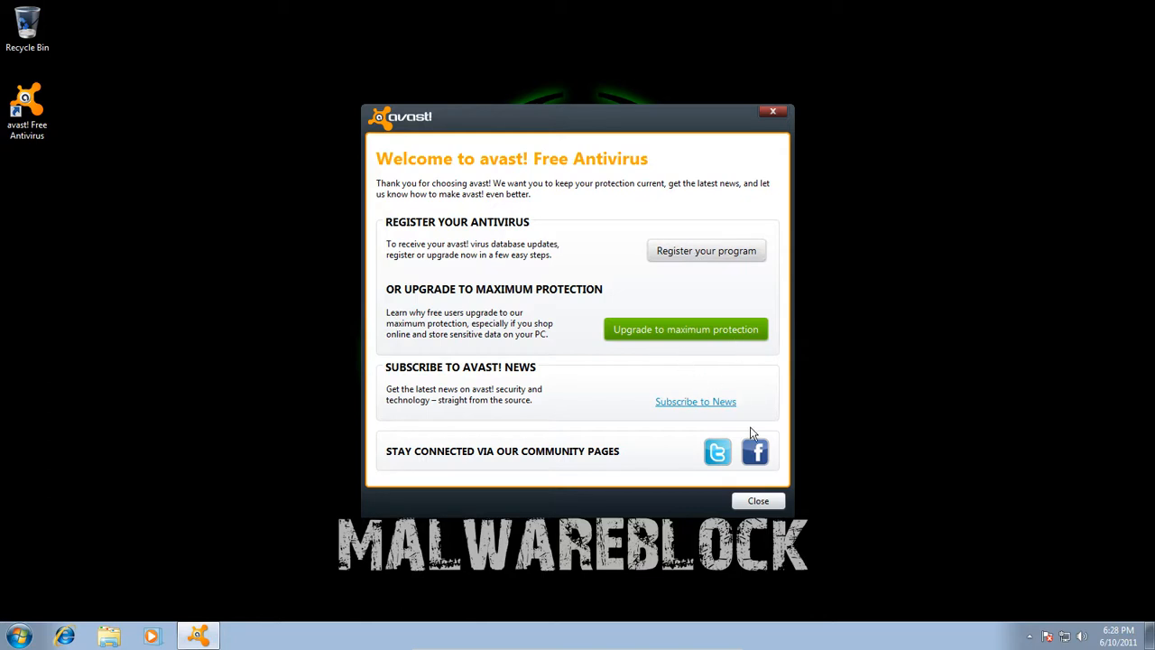
left_click(757, 501)
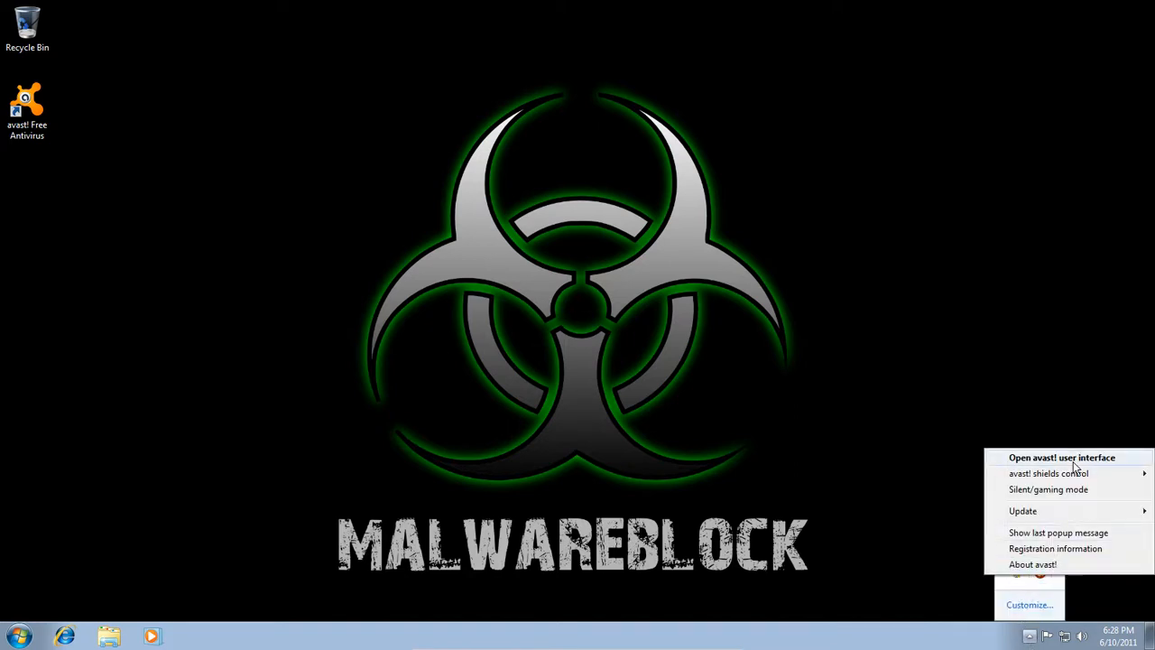
Bring up the main avast user interface from the tray menu.
left_click(1062, 458)
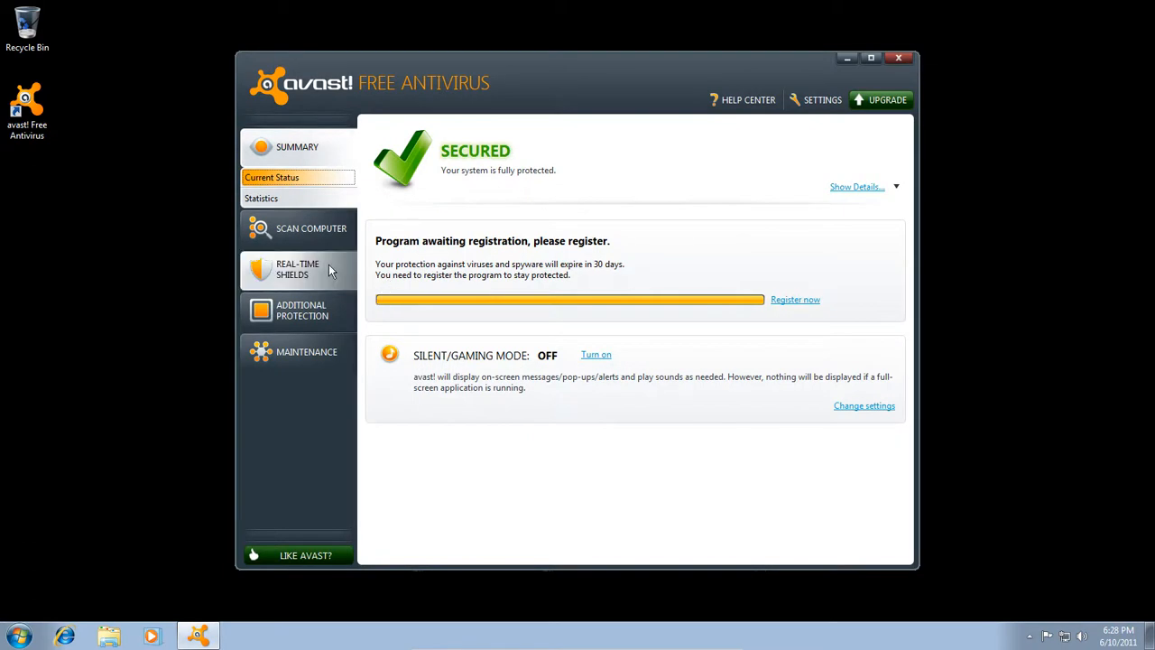
scroll("down", 3)
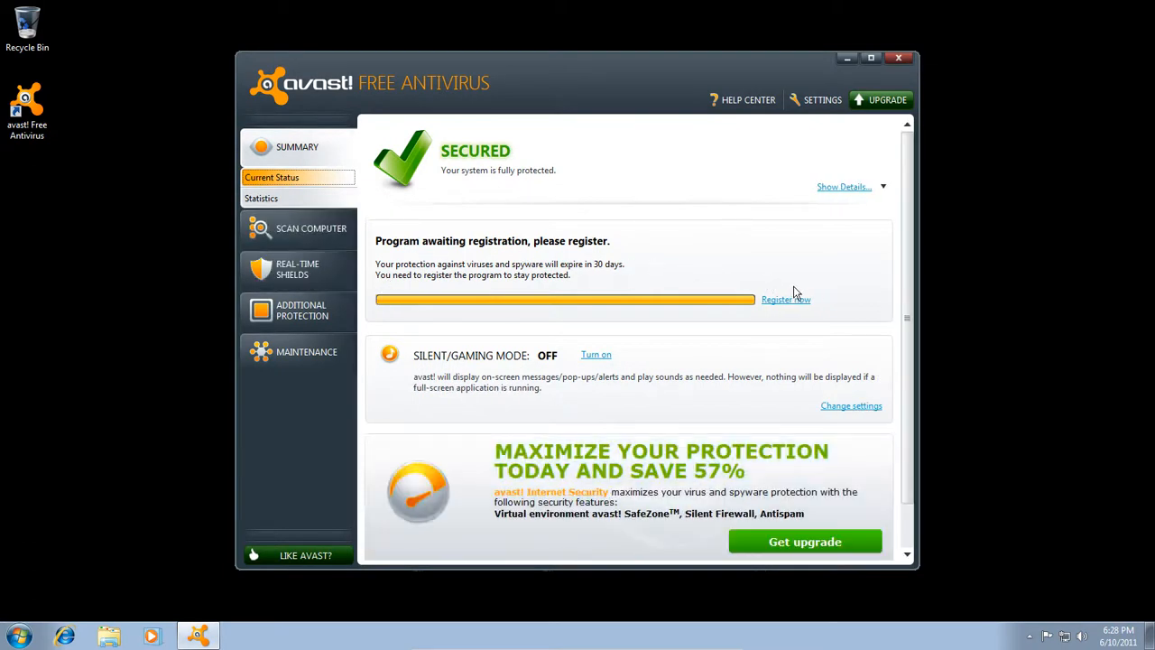
mouse_move(297, 269)
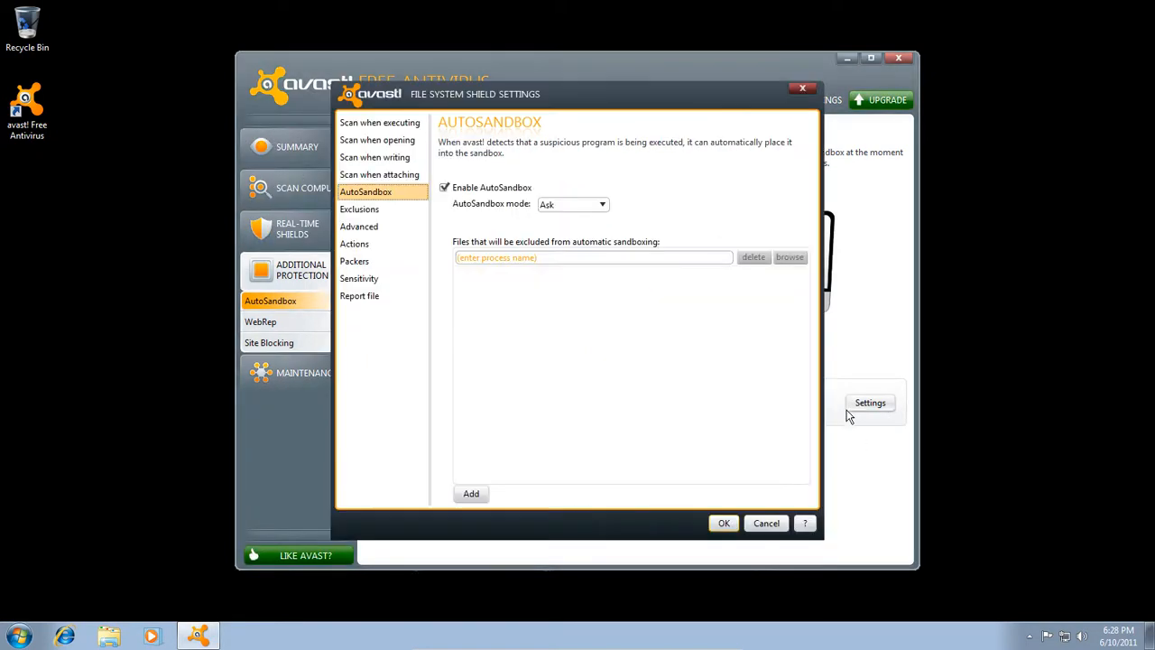
mouse_move(591, 207)
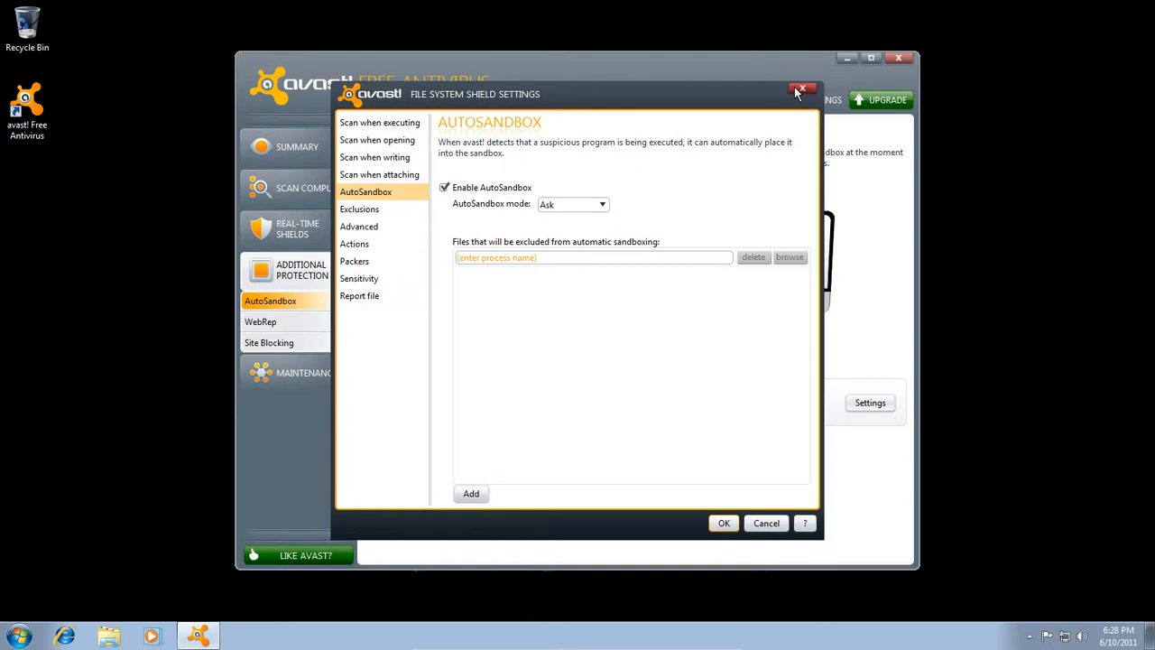
Toggle AutoSandbox off and back on in File System Shield settings and save them.
left_click(801, 89)
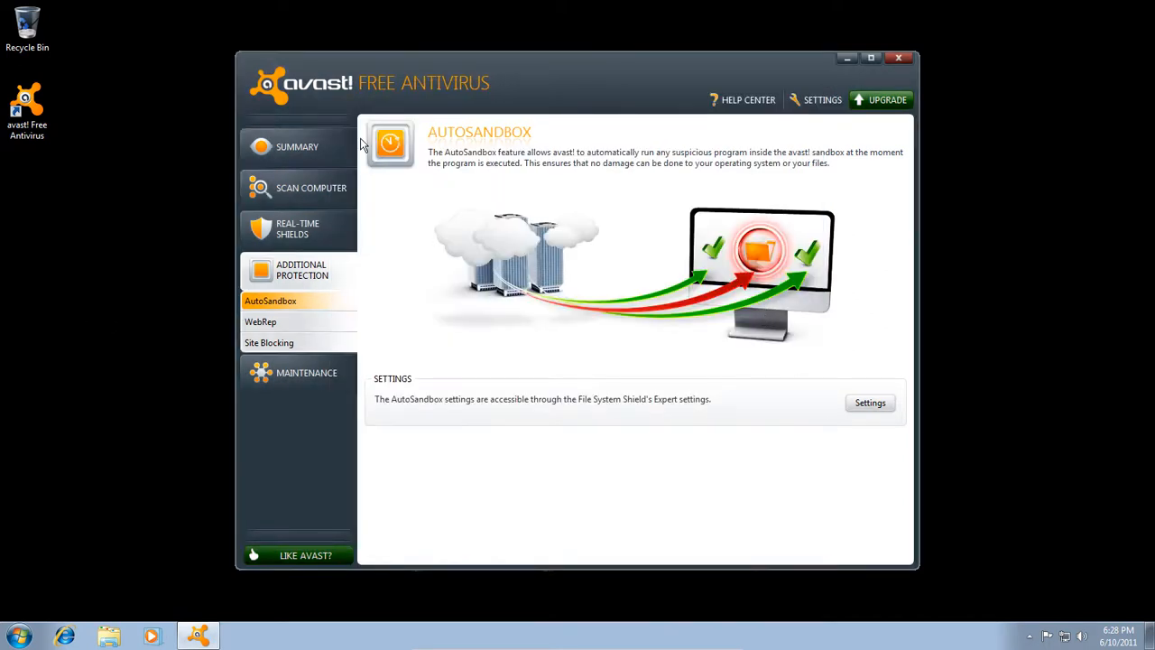
left_click(870, 403)
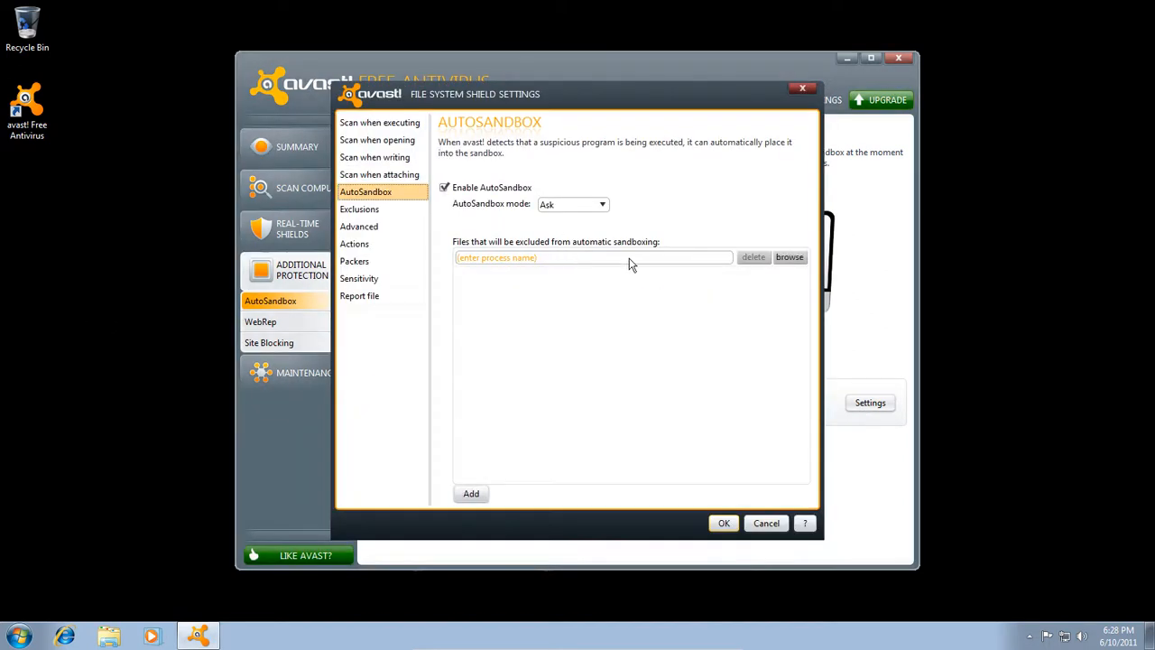
mouse_move(487, 205)
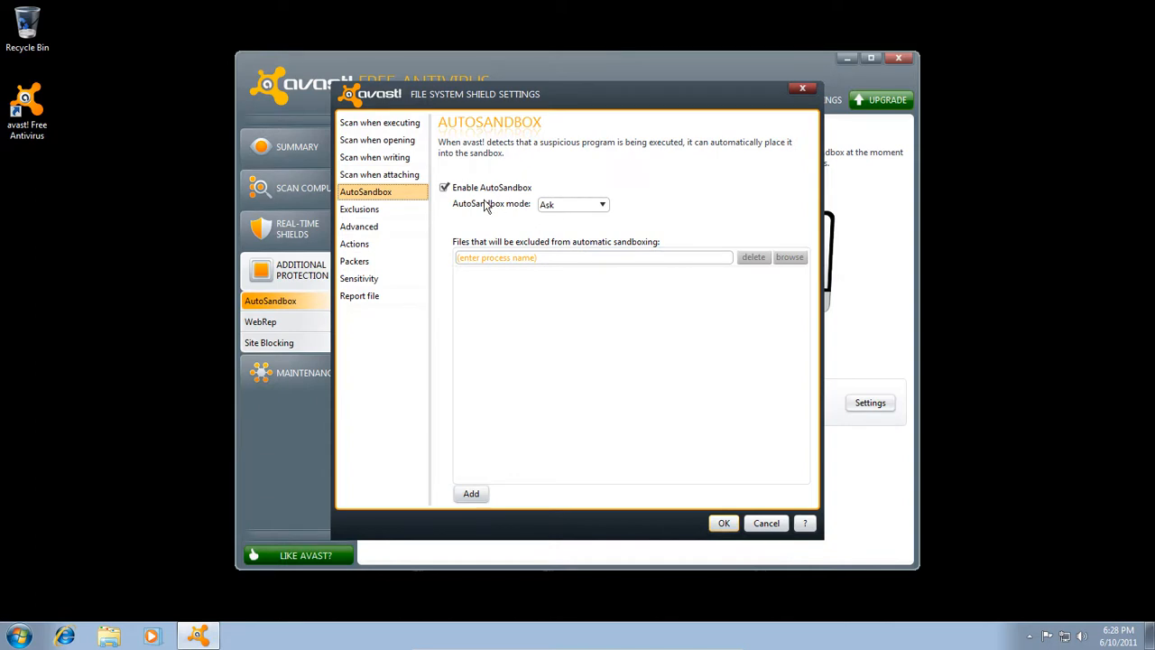
left_click(443, 187)
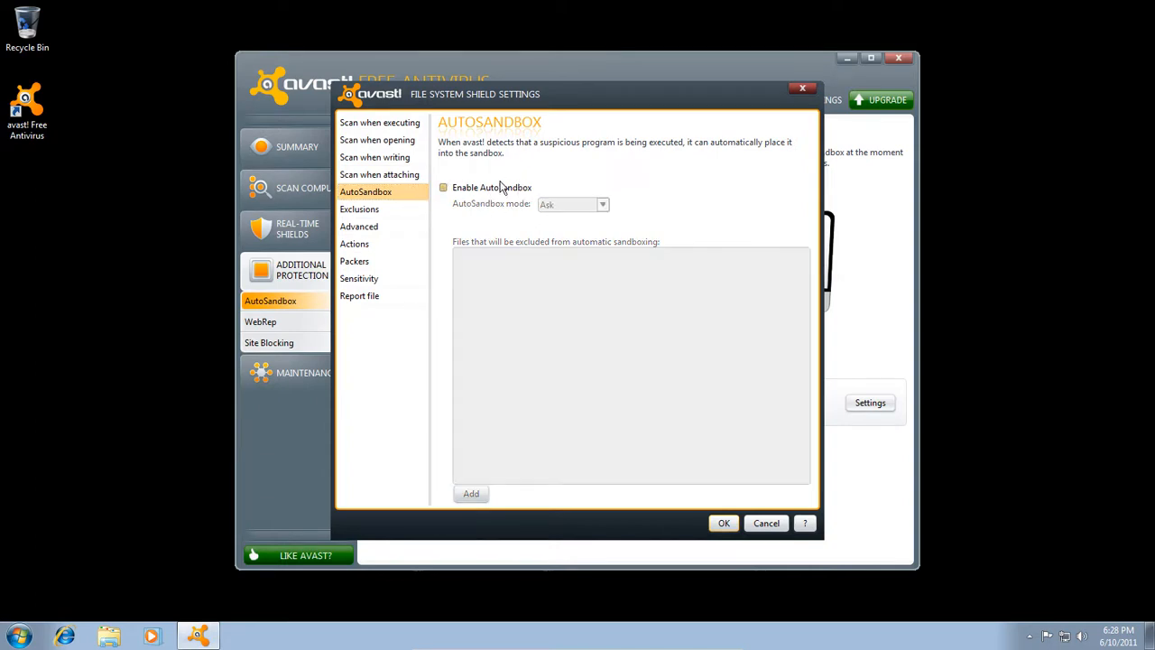
left_click(443, 187)
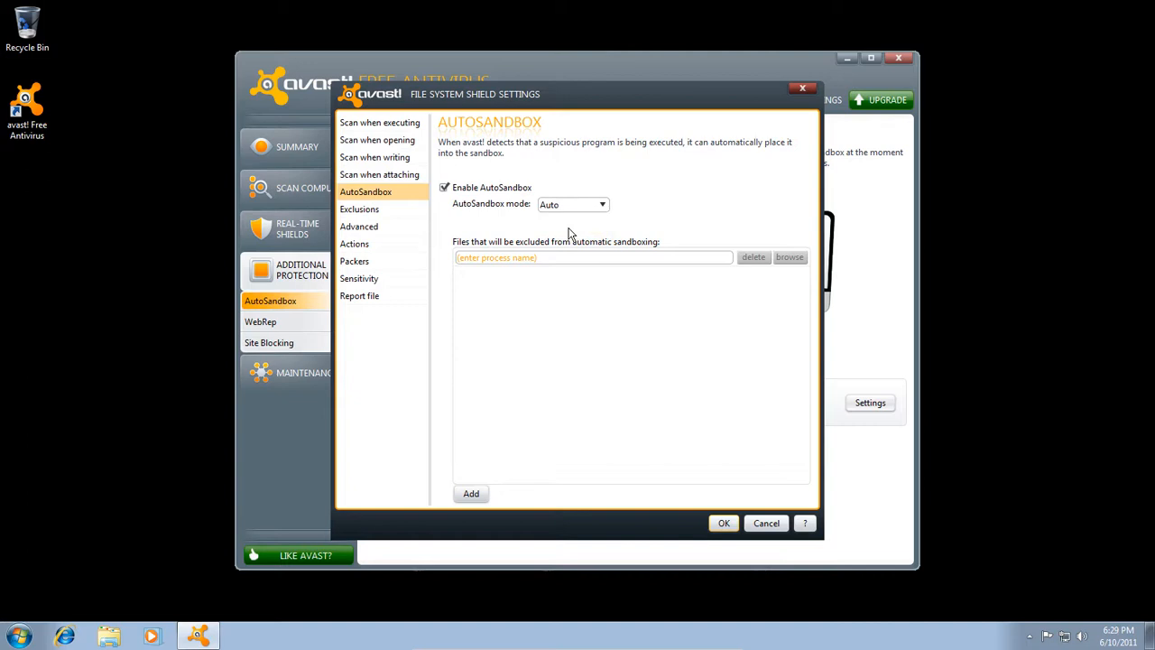
left_click(573, 204)
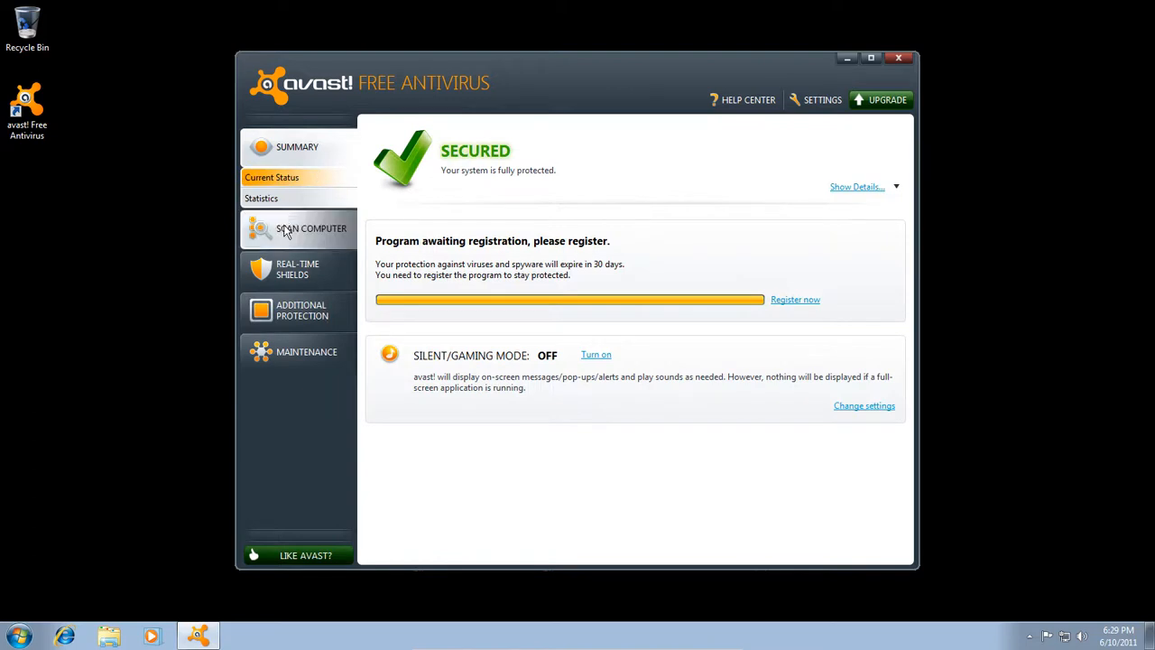
left_click(310, 227)
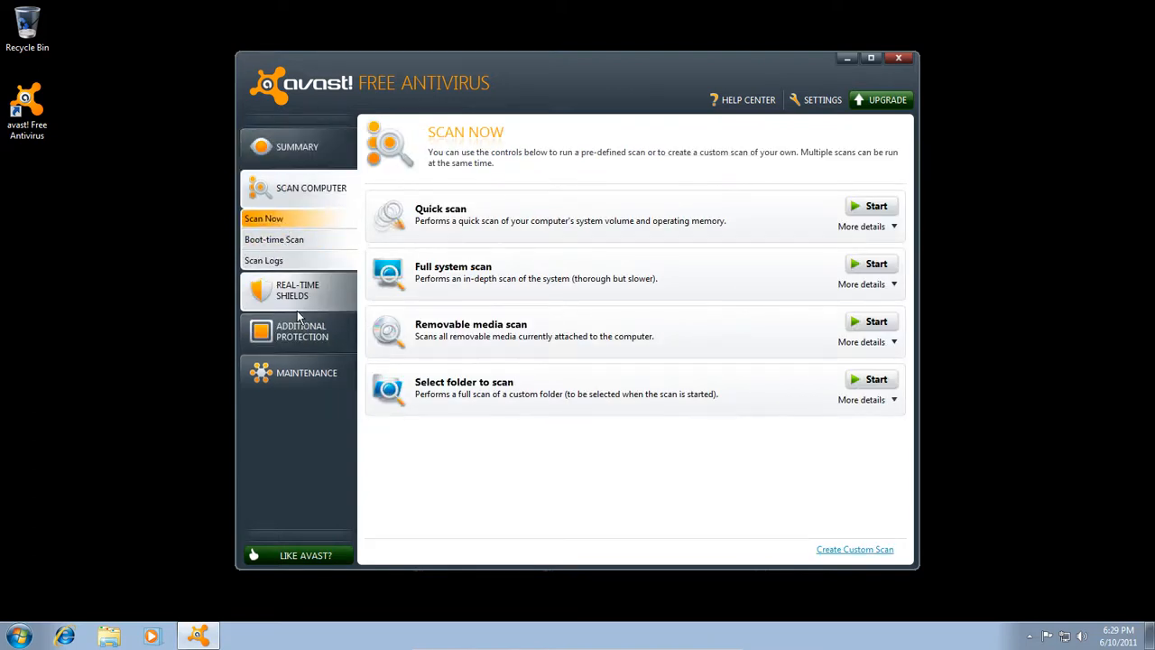
mouse_move(302, 311)
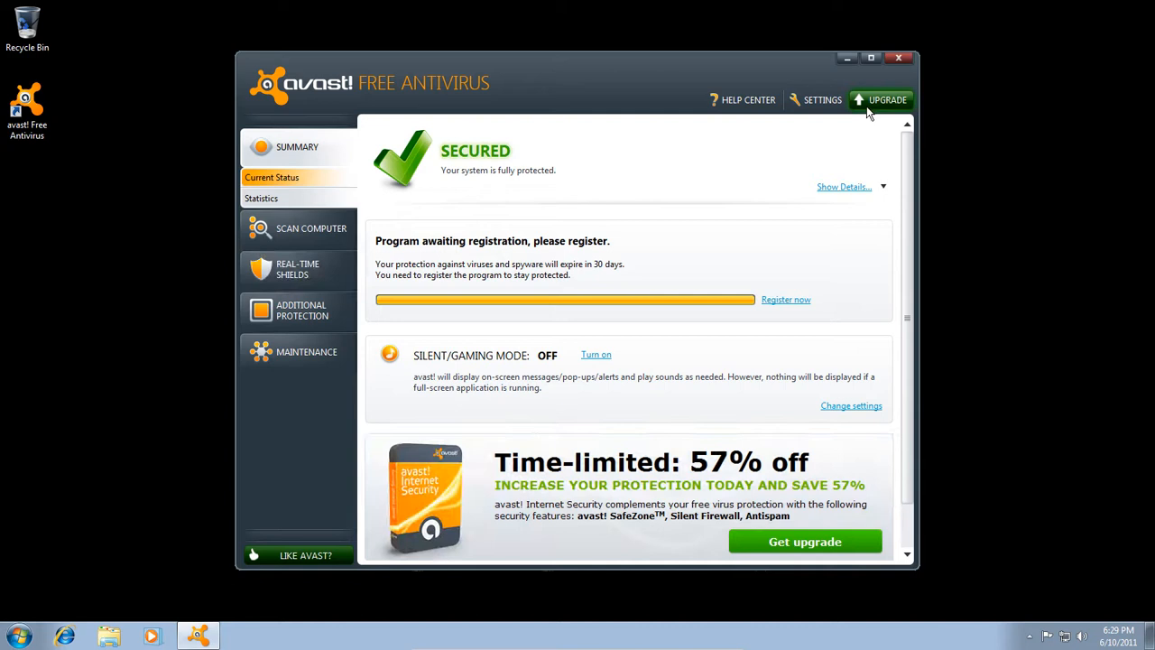
mouse_move(298, 353)
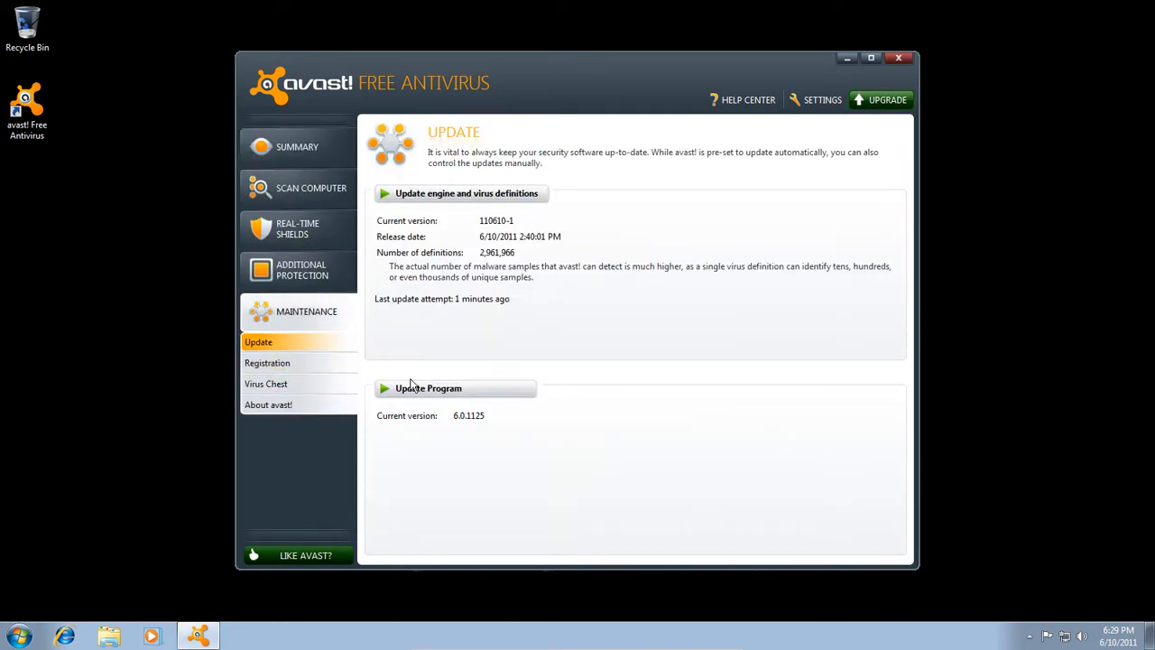
Update the engine and virus definitions, then start the program update.
left_click(460, 194)
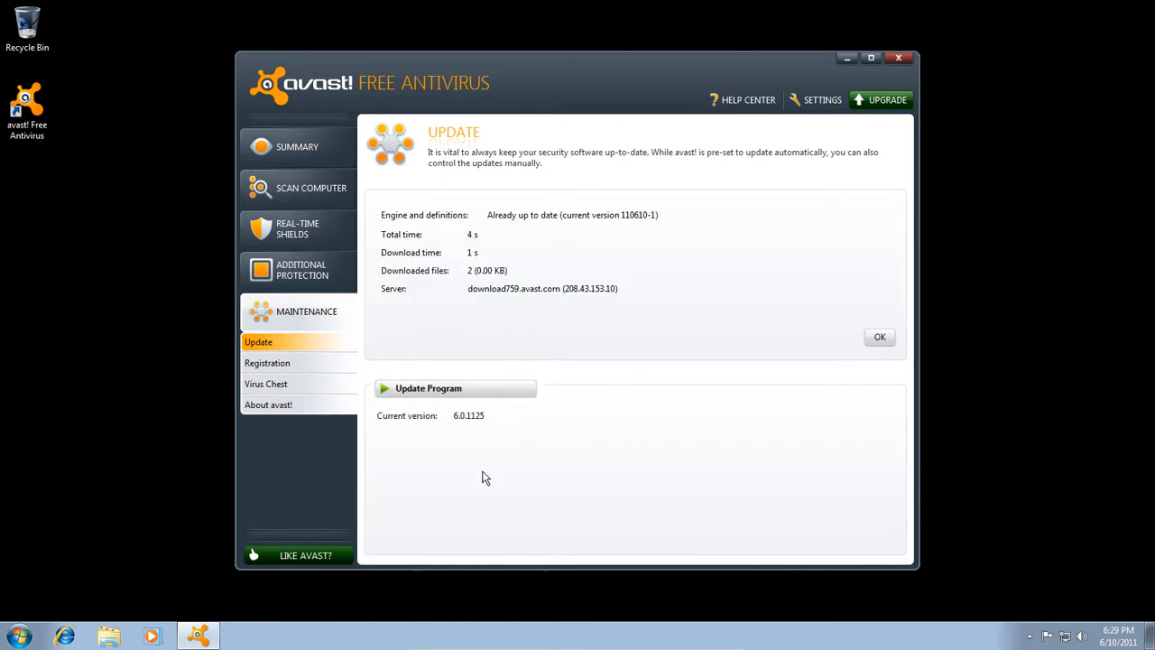
mouse_move(517, 376)
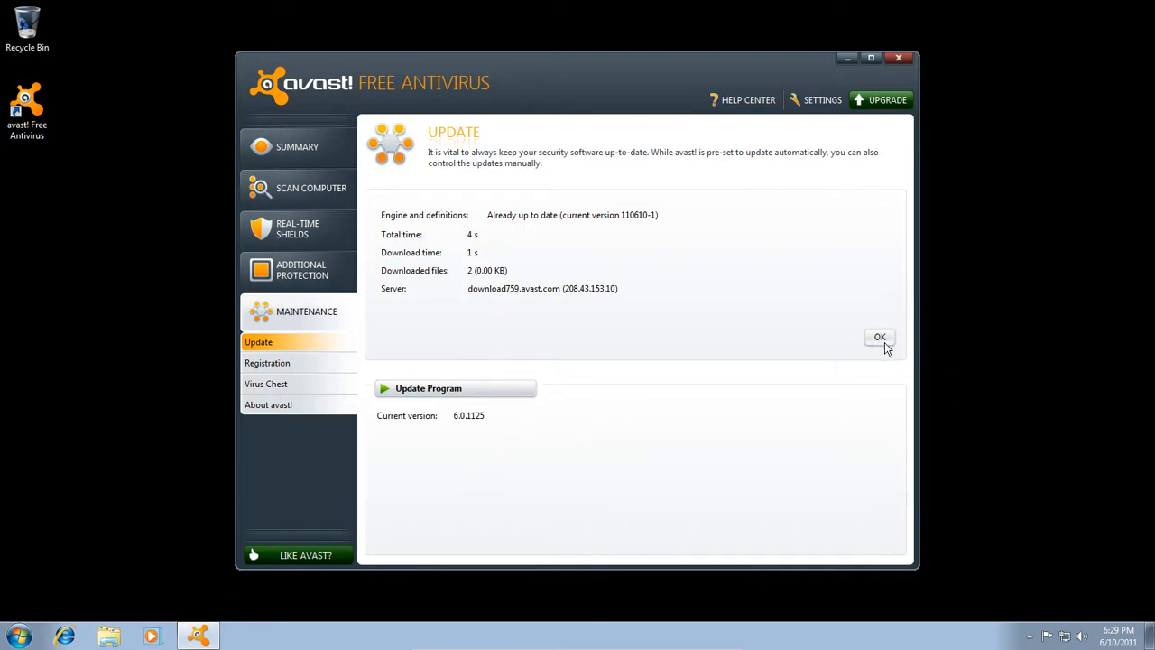
left_click(428, 388)
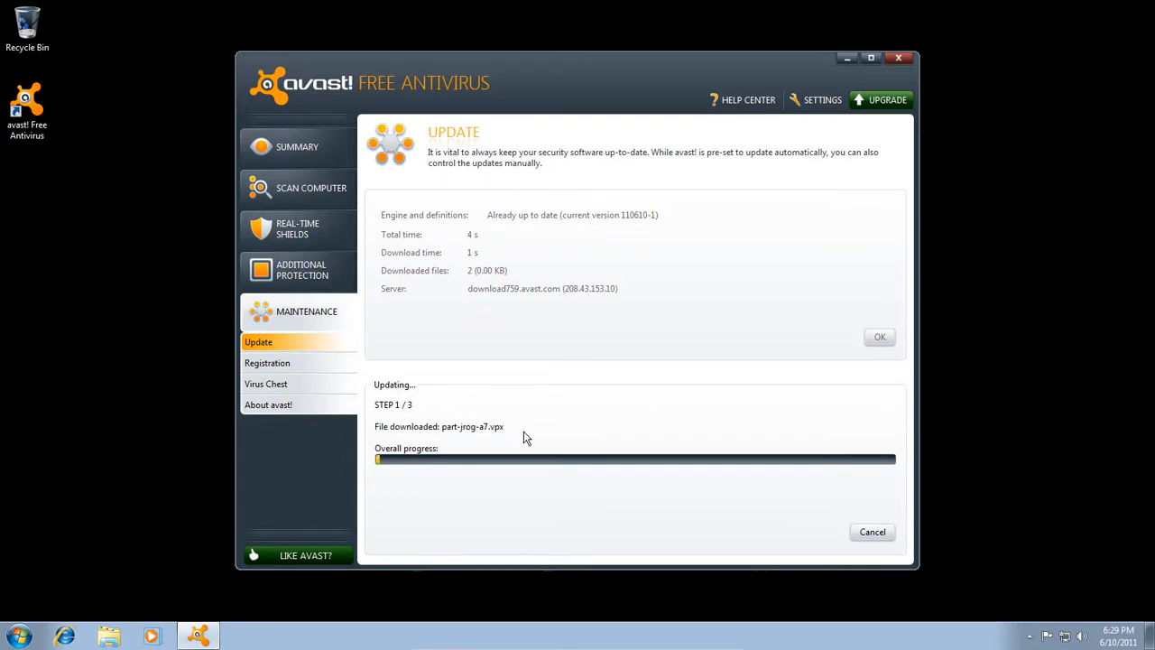
mouse_move(564, 442)
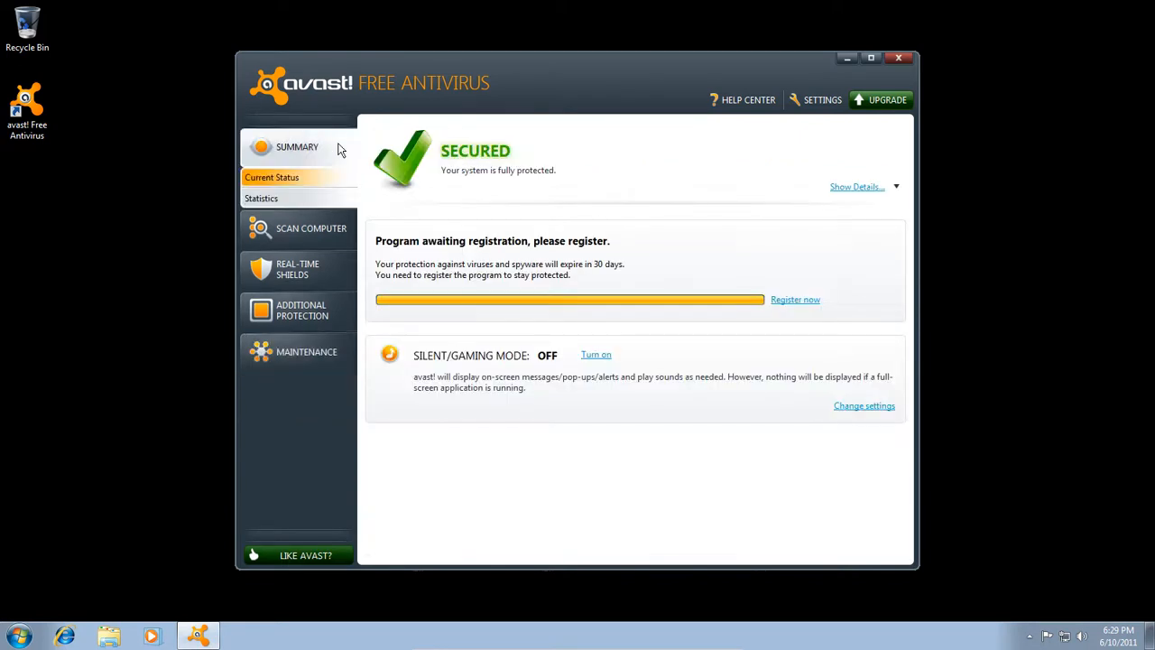
Close the avast window, leaving the desktop showing.
scroll("down", 3)
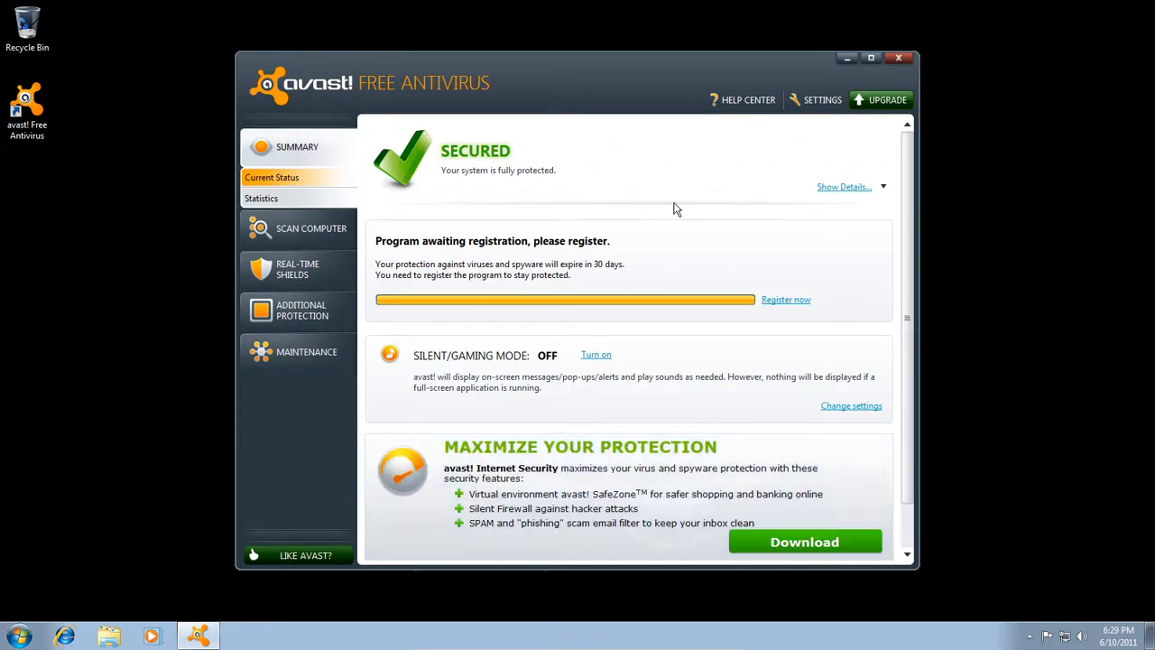
left_click(899, 58)
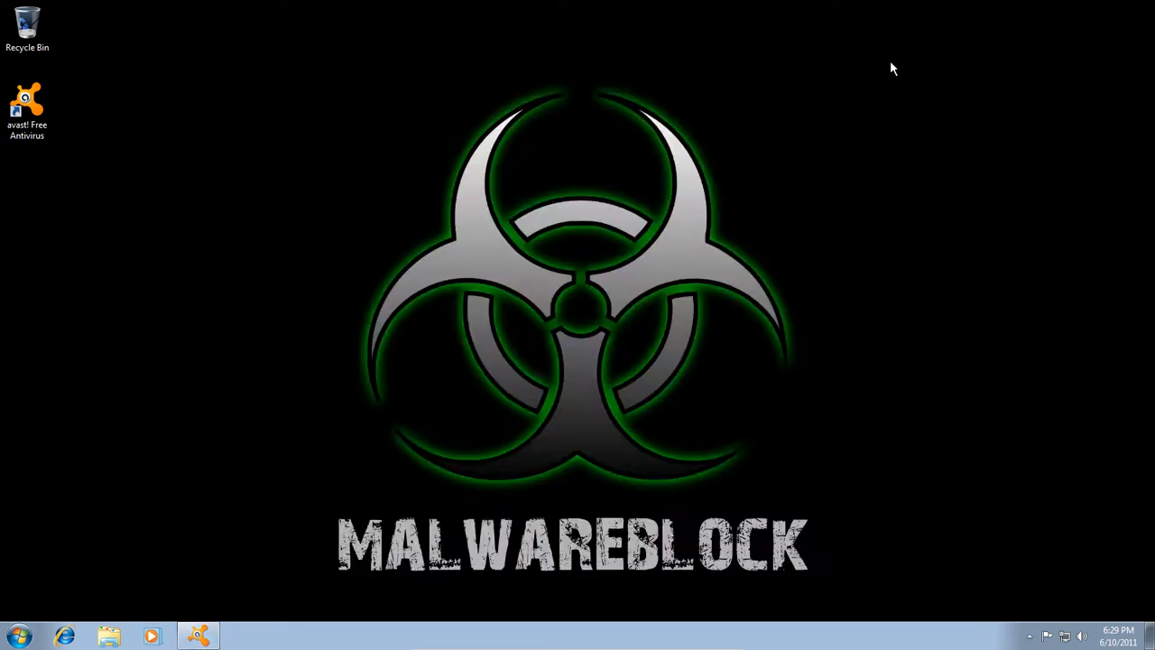
left_click(1029, 637)
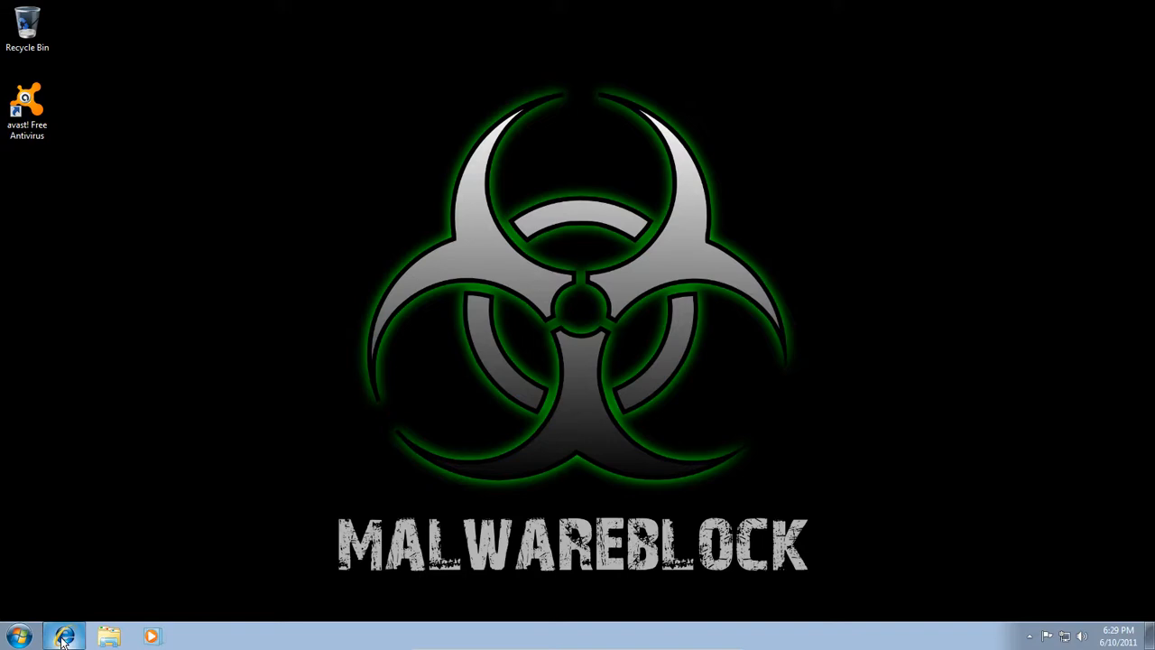
Launch Internet Explorer and search Bing for 'malware domain list'.
left_click(64, 636)
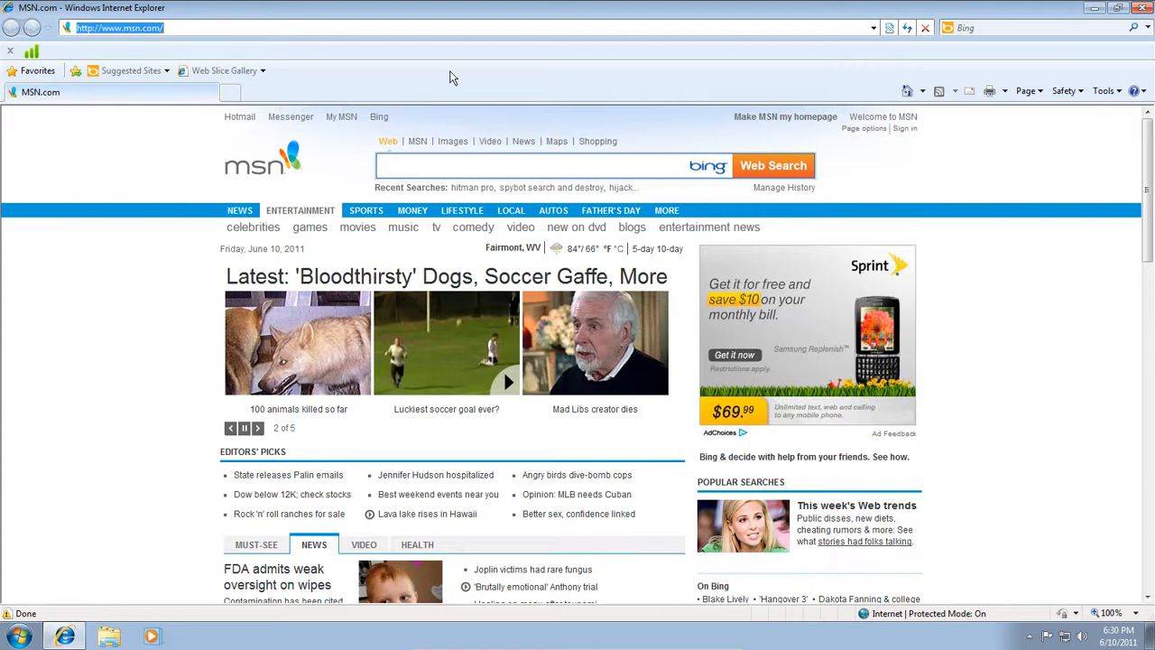
type("bing")
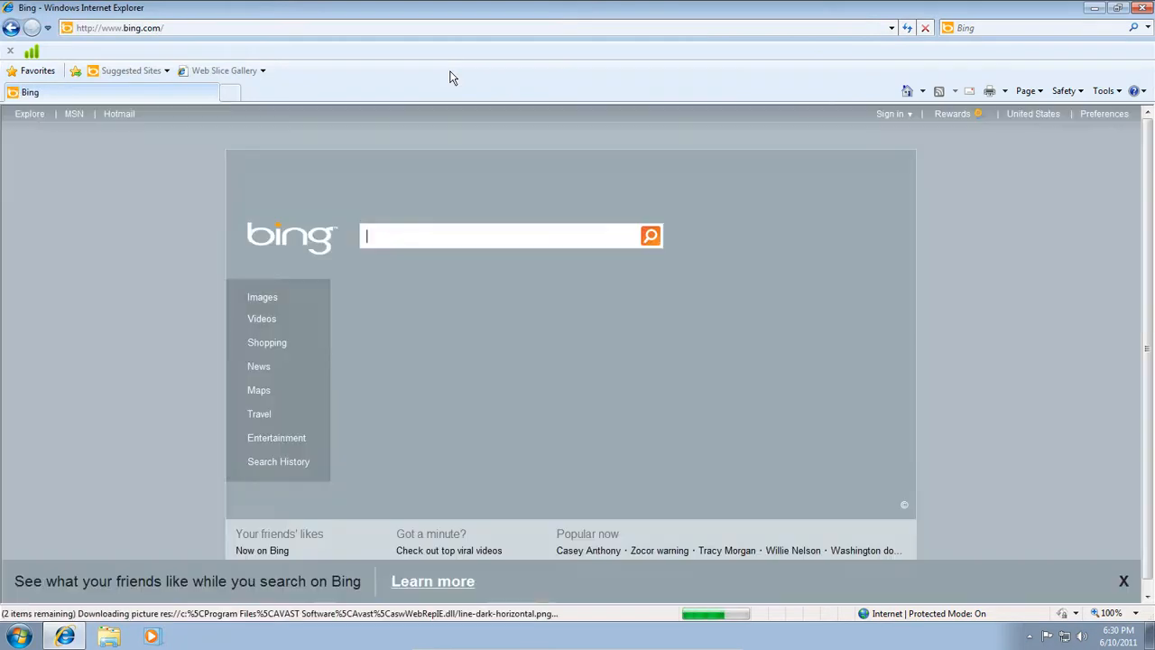
type("malware domain")
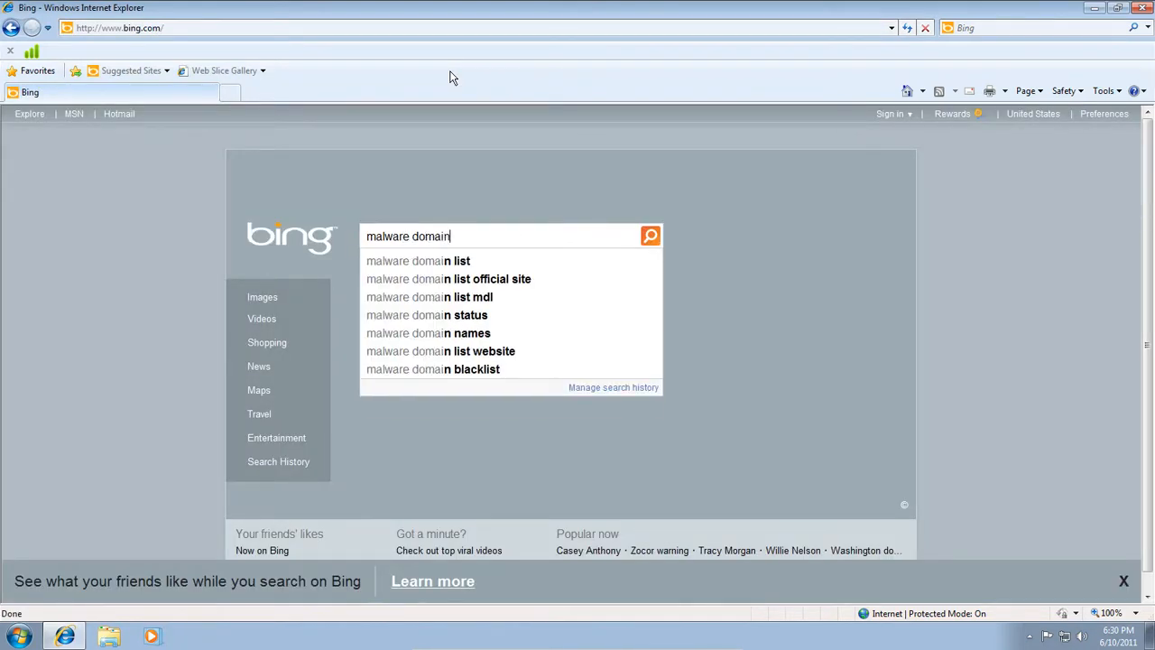
left_click(418, 261)
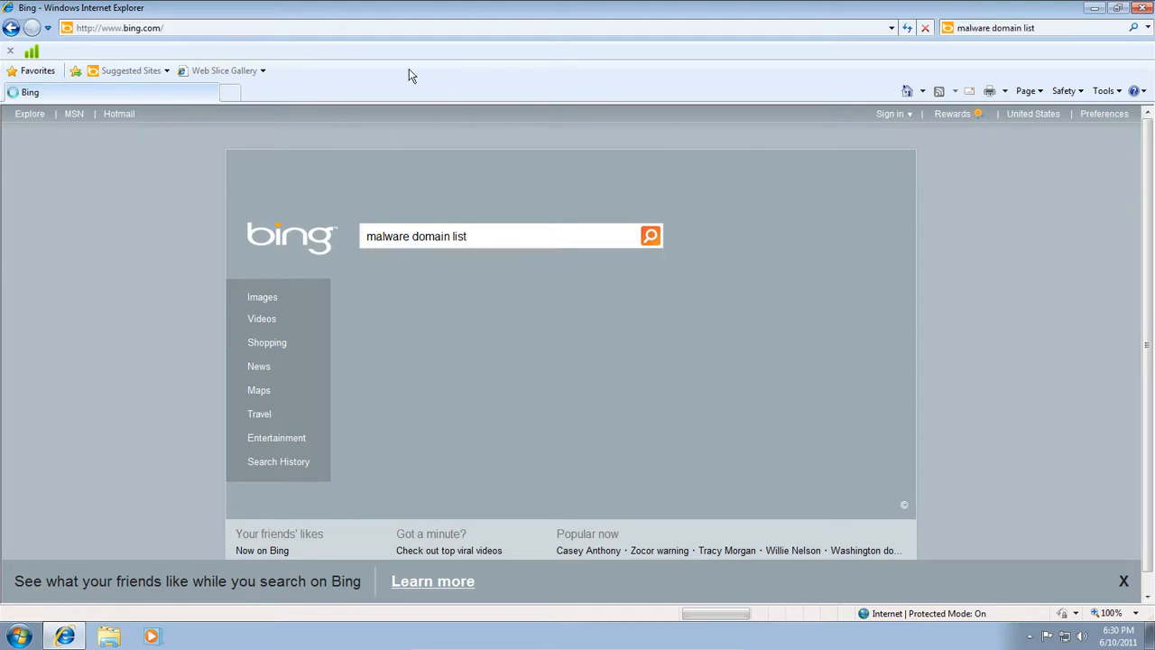
left_click(650, 236)
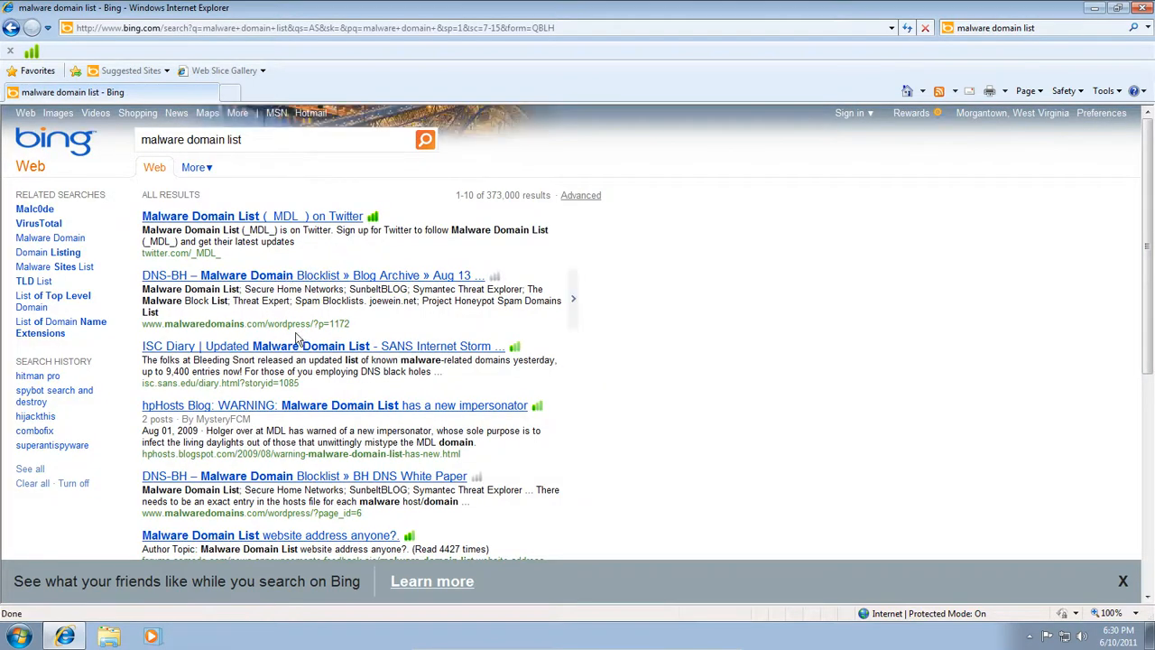
mouse_move(162, 494)
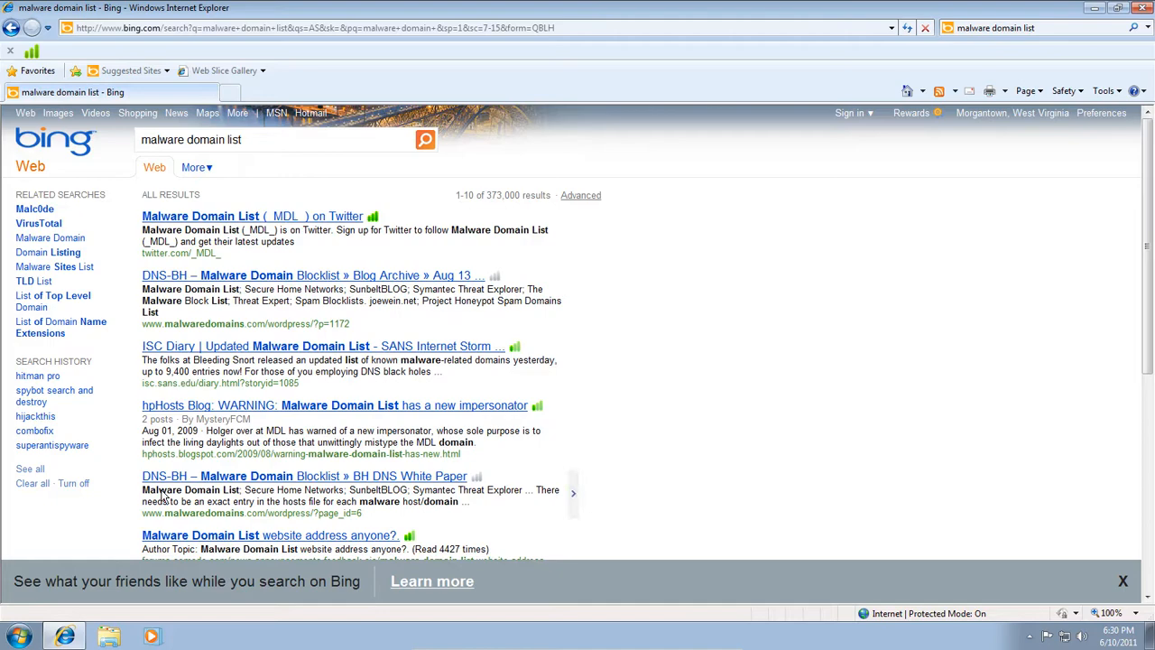
scroll("down", 3)
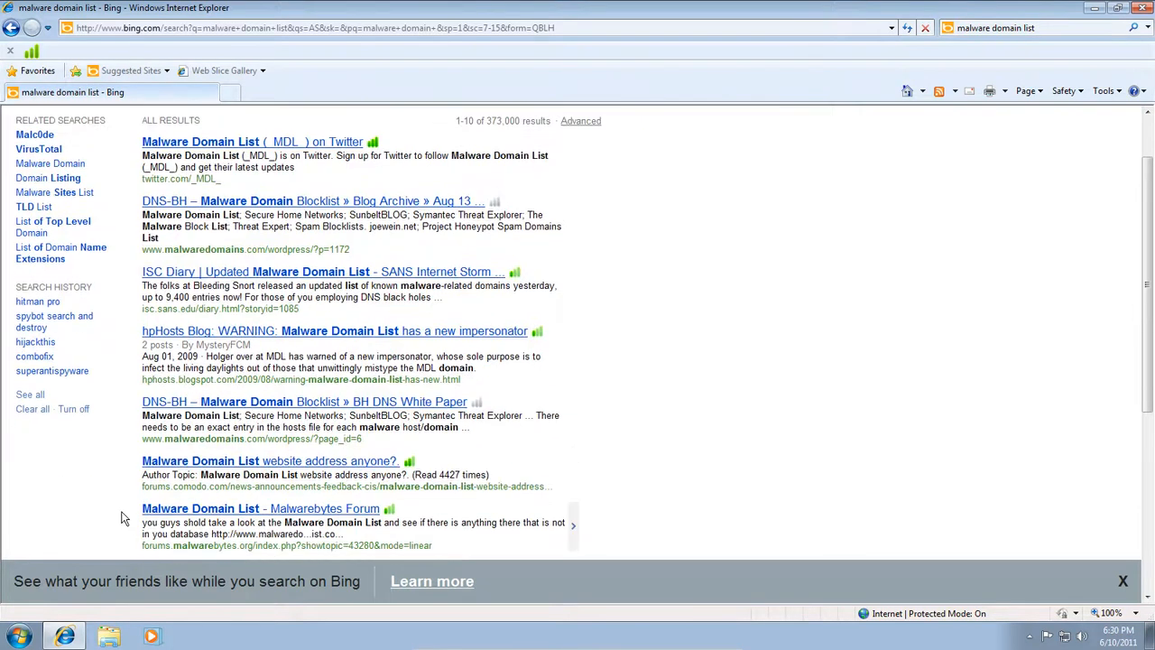
scroll("up", 3)
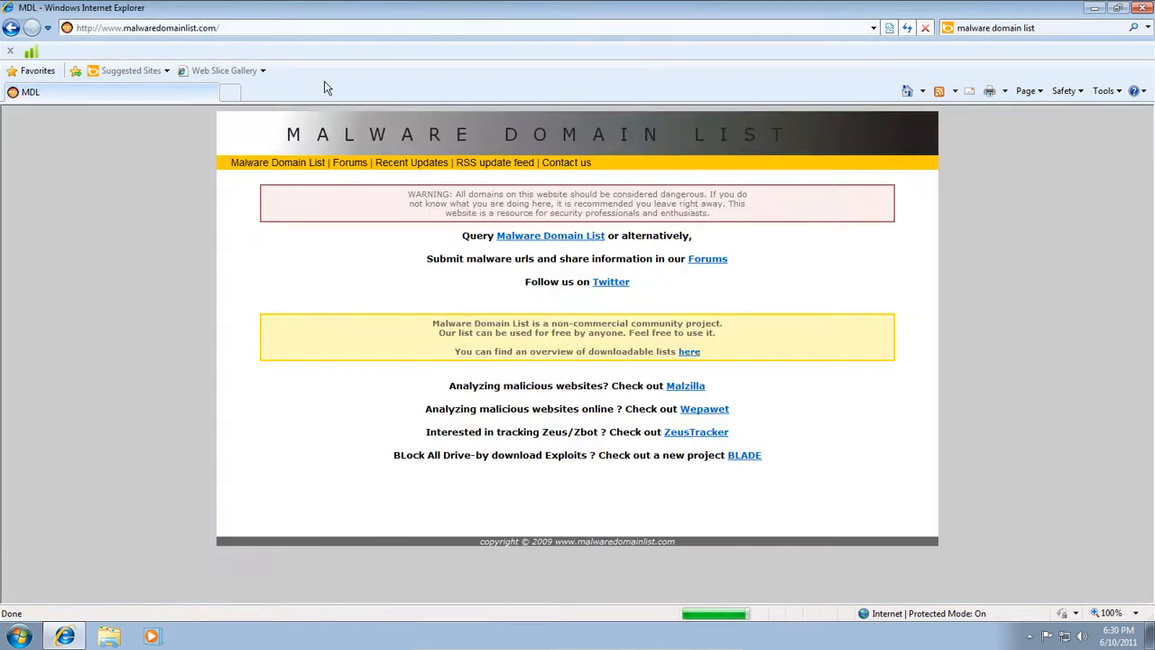
Copy the FastAntivirus2011.exe domain address from the list and start a new tab.
left_click(550, 235)
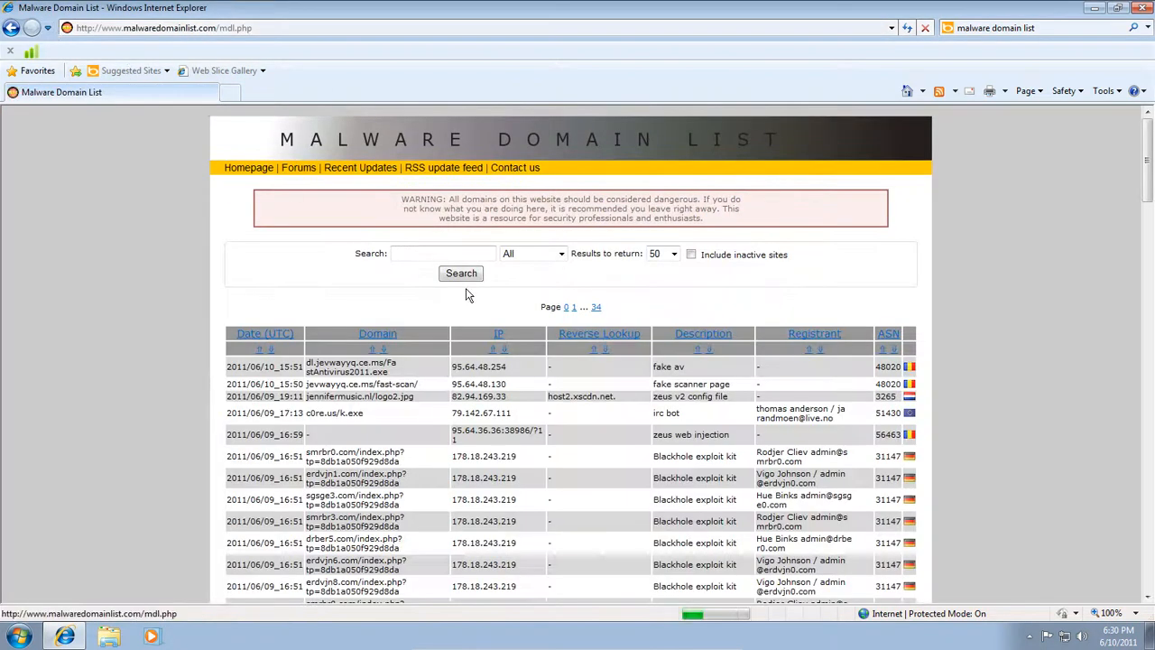
scroll("down", 3)
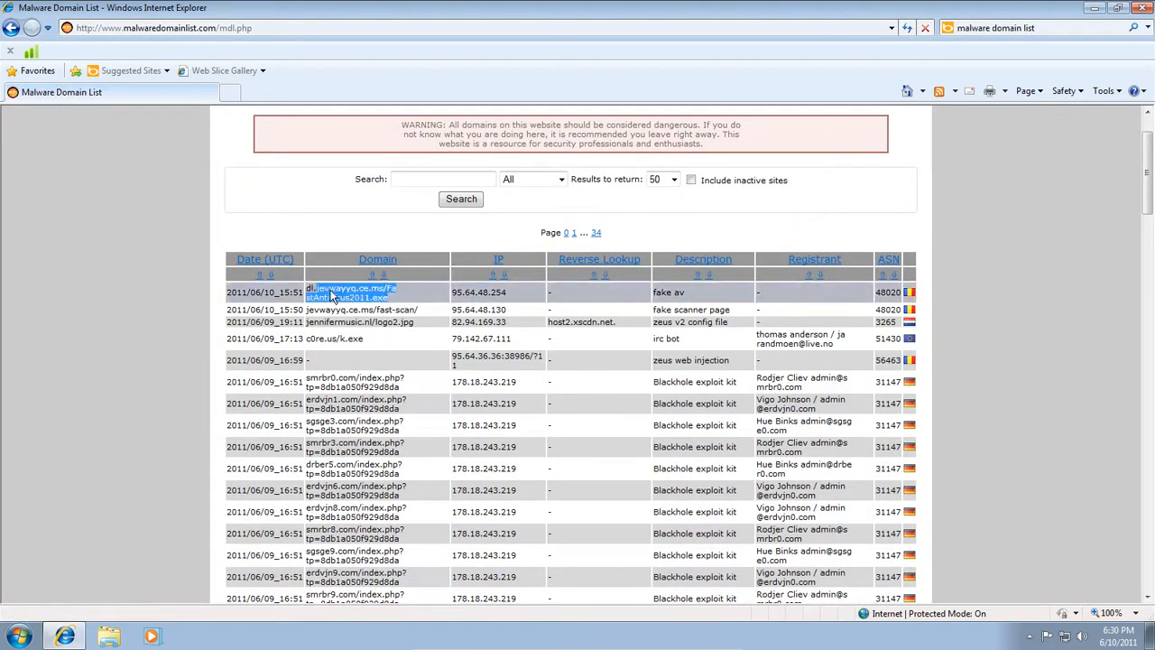
right_click(347, 292)
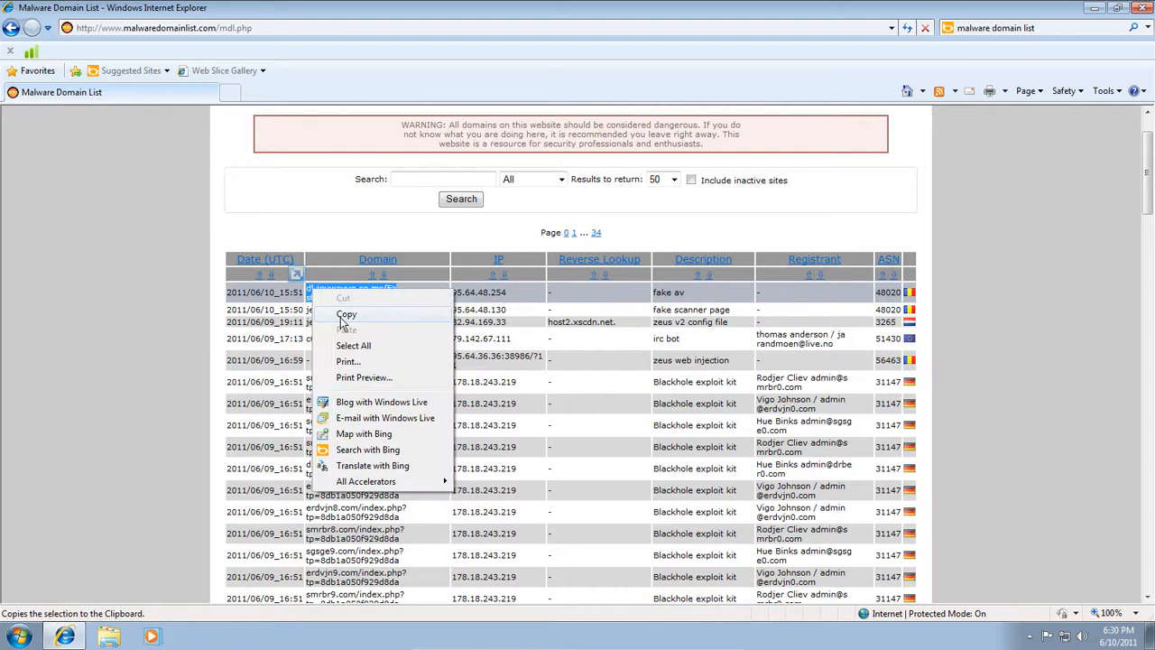
left_click(347, 314)
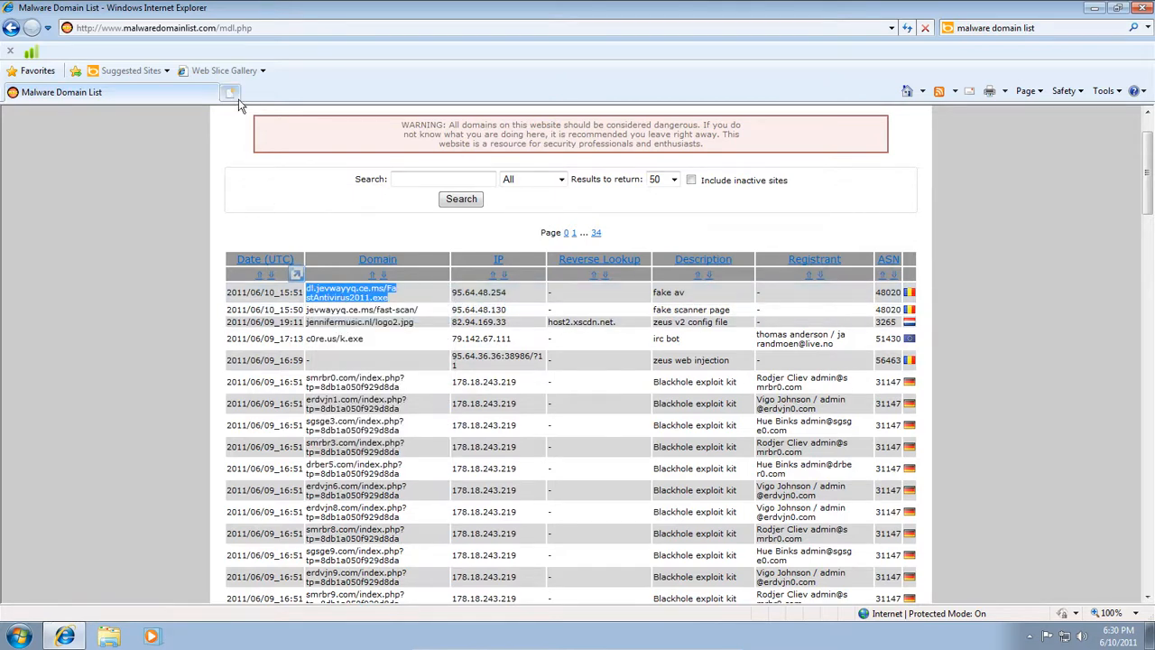
left_click(230, 92)
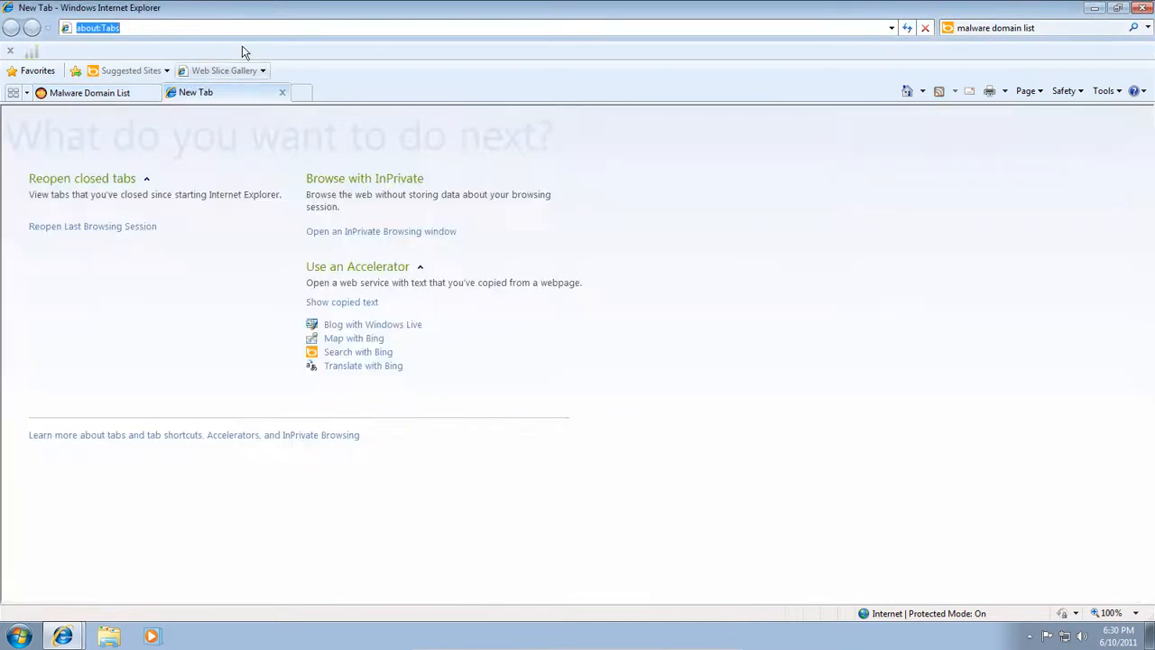
Navigate to dl.jevwayyq.ce.ms/FastAntivirus2011.exe, run it and disregard the unsafe-download warning.
type("dl.jevwayyq.ce.ms/FastAntivirus2011.exe")
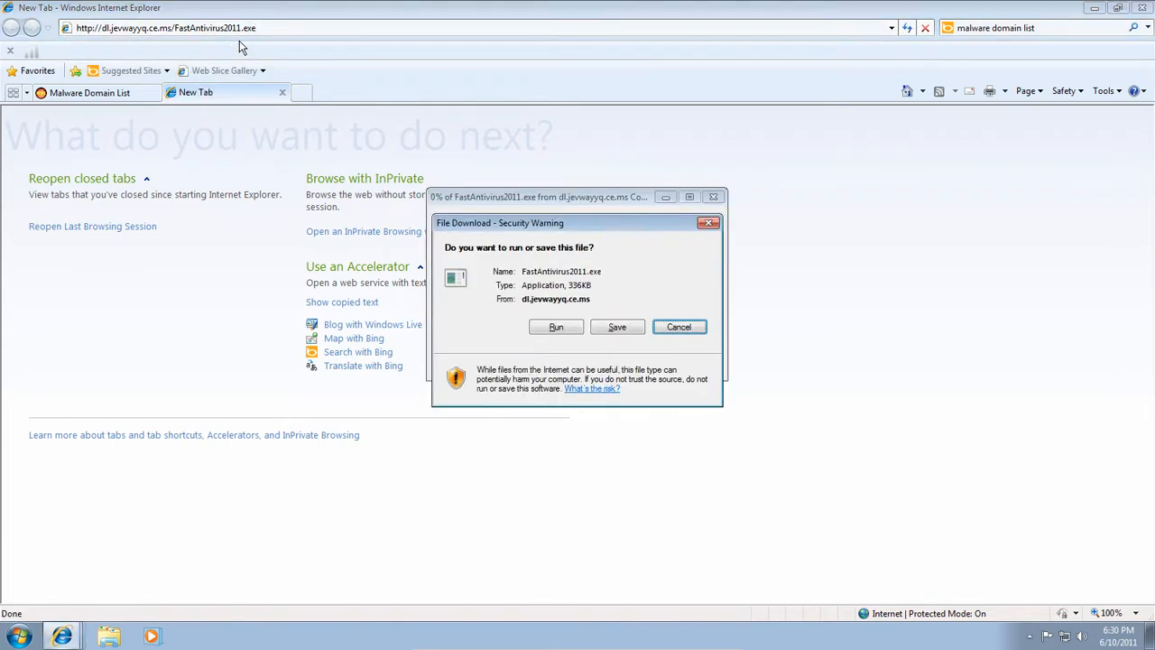
left_click(556, 327)
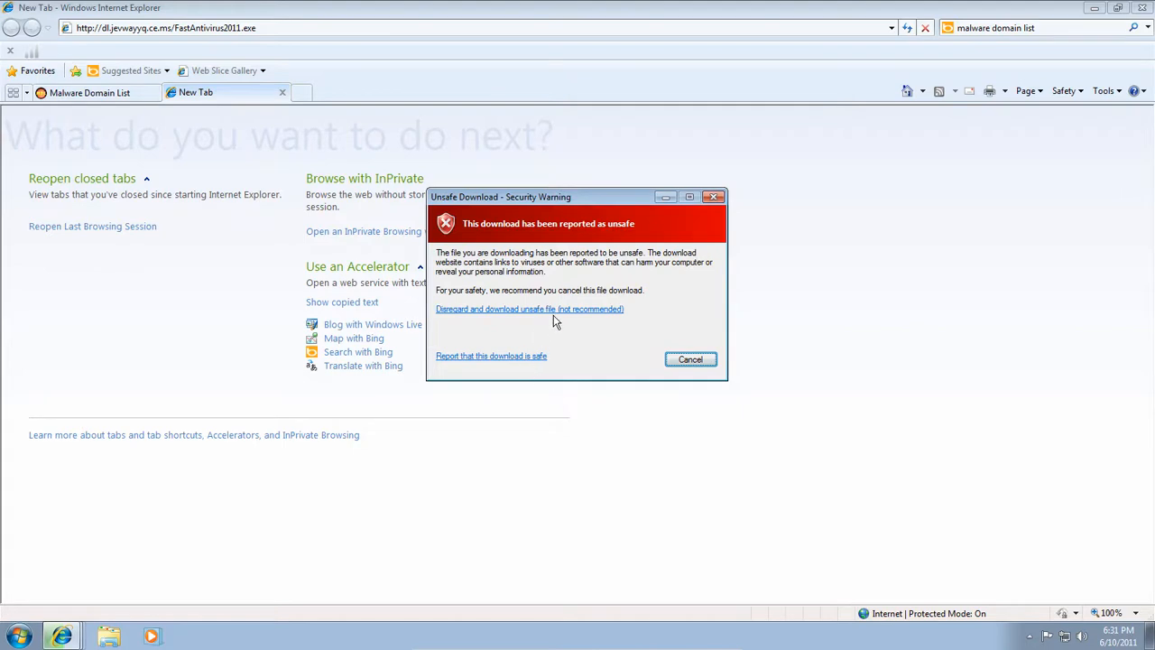
left_click(530, 309)
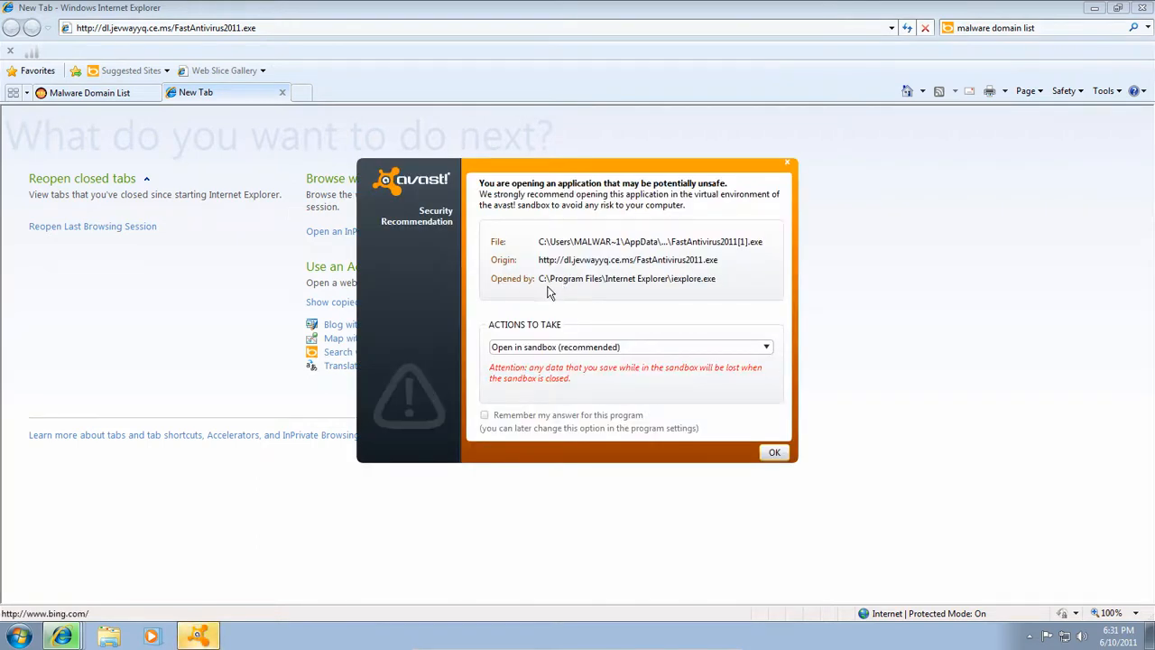
Accept 'Open in sandbox (recommended)' for FastAntivirus2011.exe on both launch prompts.
left_click(766, 346)
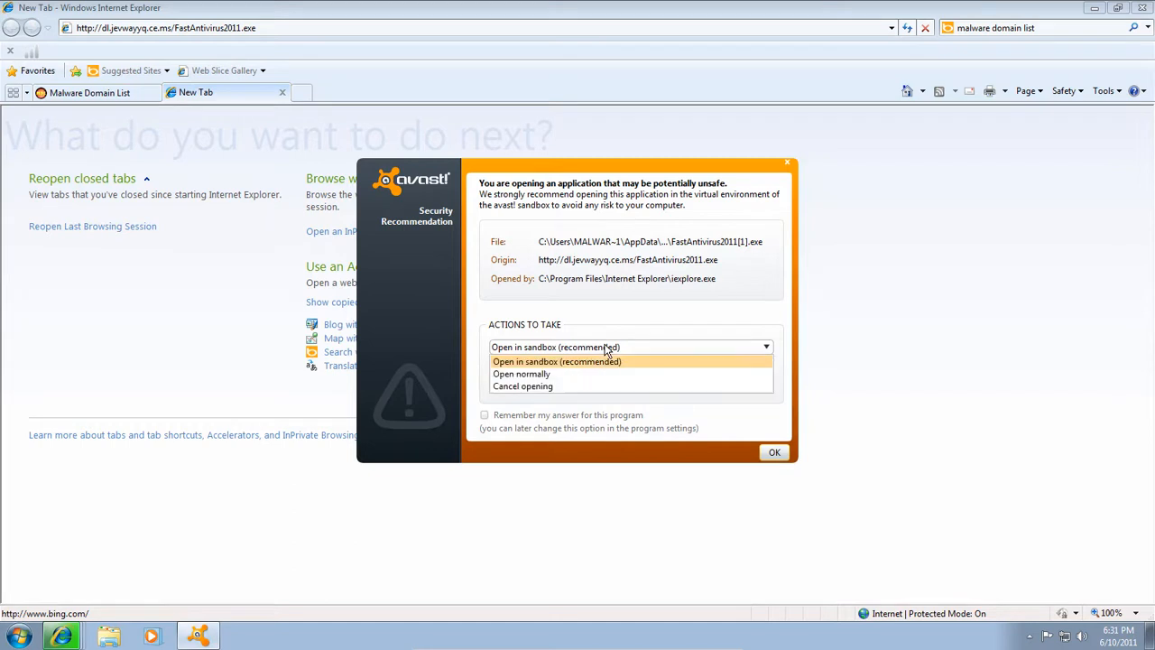
left_click(556, 361)
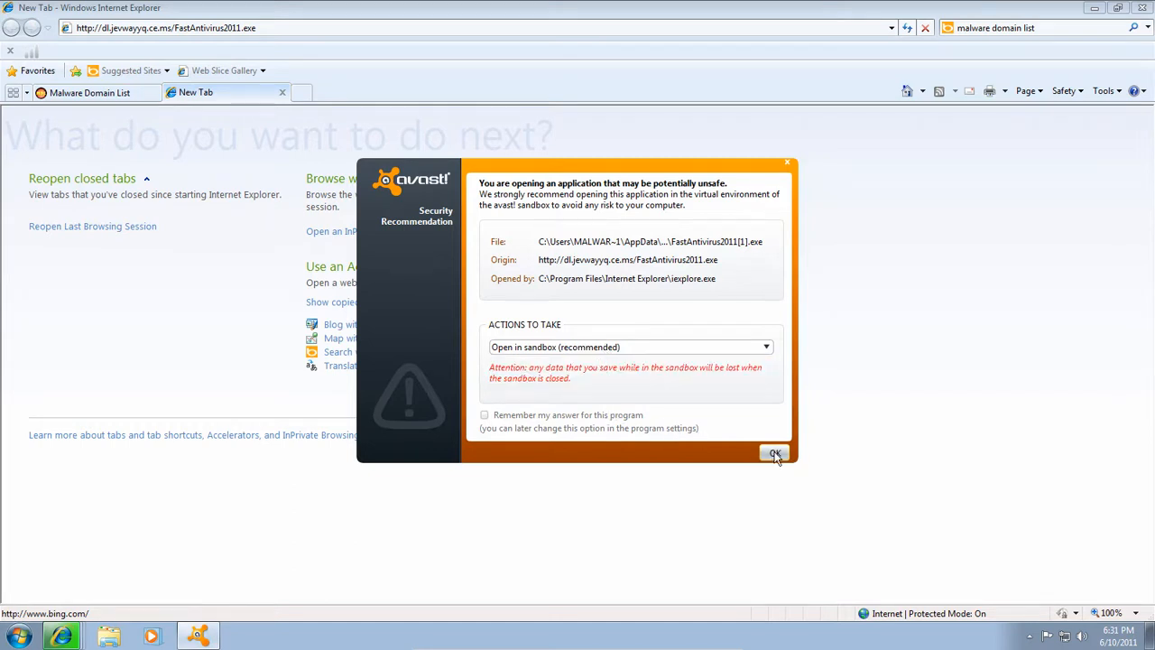
left_click(775, 453)
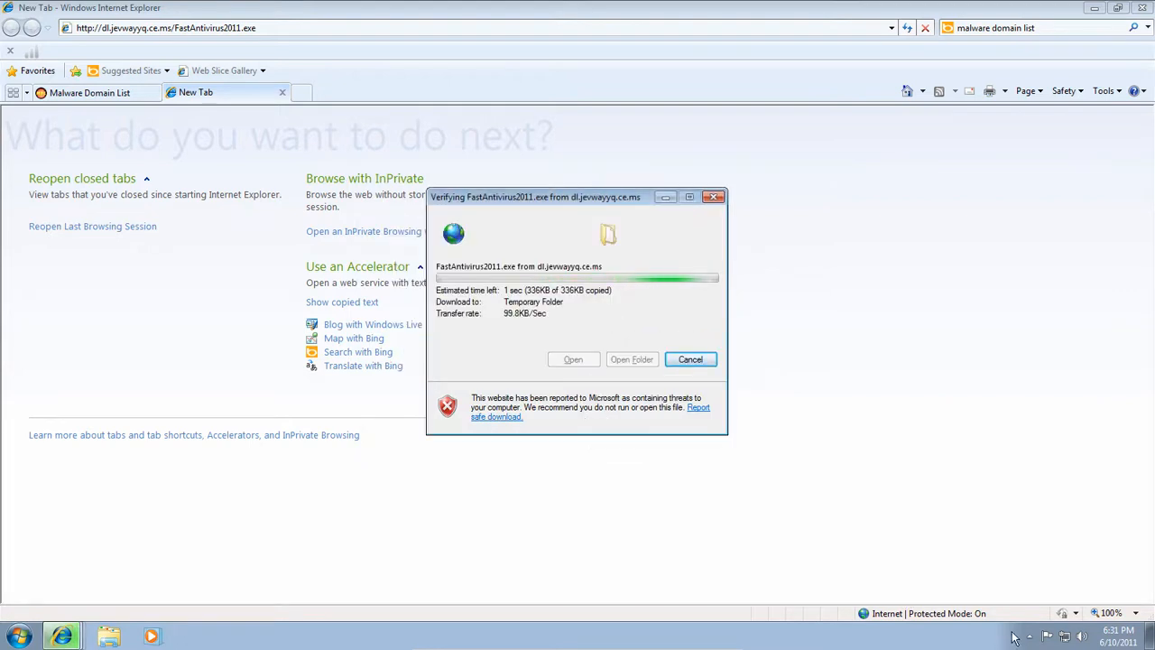
mouse_move(925, 564)
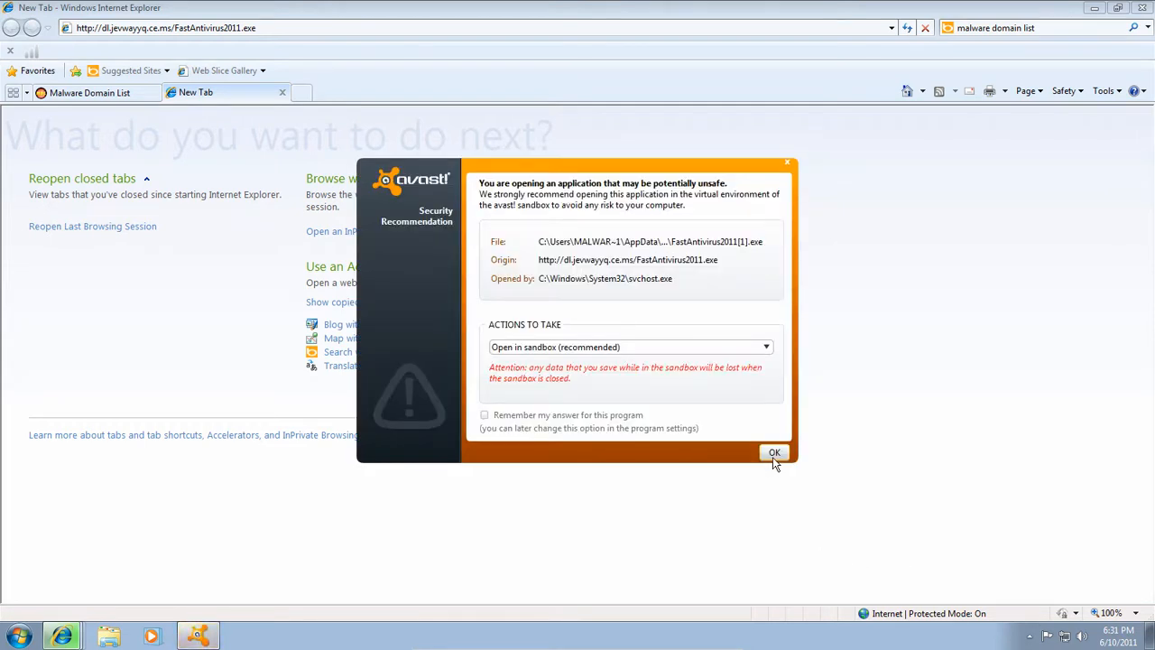
left_click(775, 452)
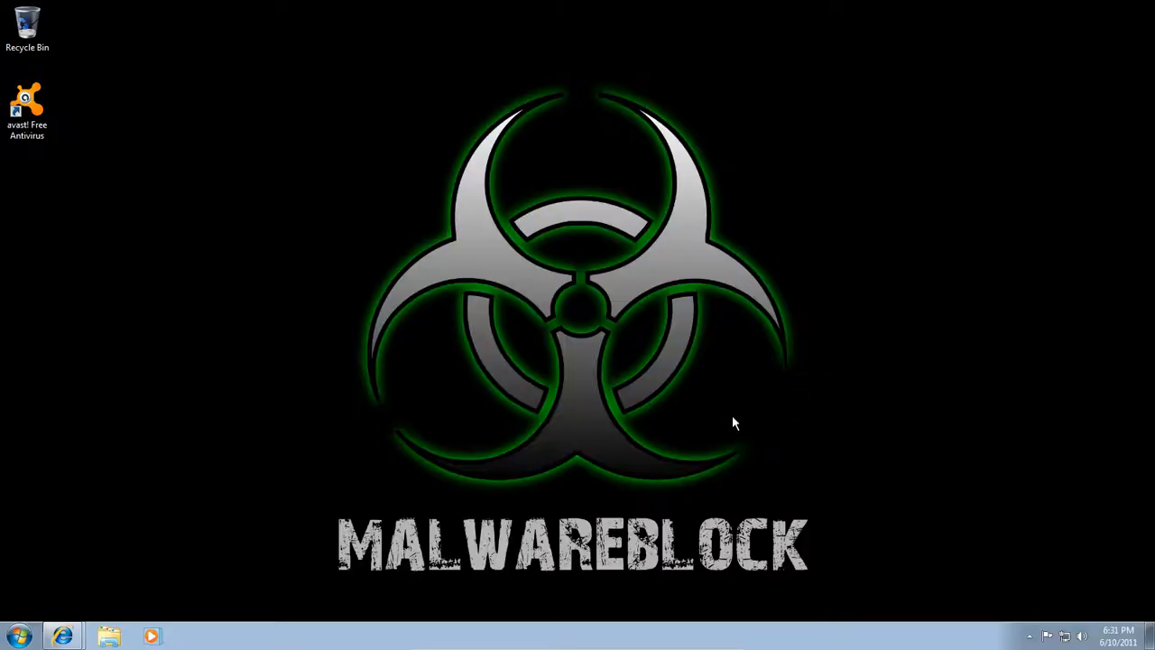
mouse_move(216, 266)
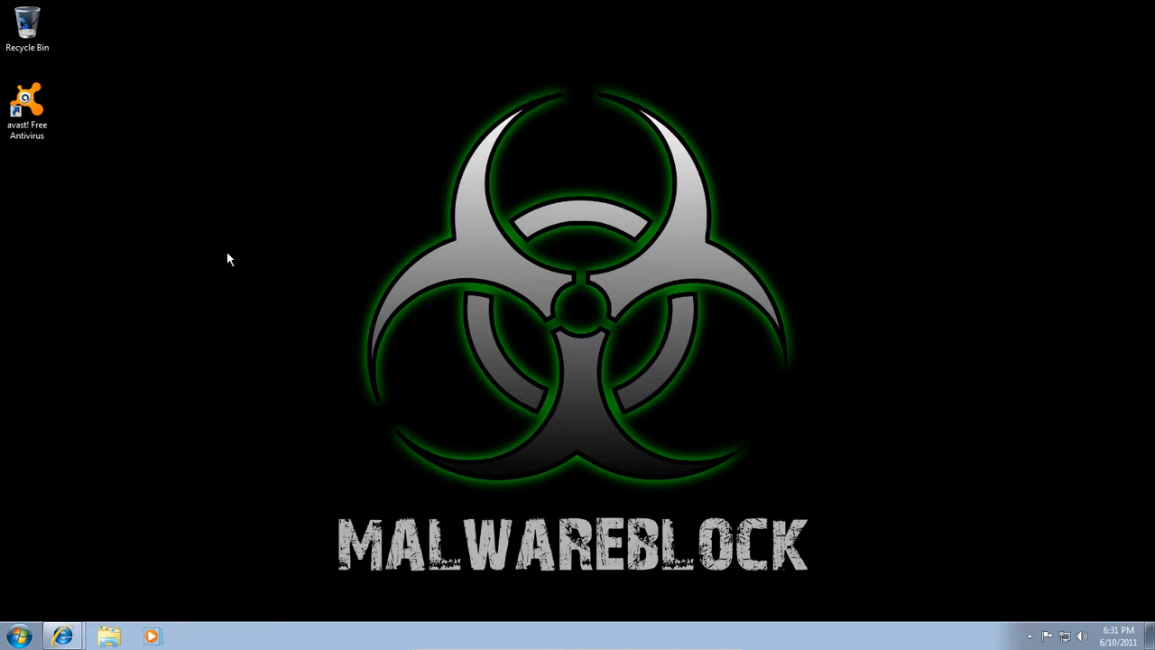
mouse_move(190, 405)
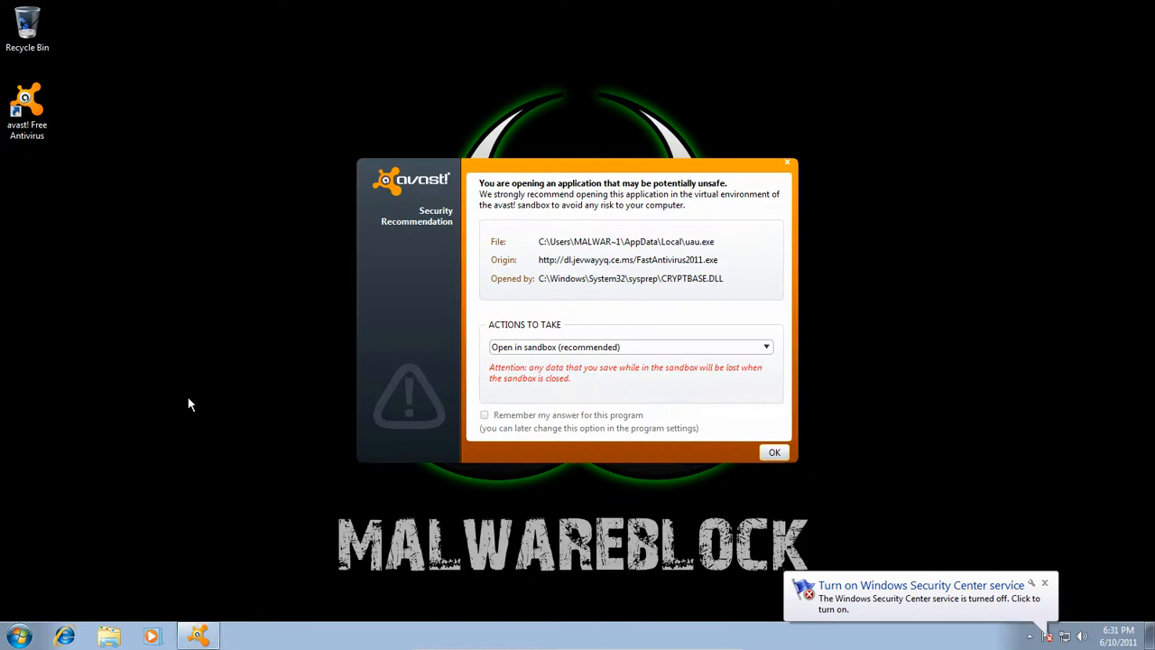
mouse_move(770, 416)
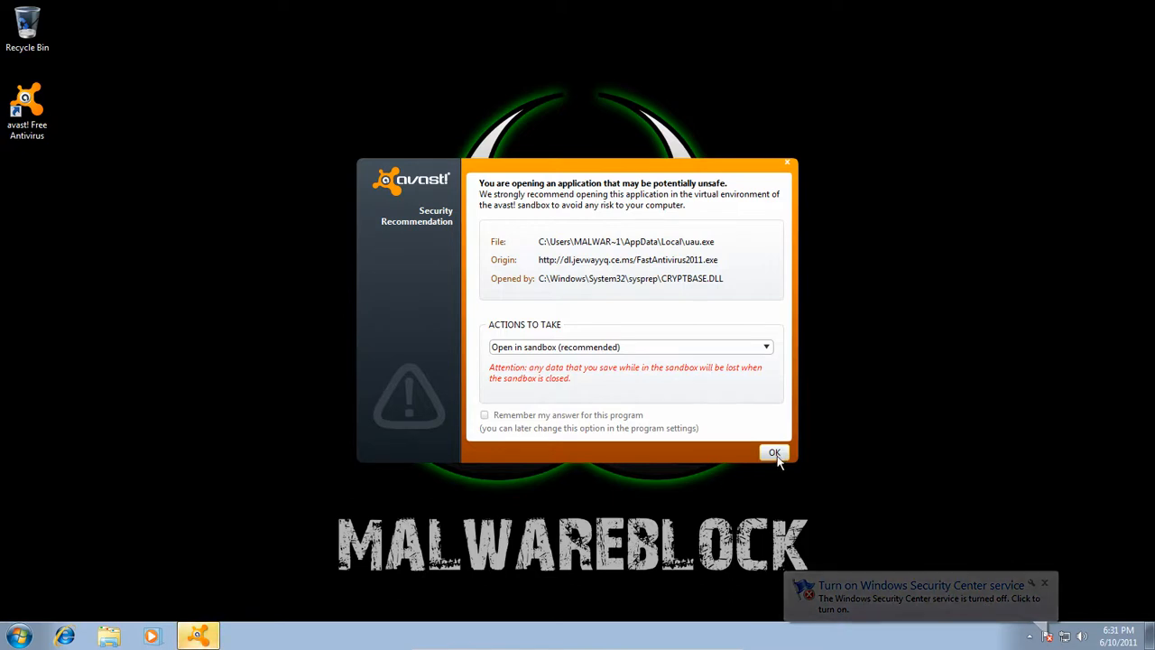
Confirm opening the dropped uau.exe in the avast! sandbox.
left_click(775, 453)
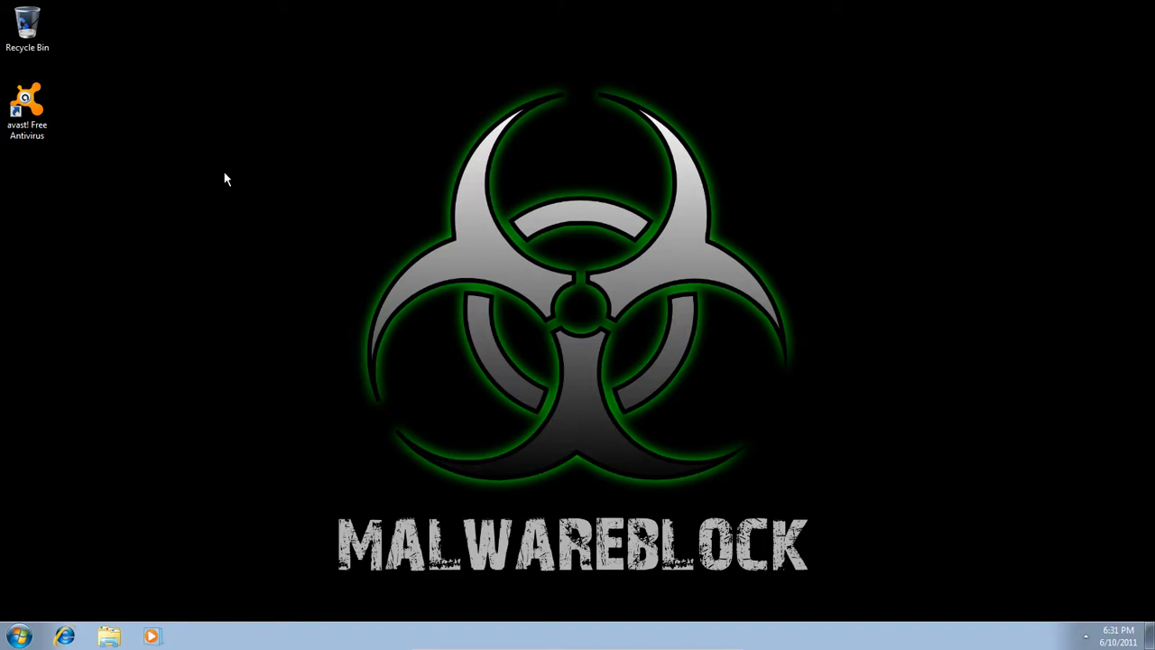
Reach Action Center from the Start menu and turn on the reported-off virus protection.
left_click(1087, 636)
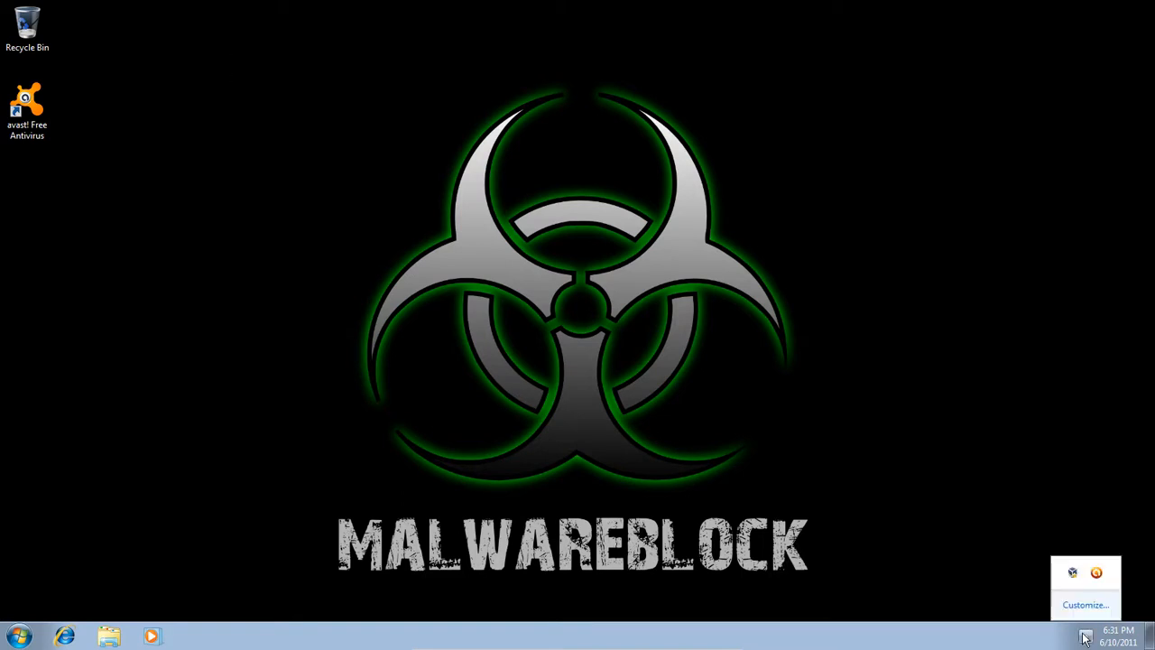
left_click(17, 637)
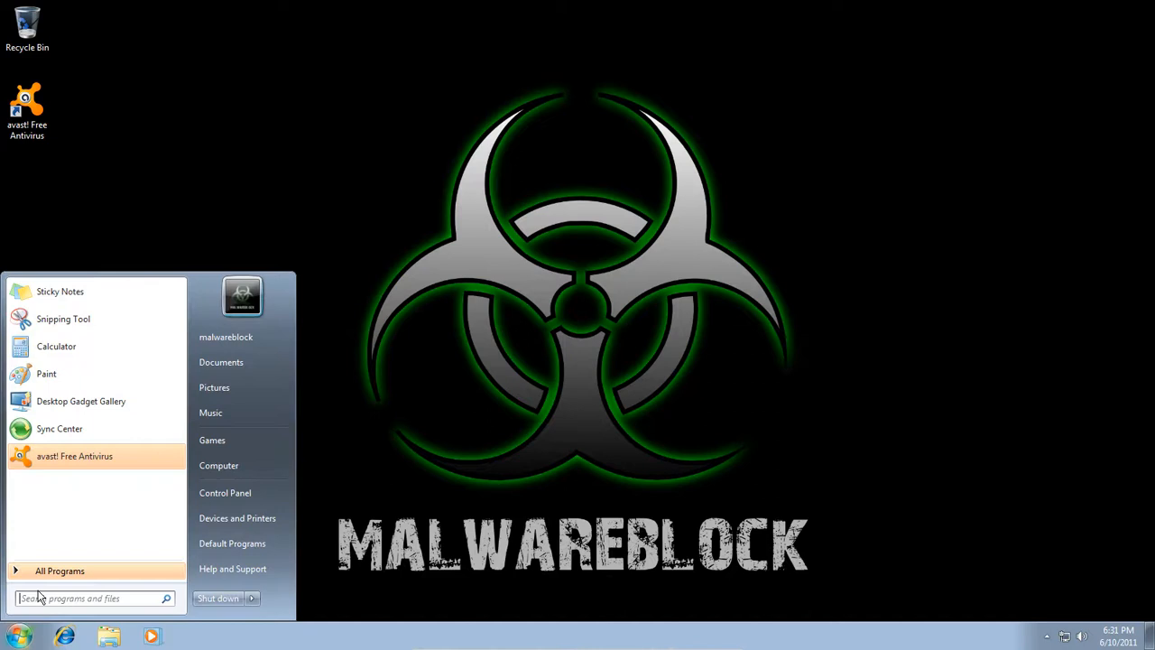
left_click(59, 570)
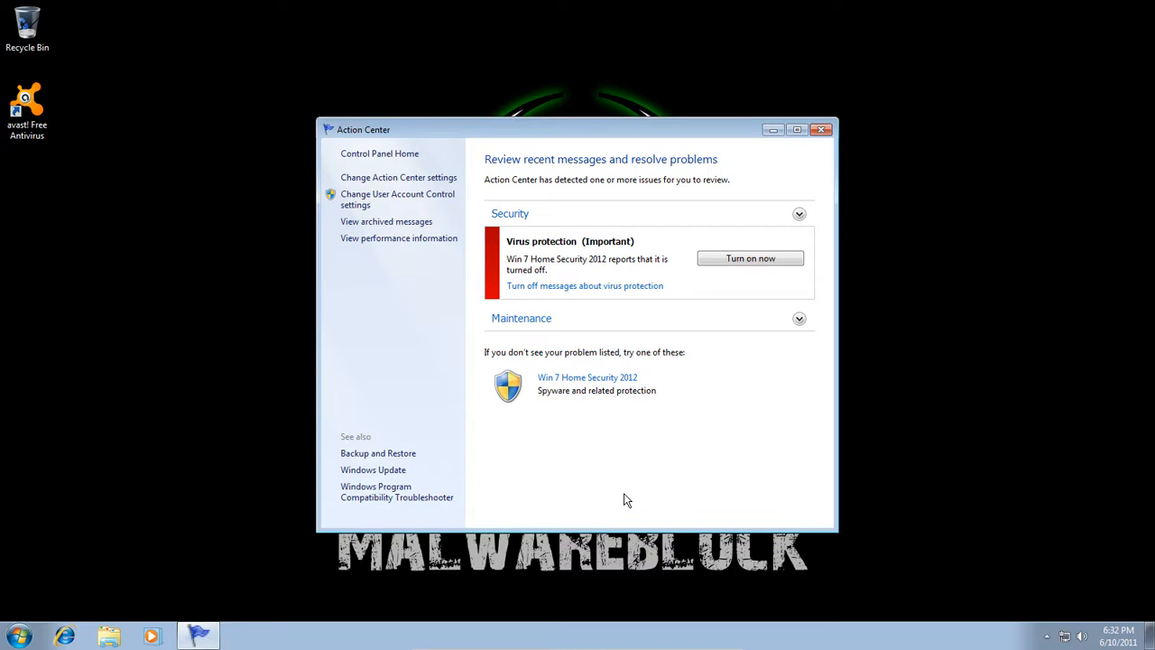
mouse_move(751, 258)
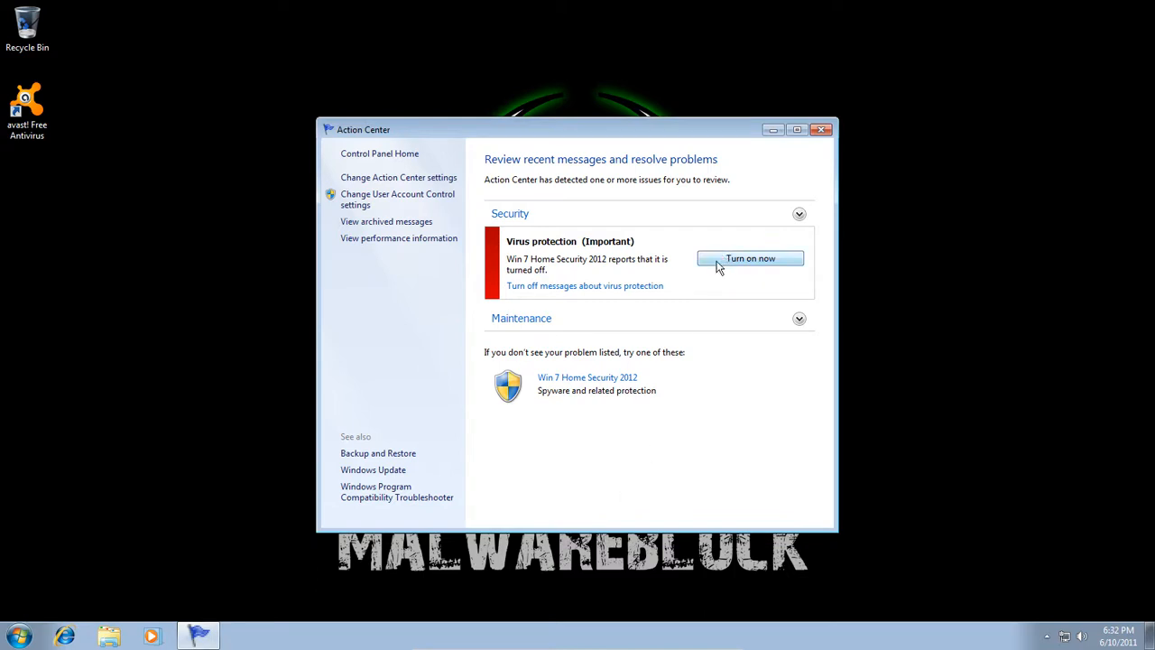
mouse_move(636, 409)
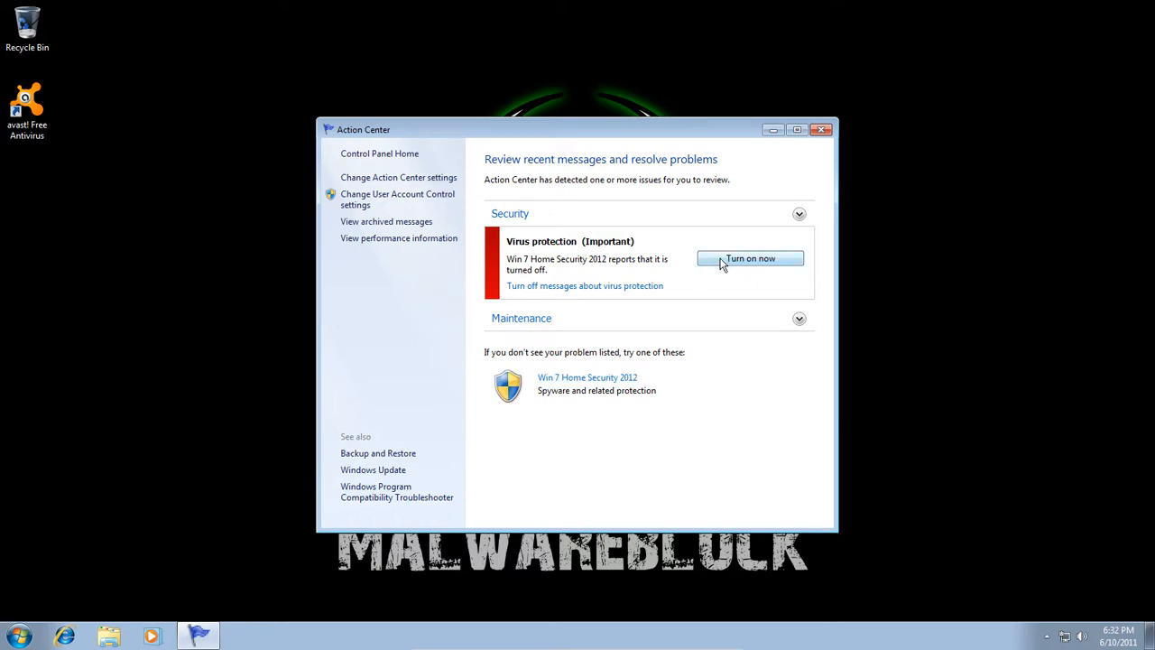
left_click(750, 259)
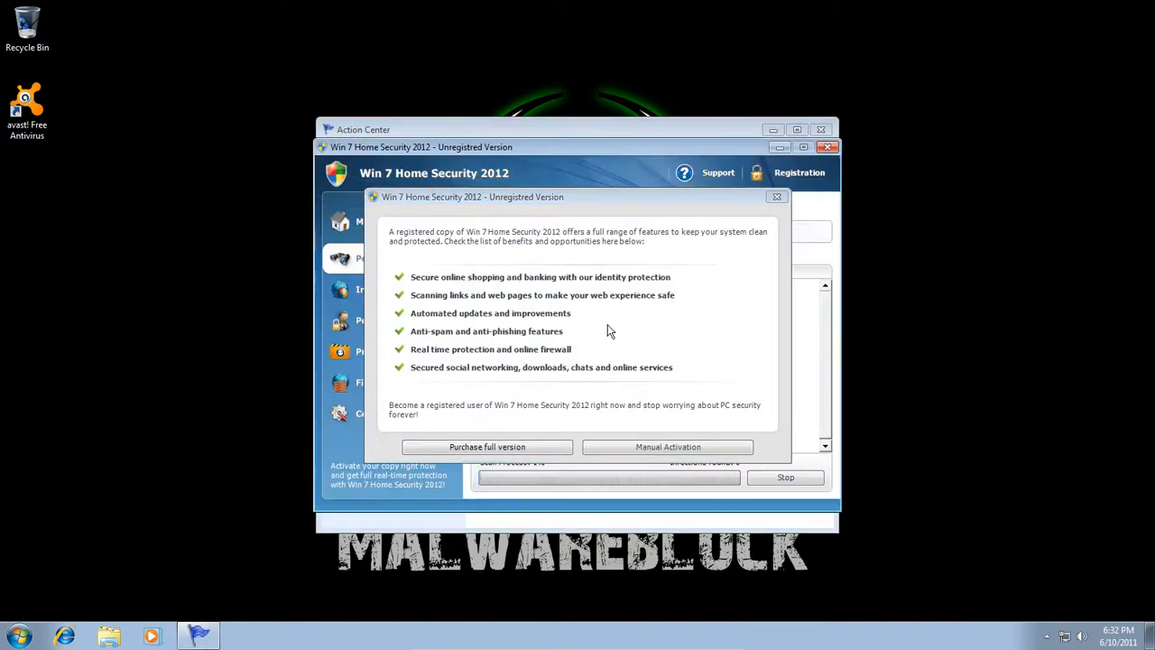
Dismiss the Unregistered Version nag and close the Win 7 Home Security 2012 scanner.
left_click(776, 197)
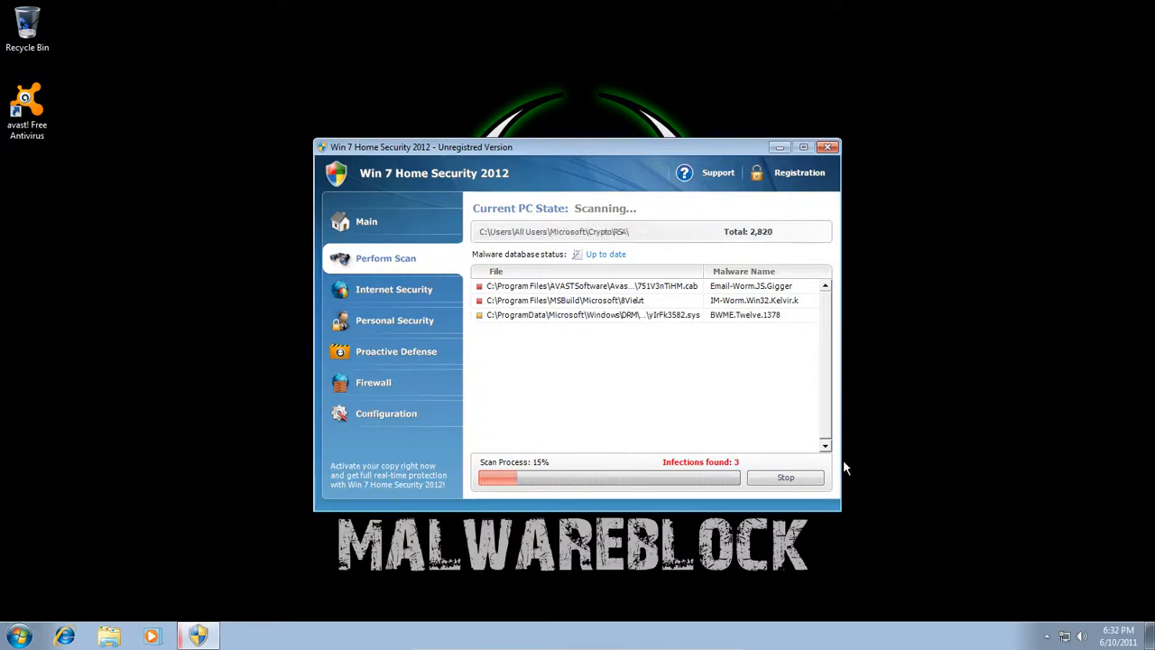
left_click(827, 146)
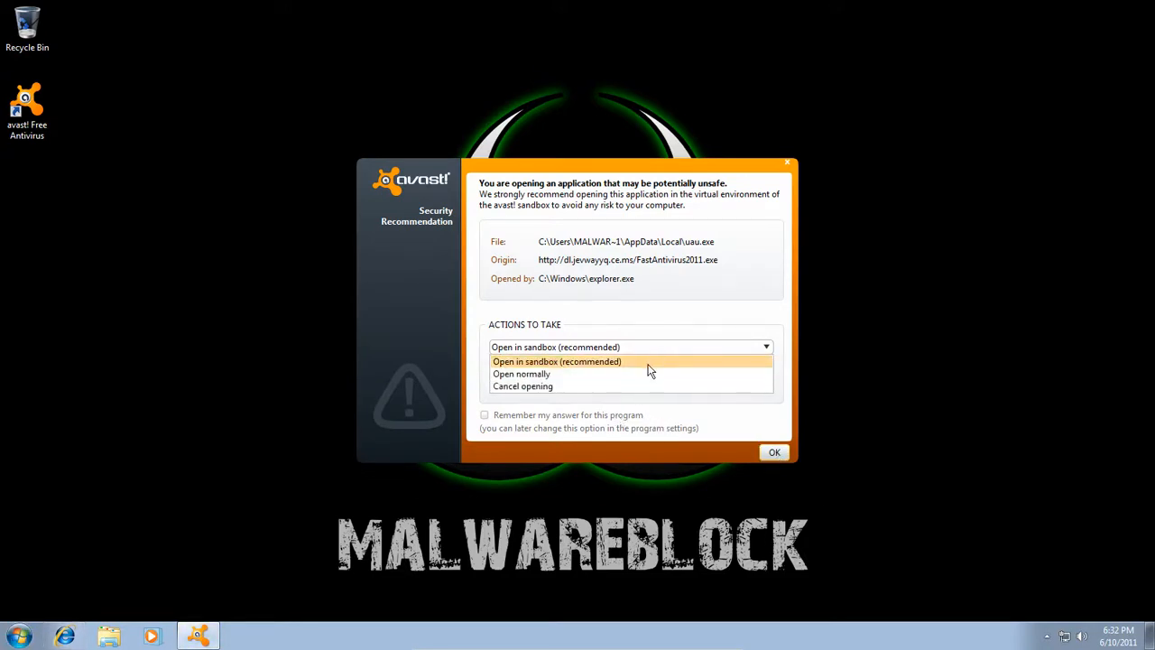
Keep the sandbox option for uau.exe, restore the last Internet Explorer session and confirm the prompt.
left_click(16, 636)
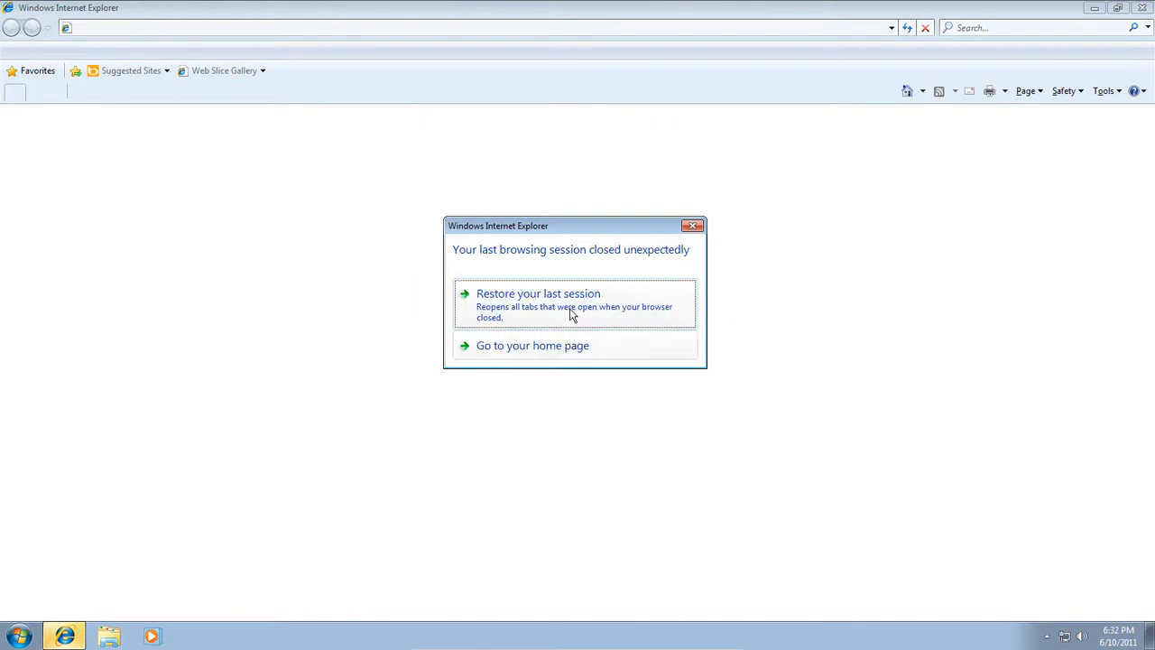
left_click(538, 294)
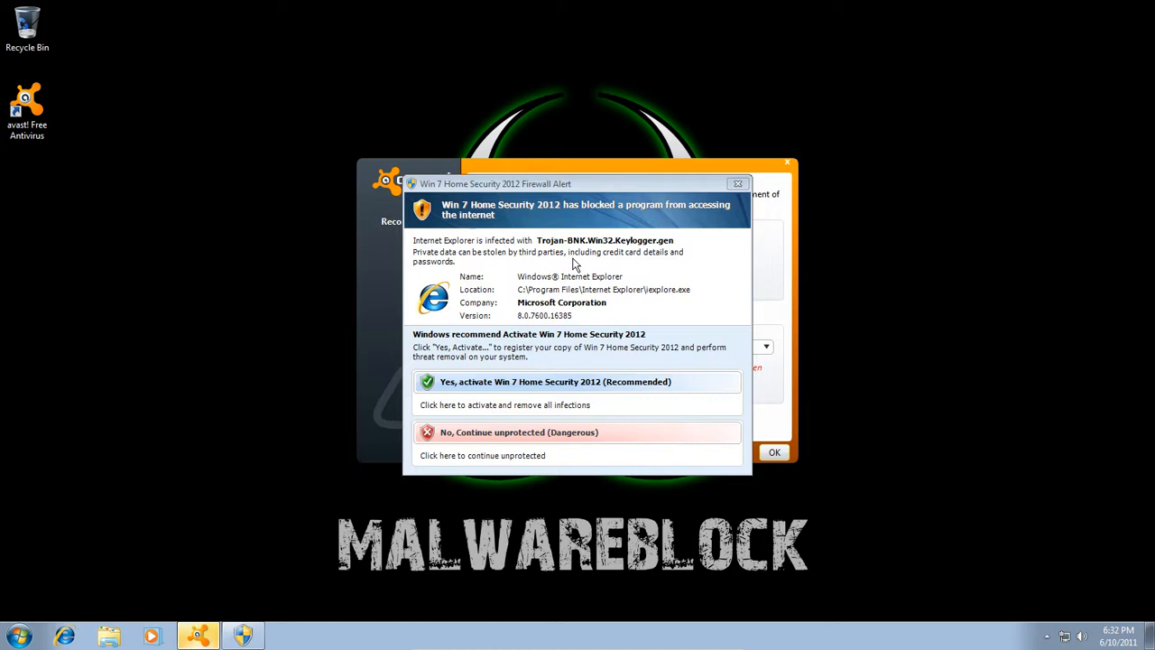
mouse_move(497, 217)
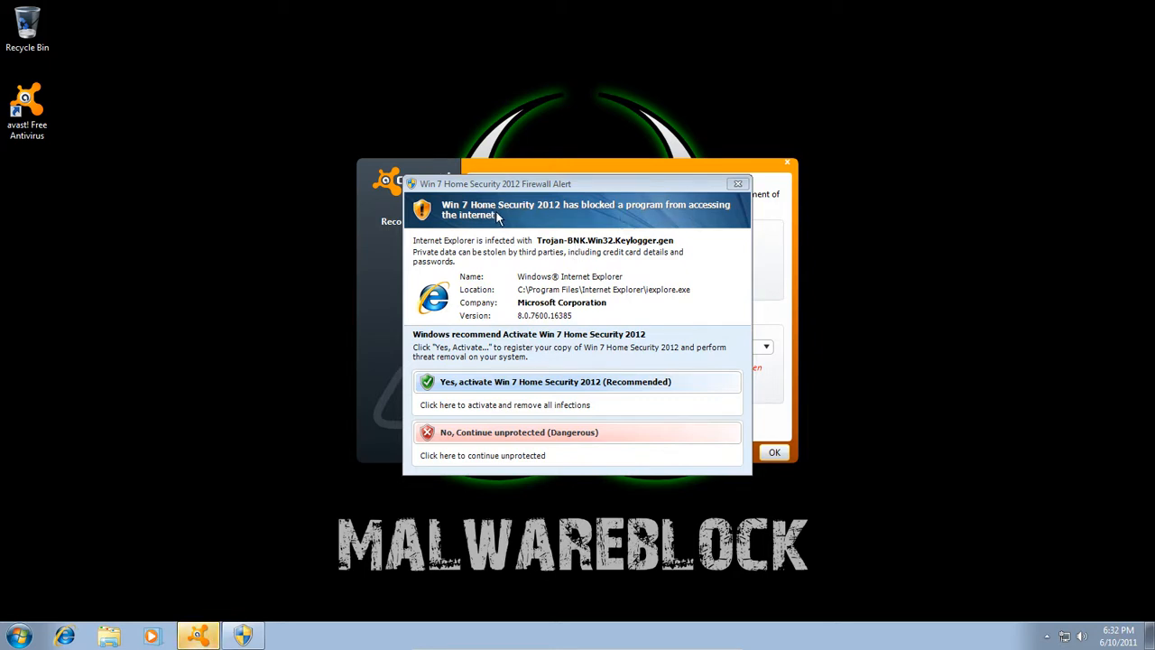
mouse_move(508, 219)
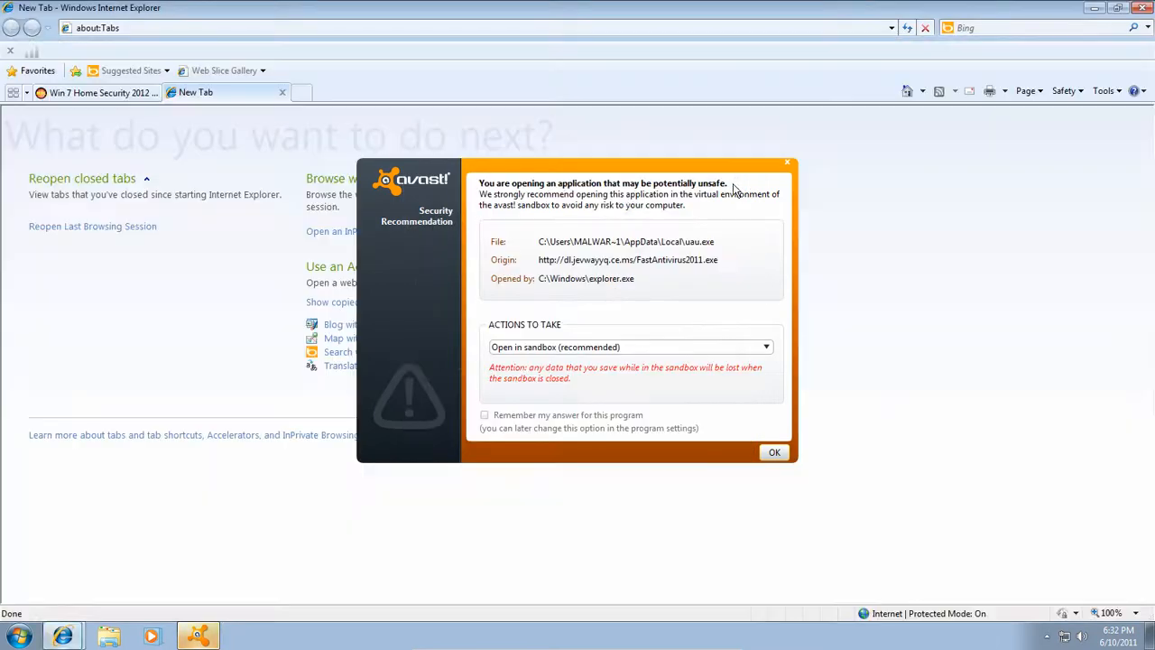
mouse_move(698, 120)
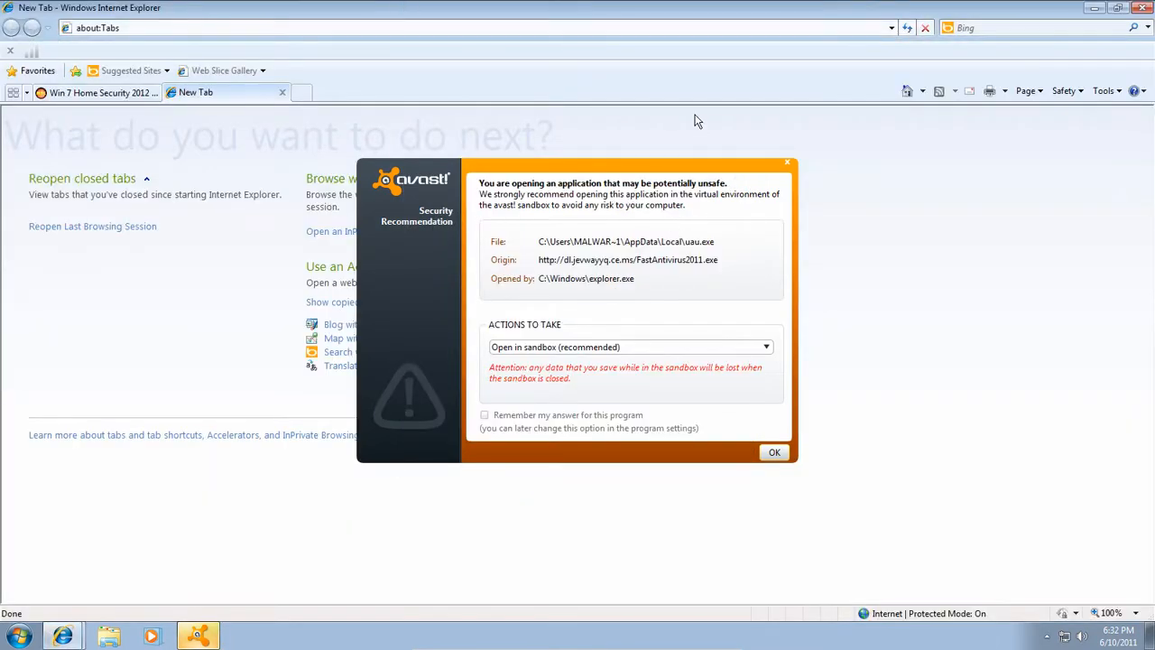
left_click(774, 452)
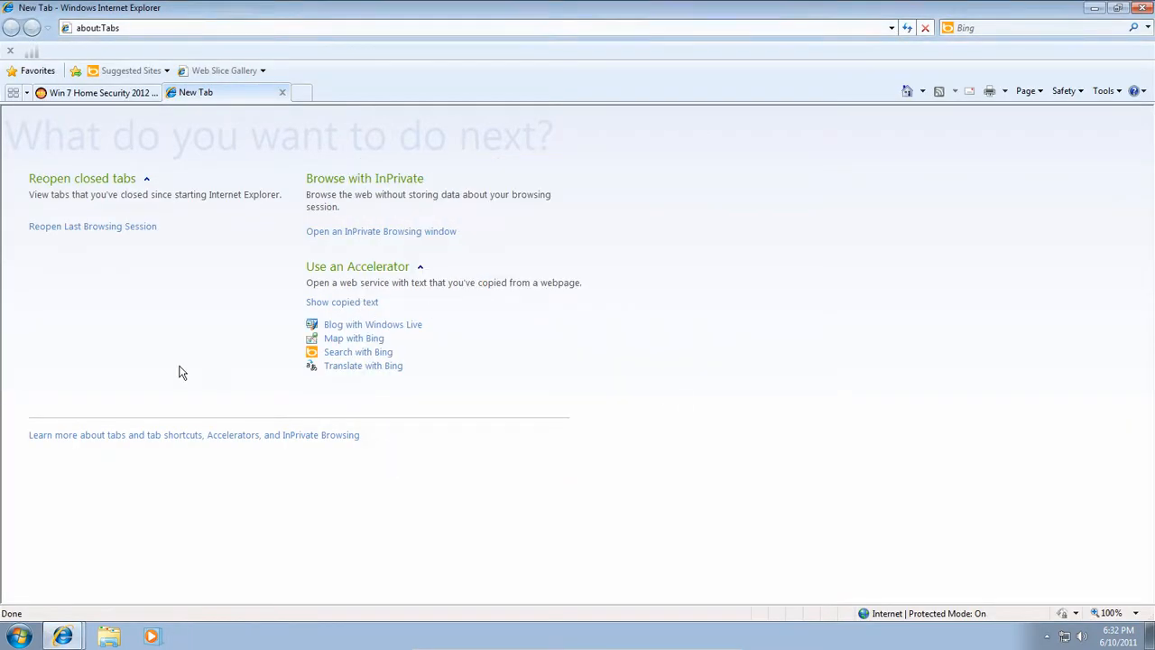
mouse_move(63, 637)
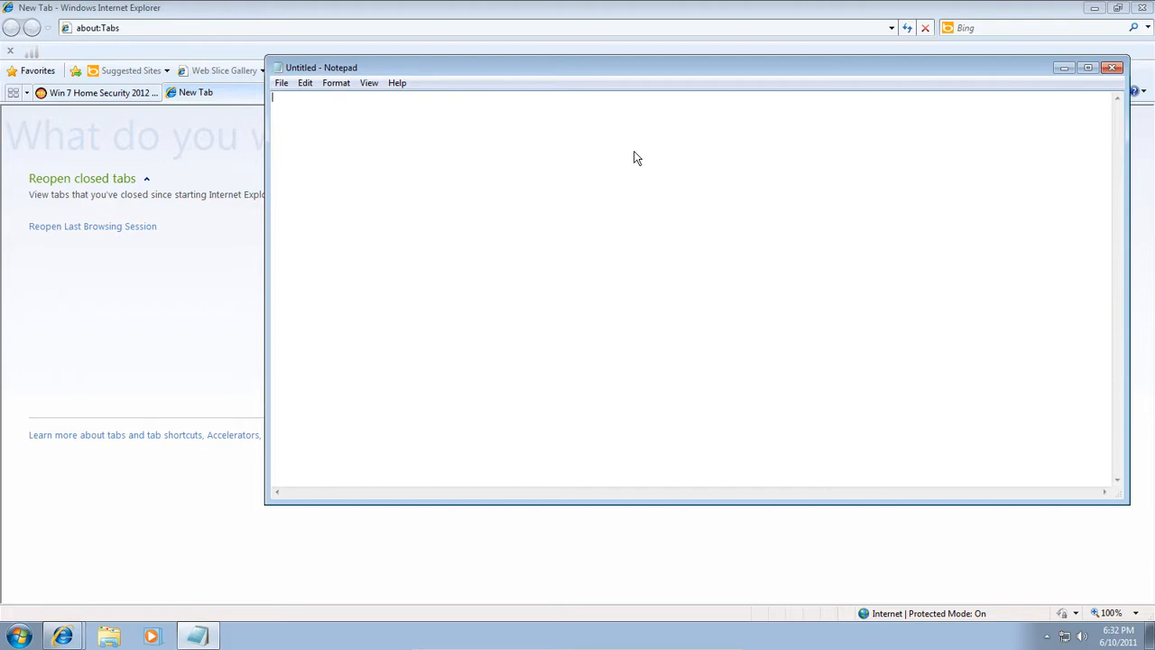
Write the note 'Rouge (0-day) - pass' in Notepad, correcting a mistyped character.
type("Rouge")
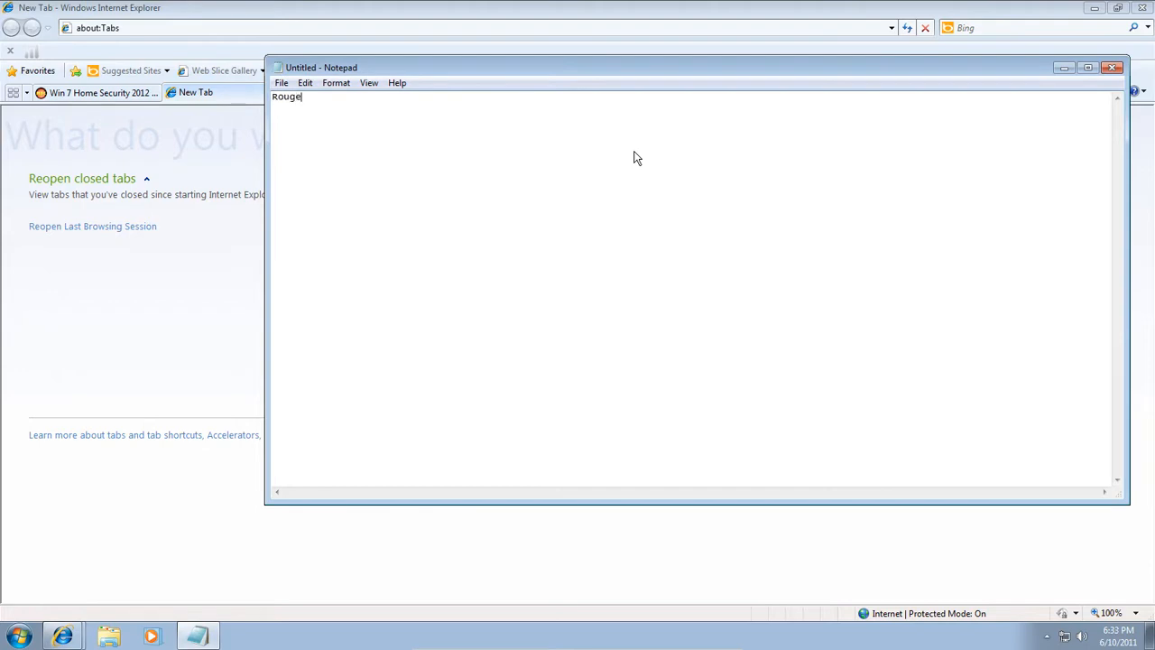
type("(0-day) -")
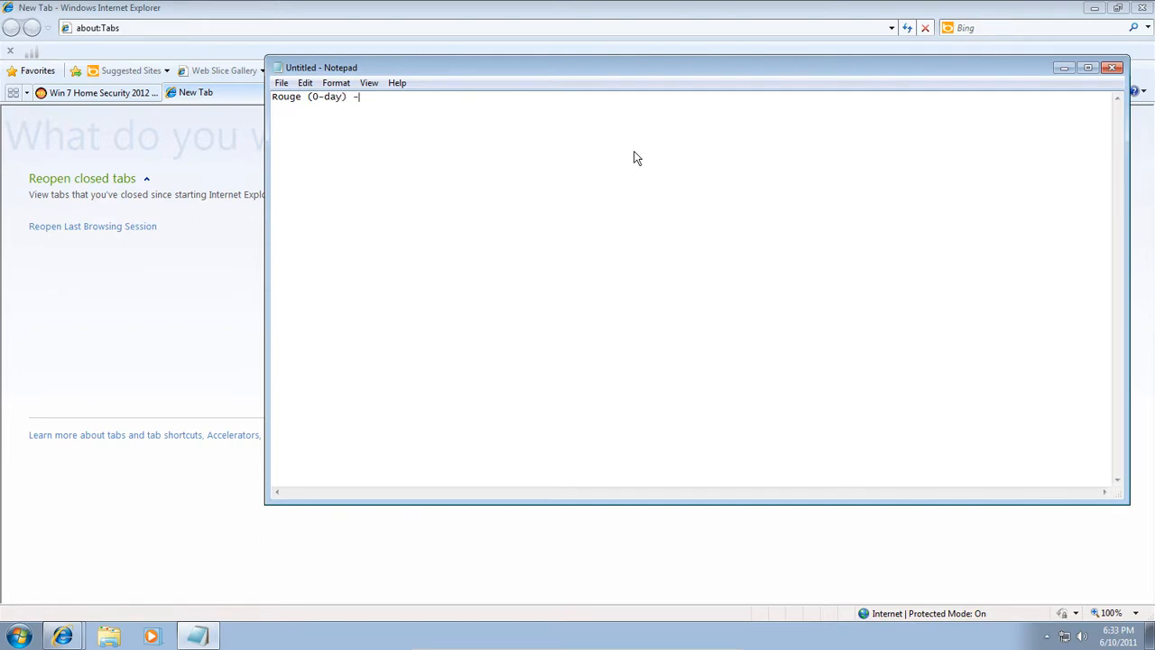
type("pas")
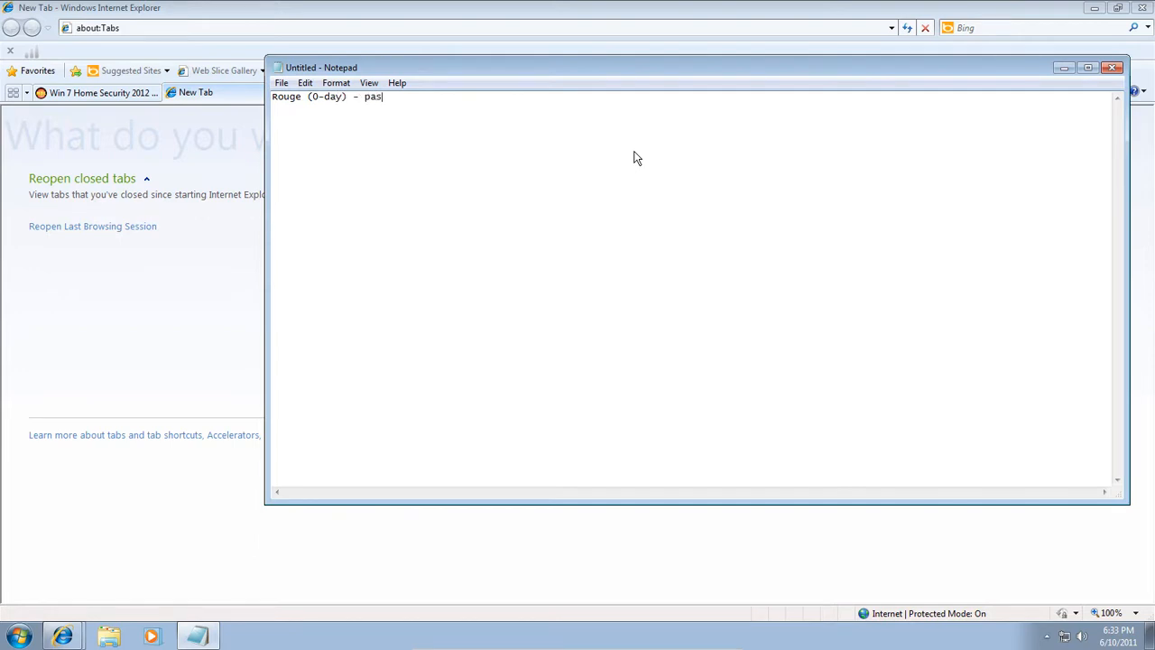
type("s=")
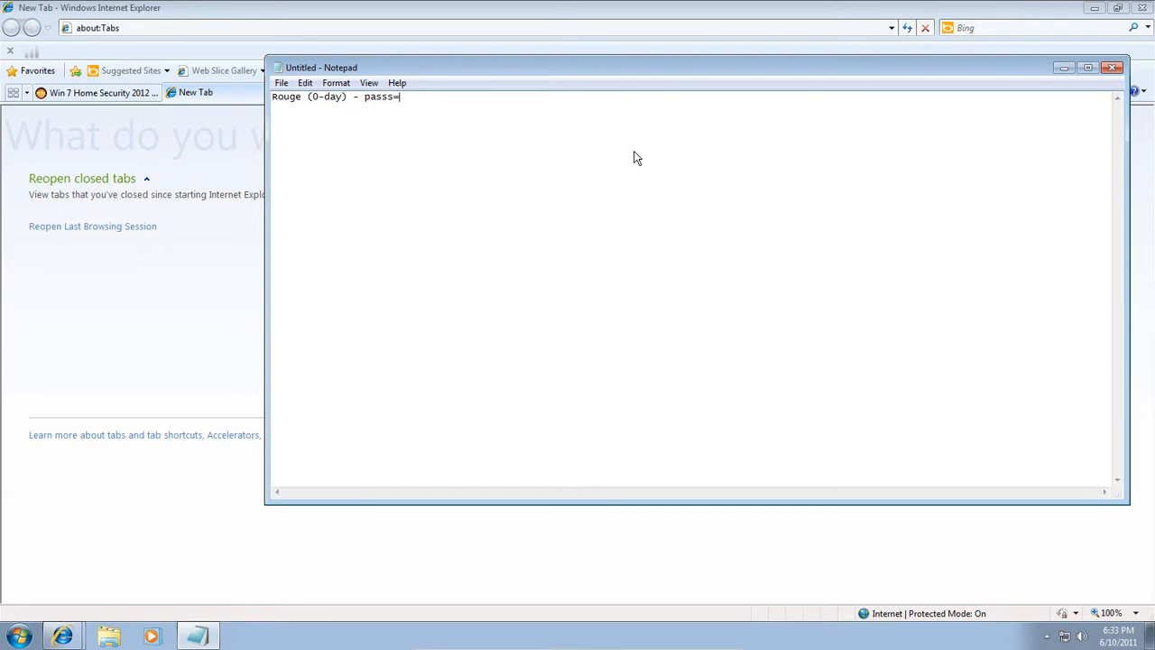
key("BackSpace")
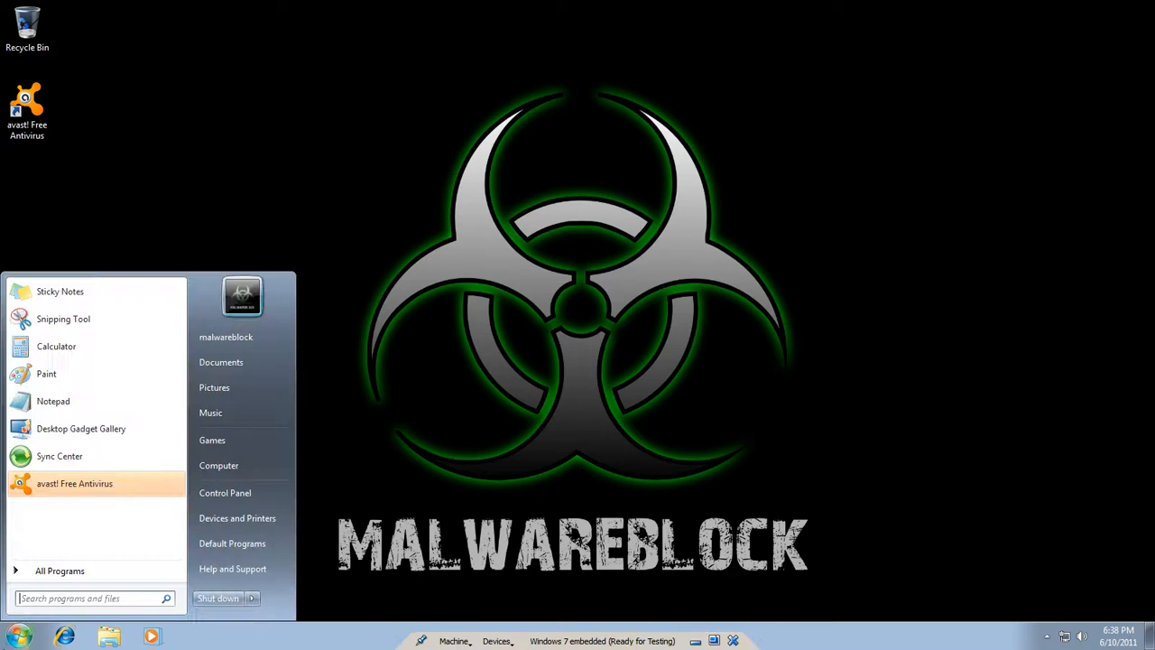
Launch Internet Explorer from the Start menu and enter malwaredomainlist.com in the address bar.
left_click(60, 571)
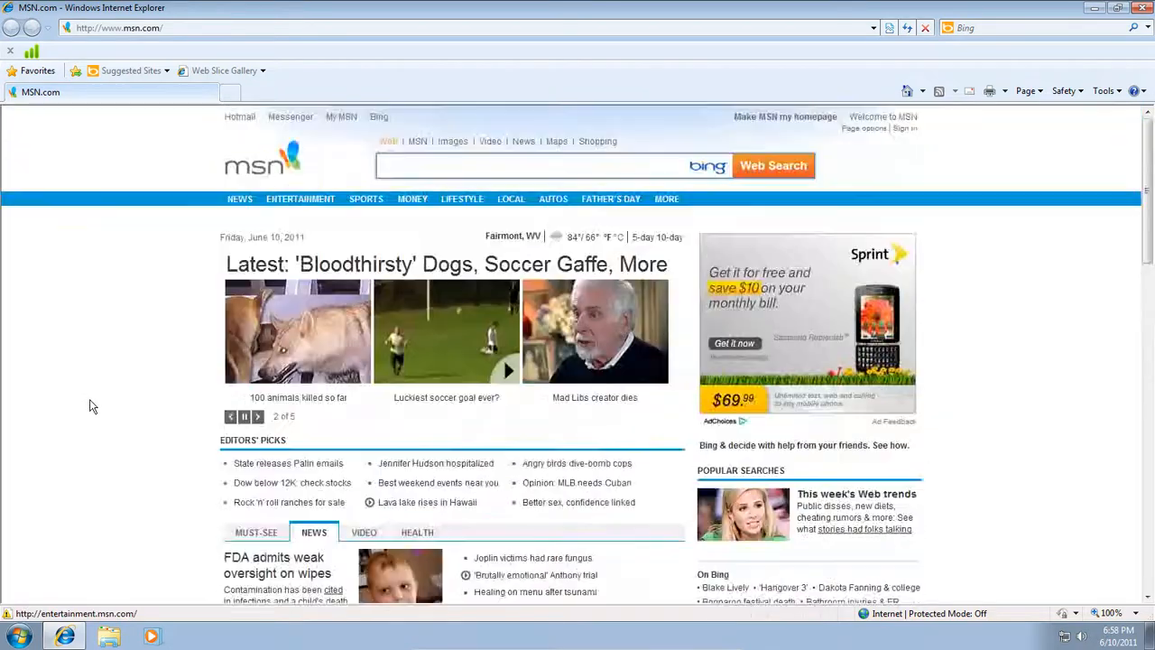
mouse_move(392, 352)
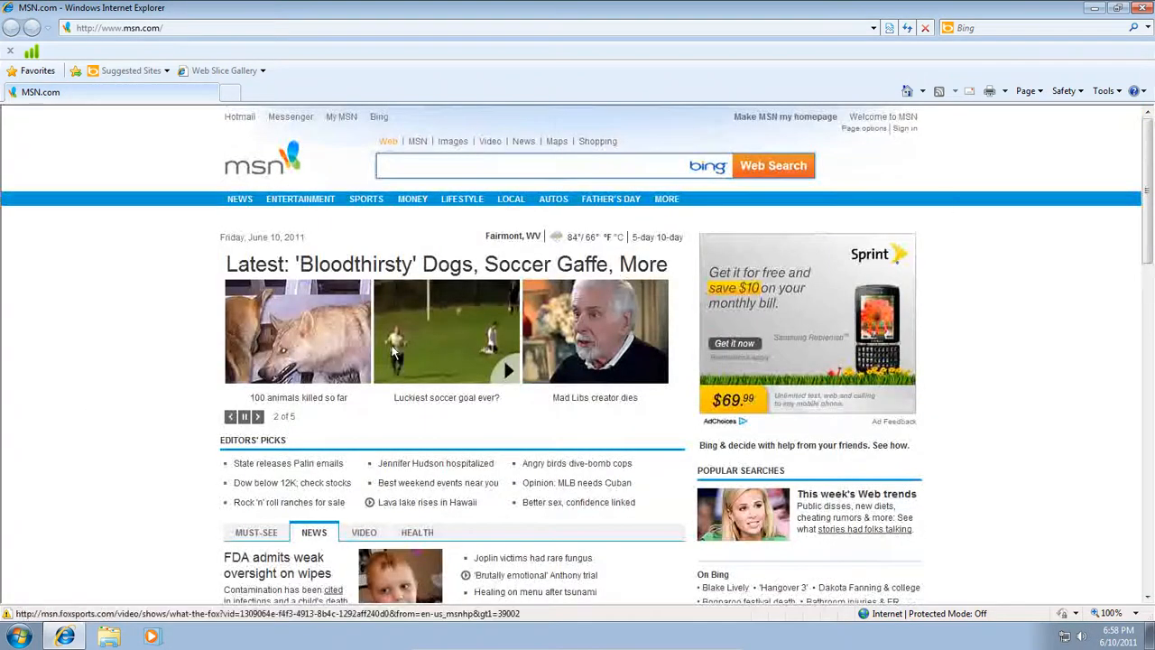
left_click(13, 637)
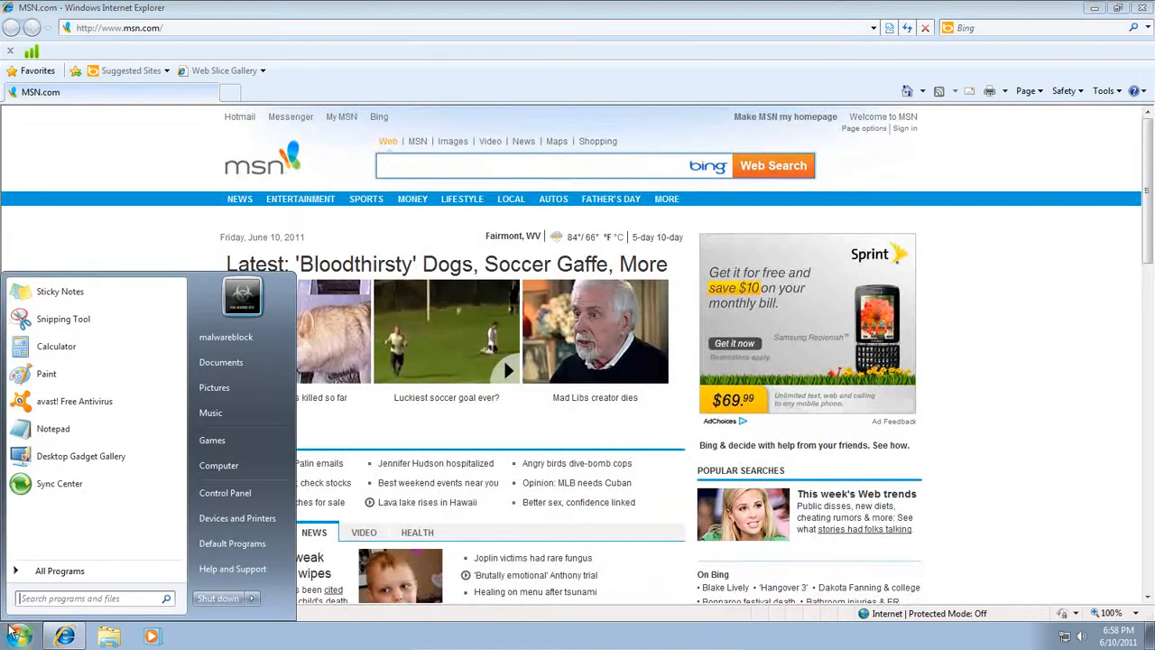
mouse_move(80, 456)
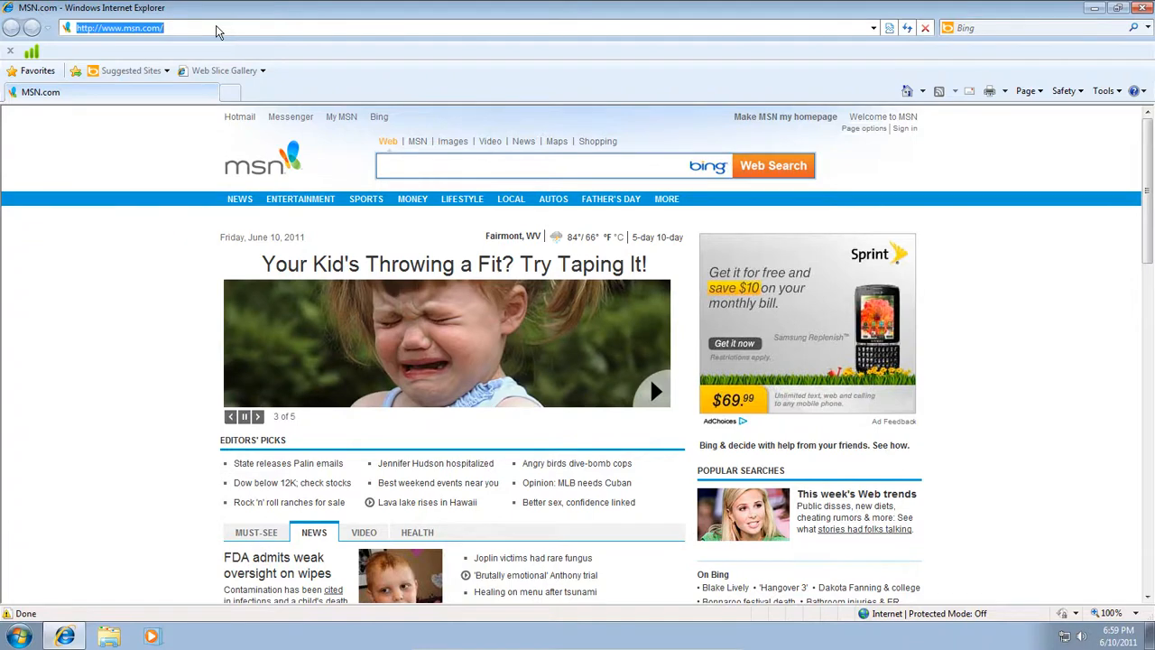
mouse_move(3, 237)
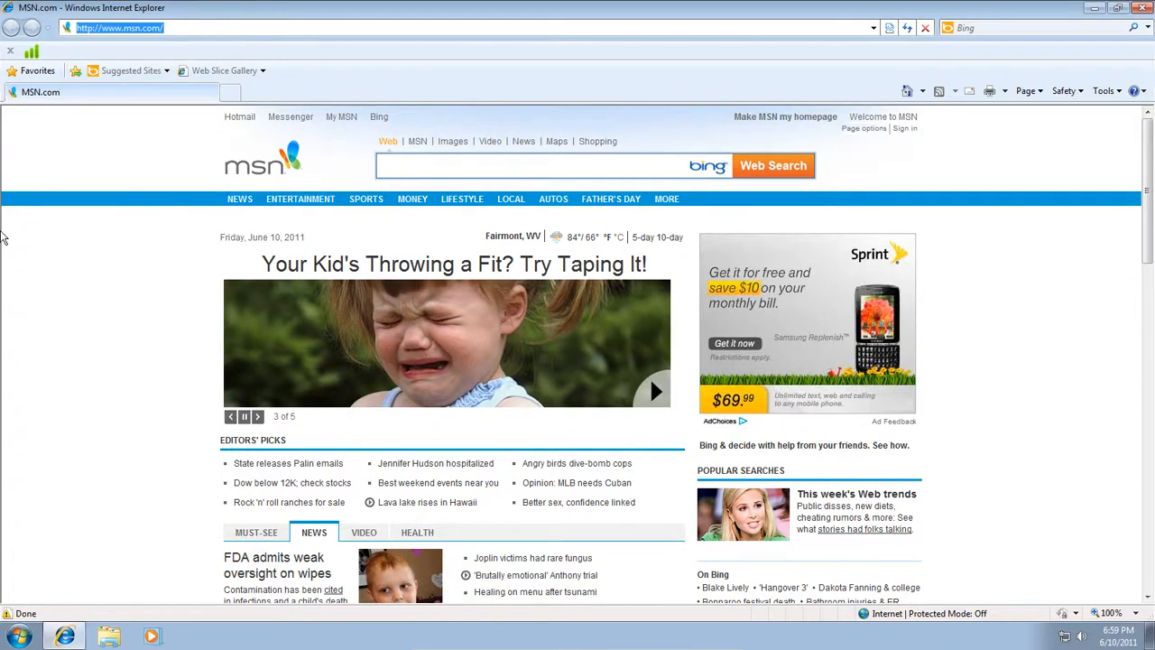
mouse_move(304, 25)
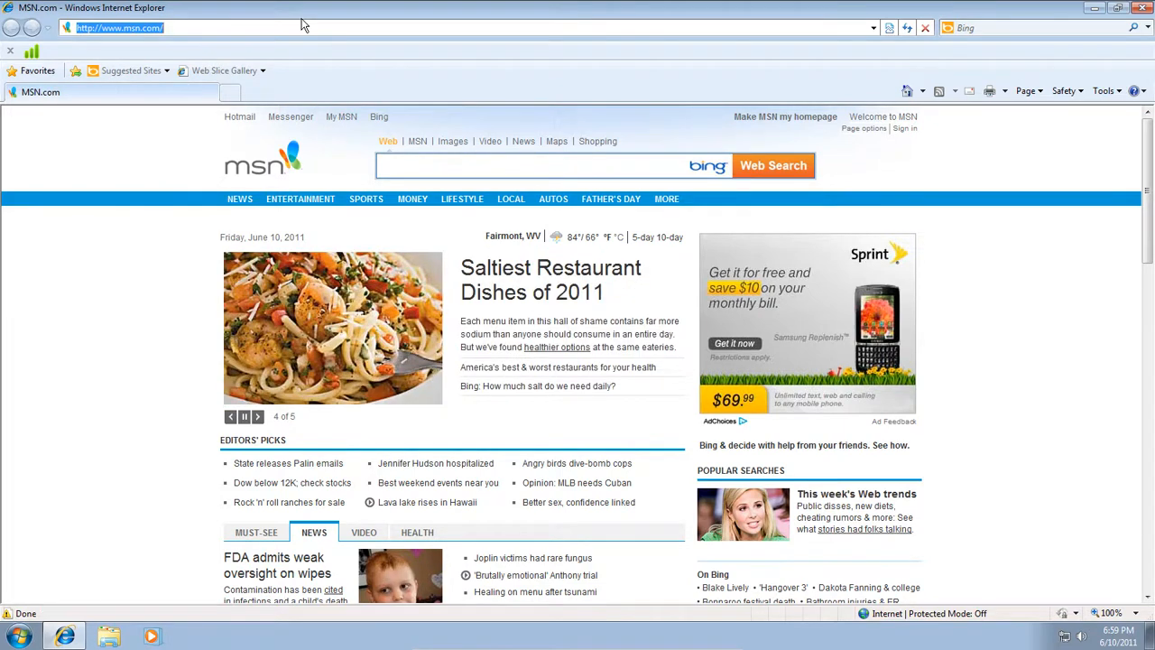
type("malwaredomainlist.com")
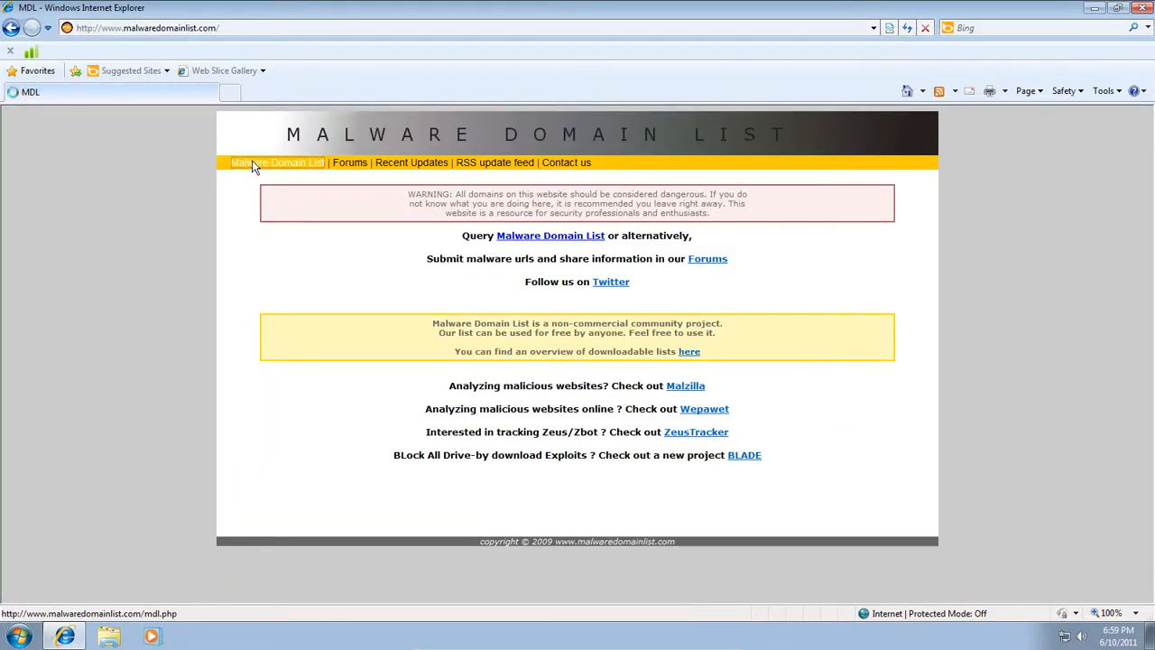
Show the full malicious domain table and select the vipusersgo.cz.cc exploit kit URL.
left_click(277, 162)
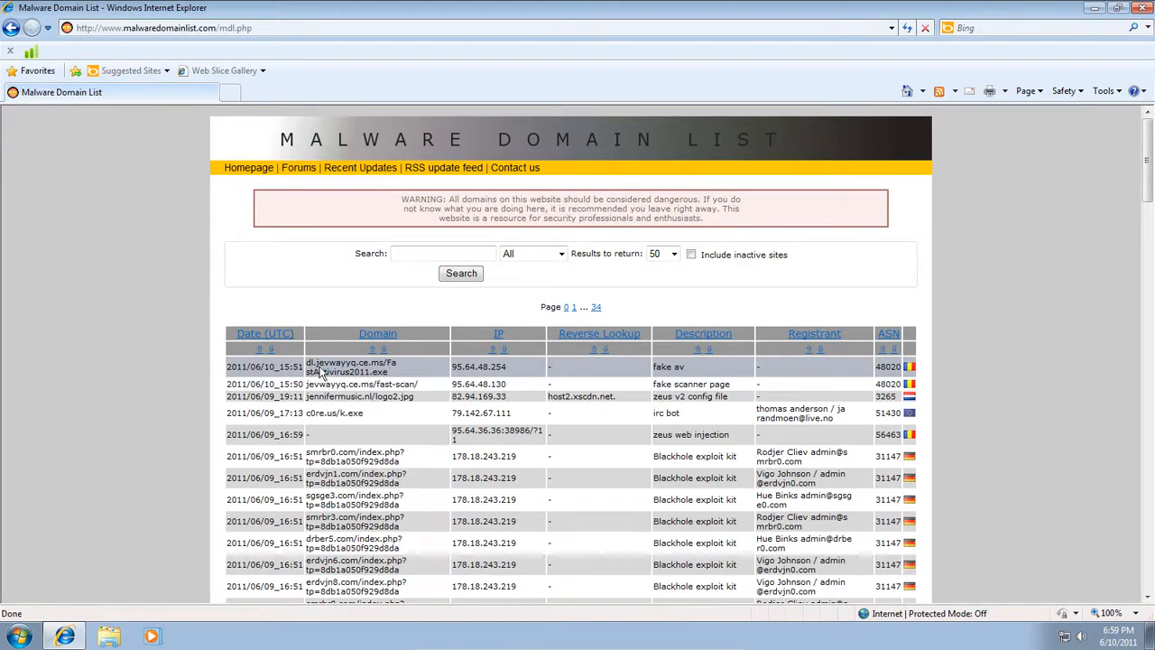
mouse_move(356, 383)
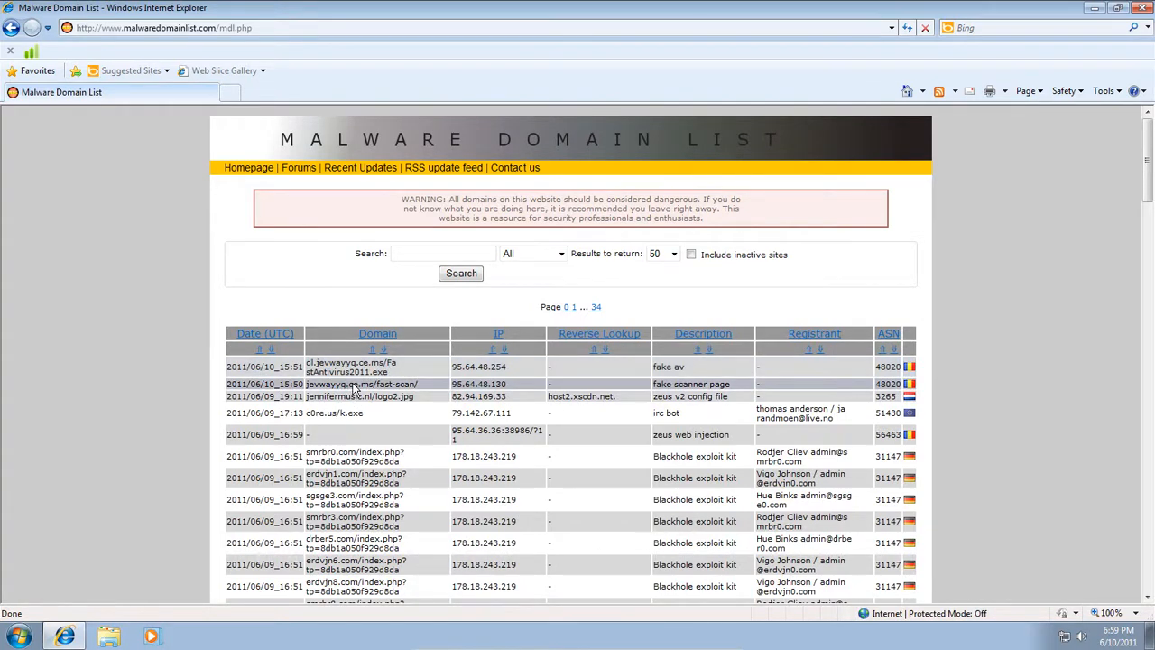
scroll("down", 3)
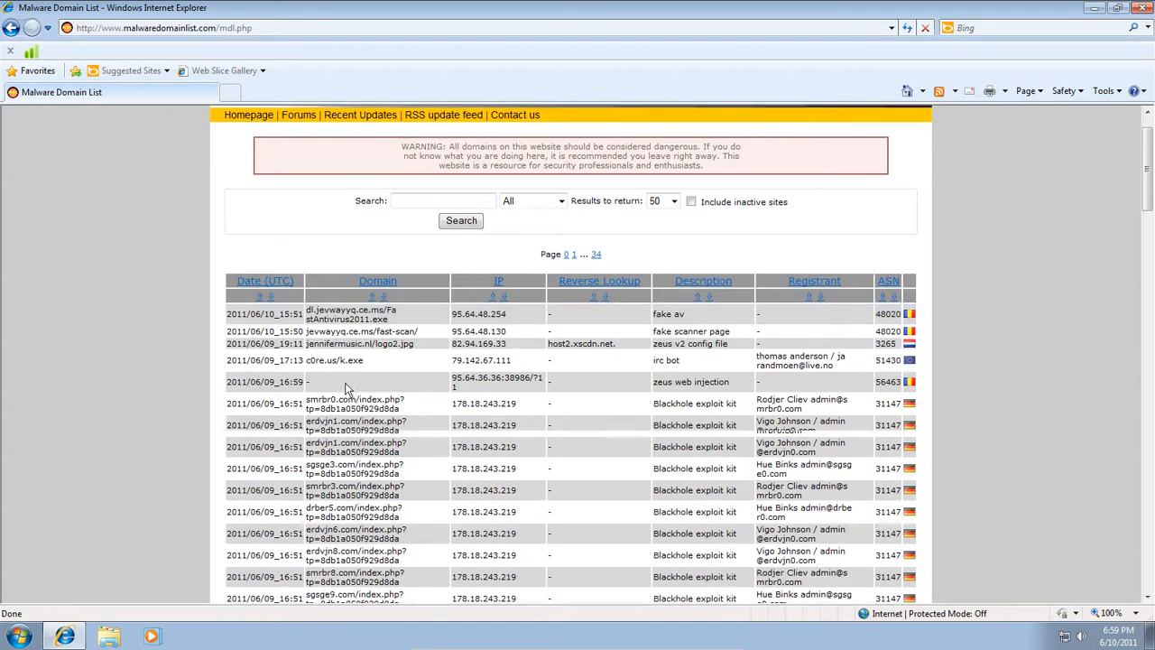
scroll("down", 3)
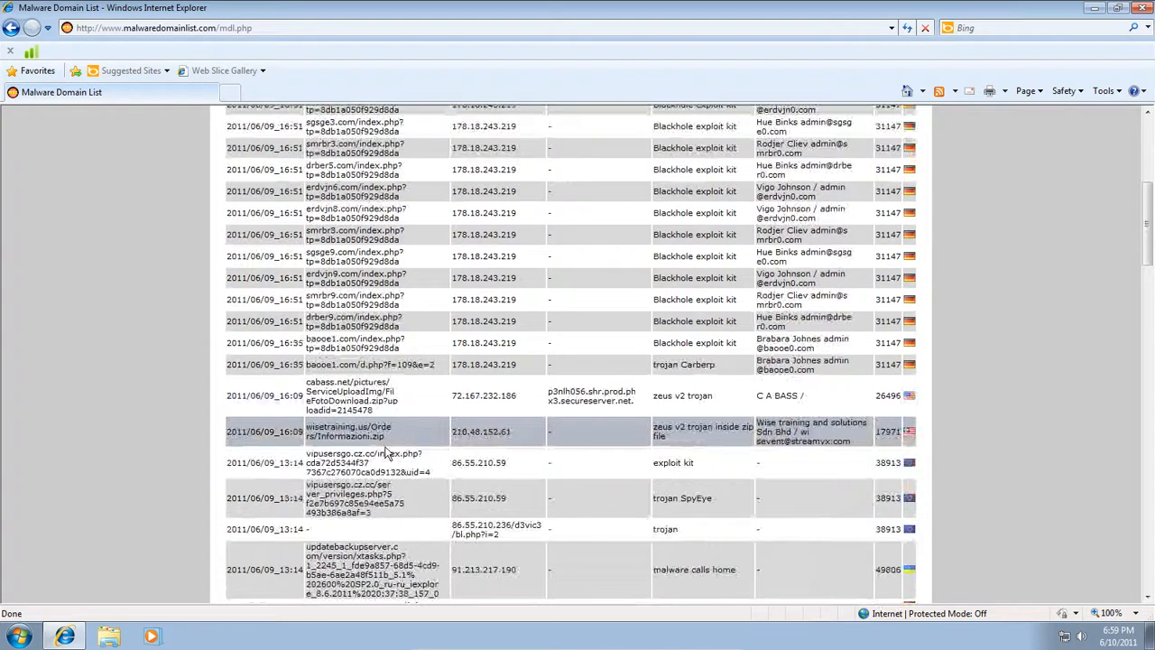
mouse_move(438, 462)
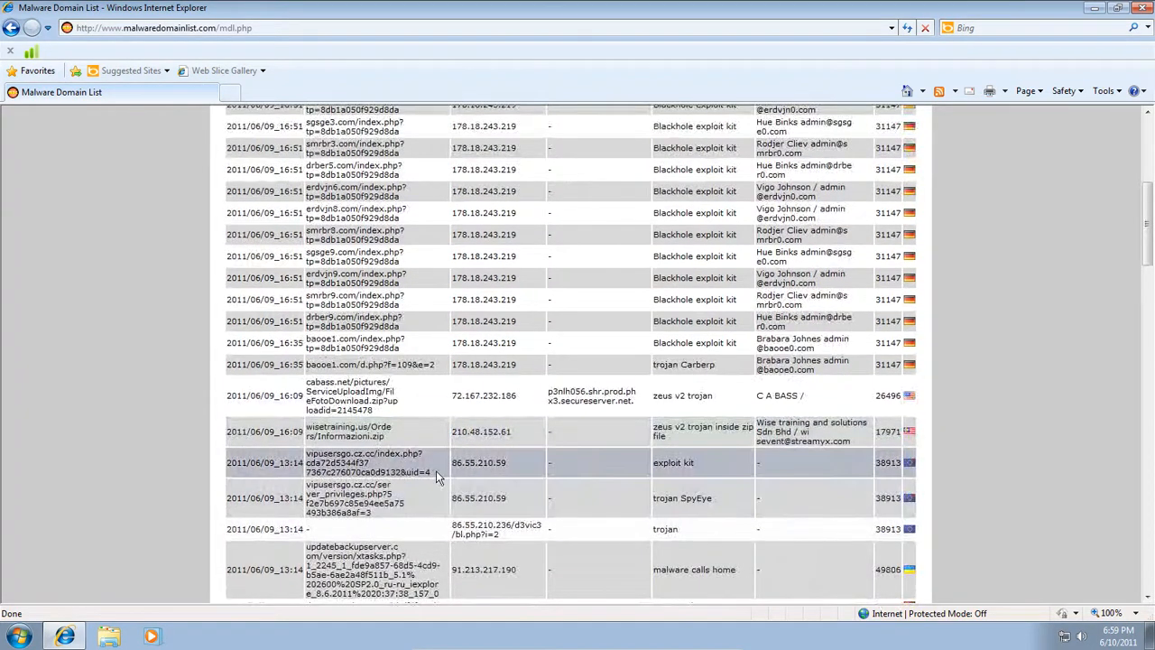
double_click(366, 462)
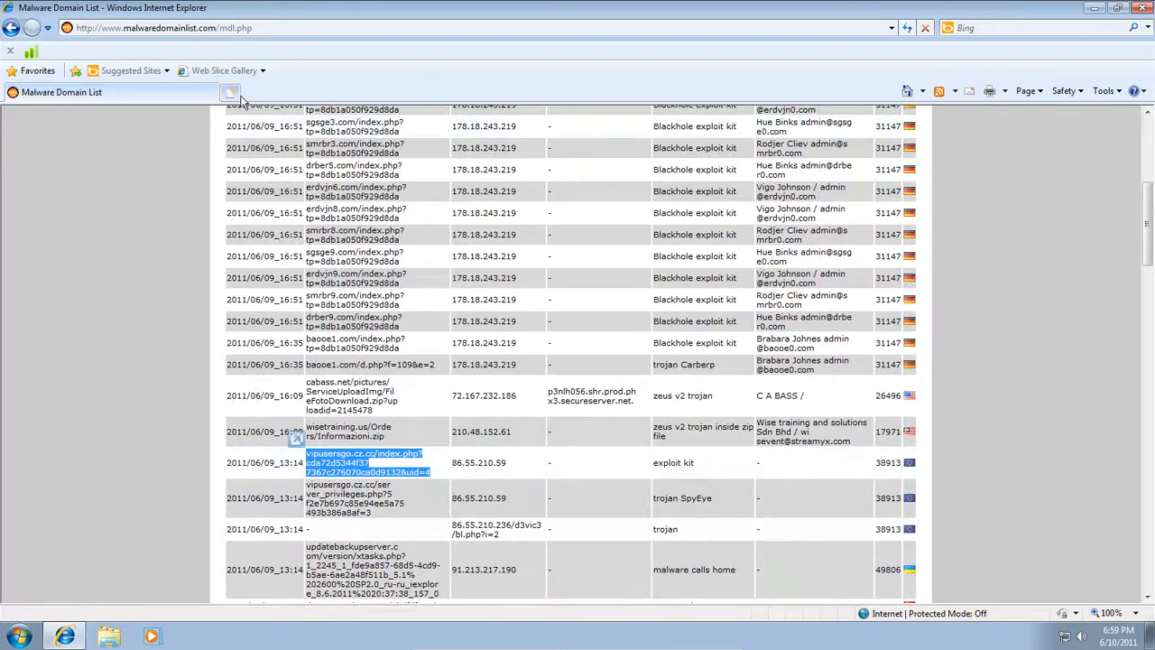
left_click(368, 462)
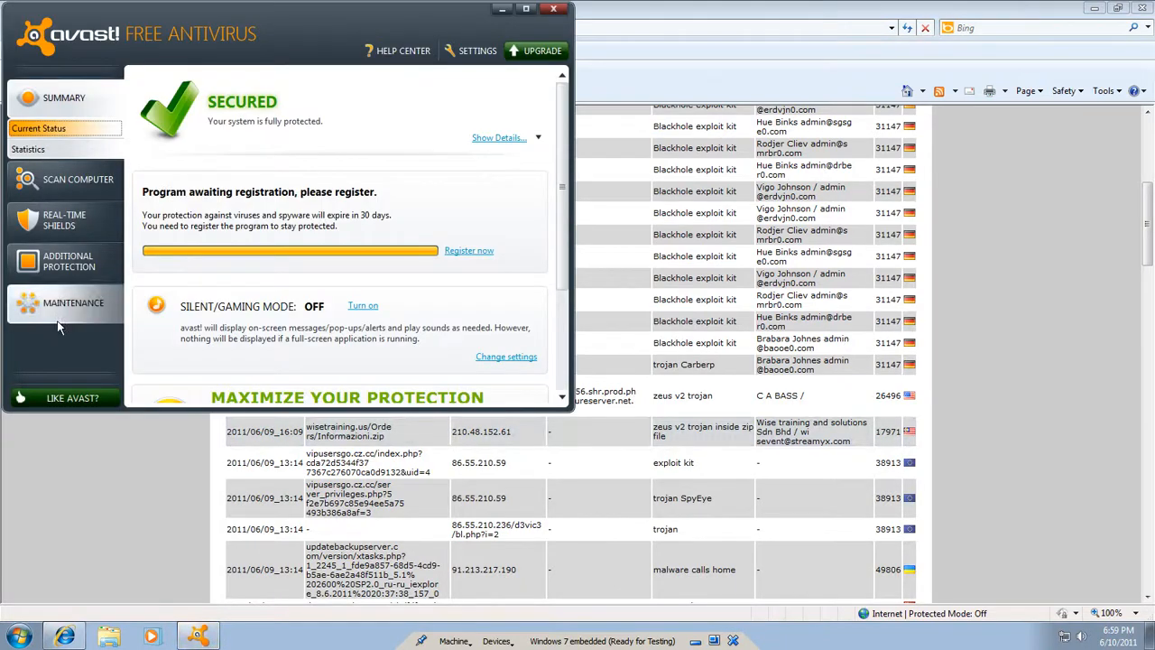
mouse_move(100, 371)
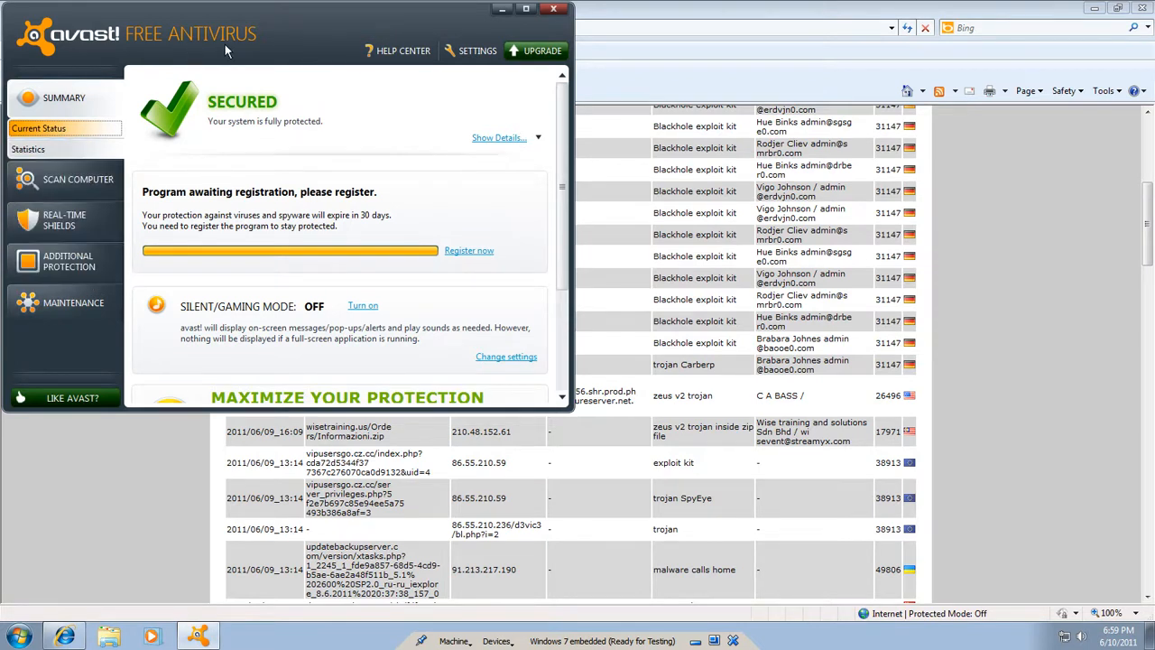
mouse_move(88, 220)
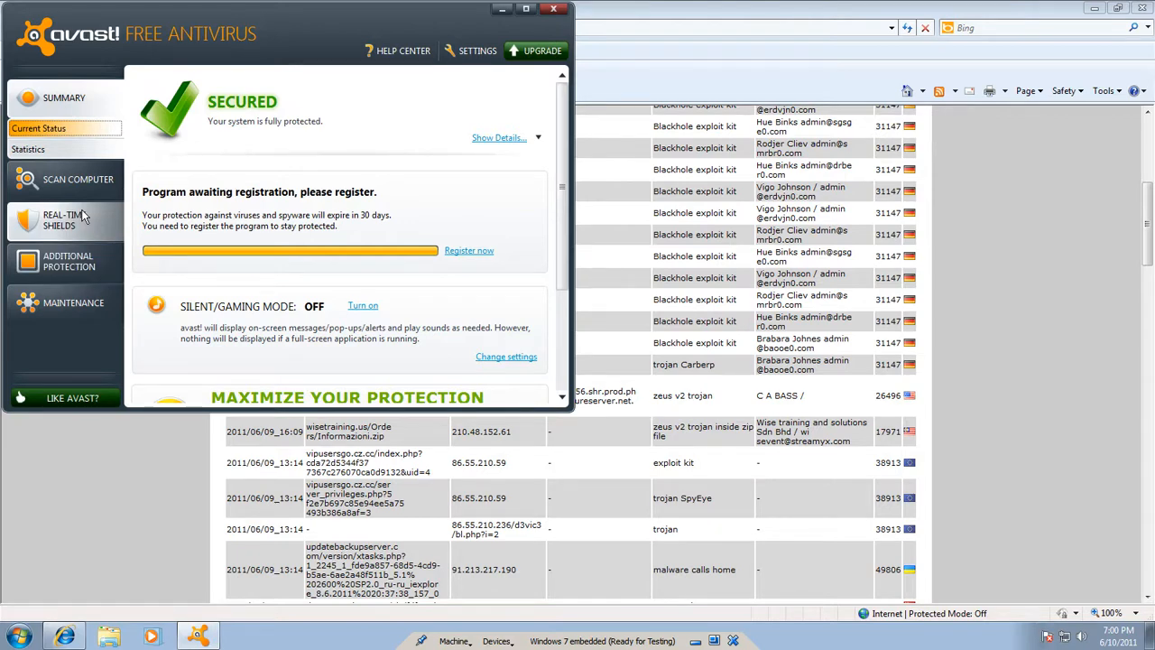
mouse_move(78, 178)
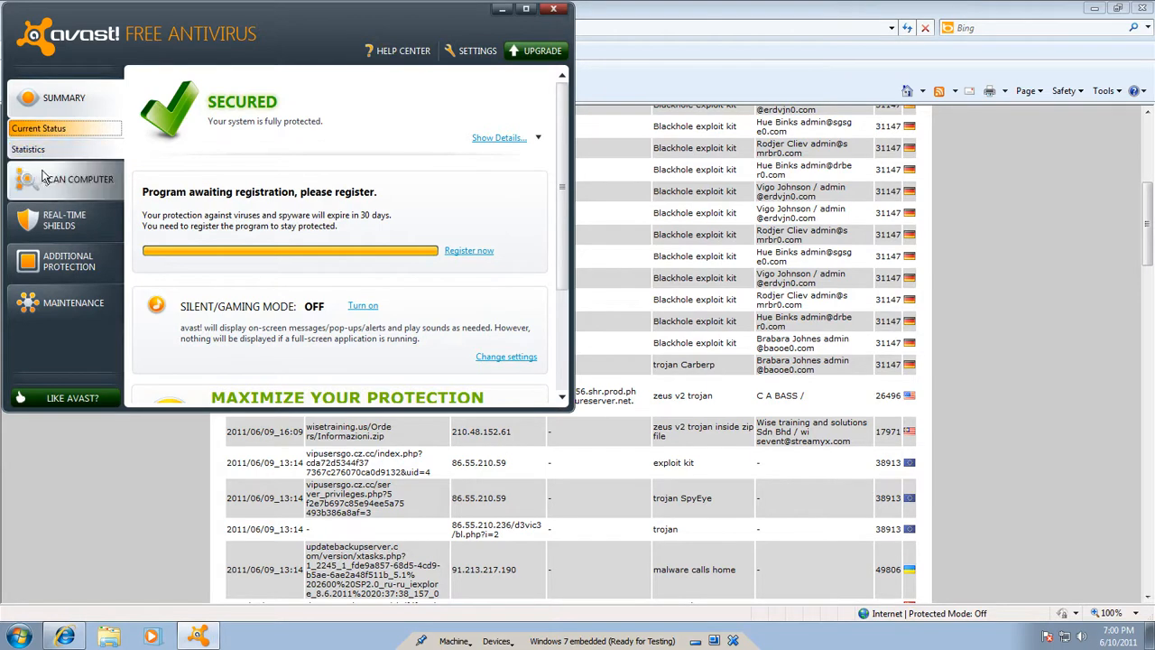
left_click(65, 220)
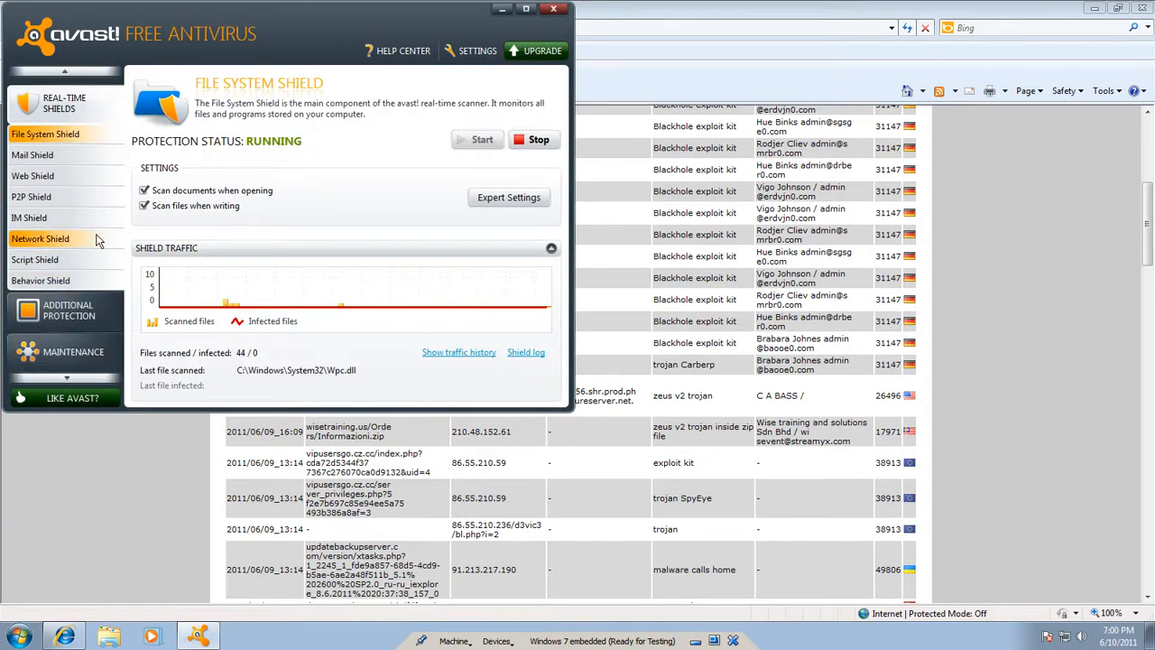
mouse_move(70, 89)
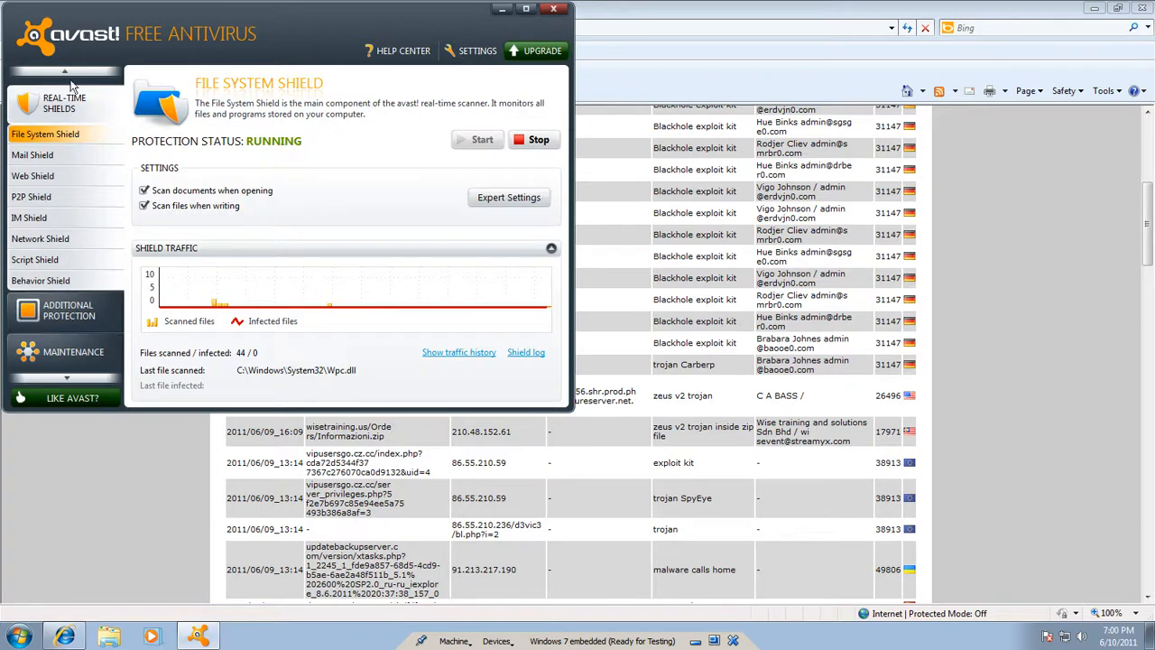
left_click(63, 98)
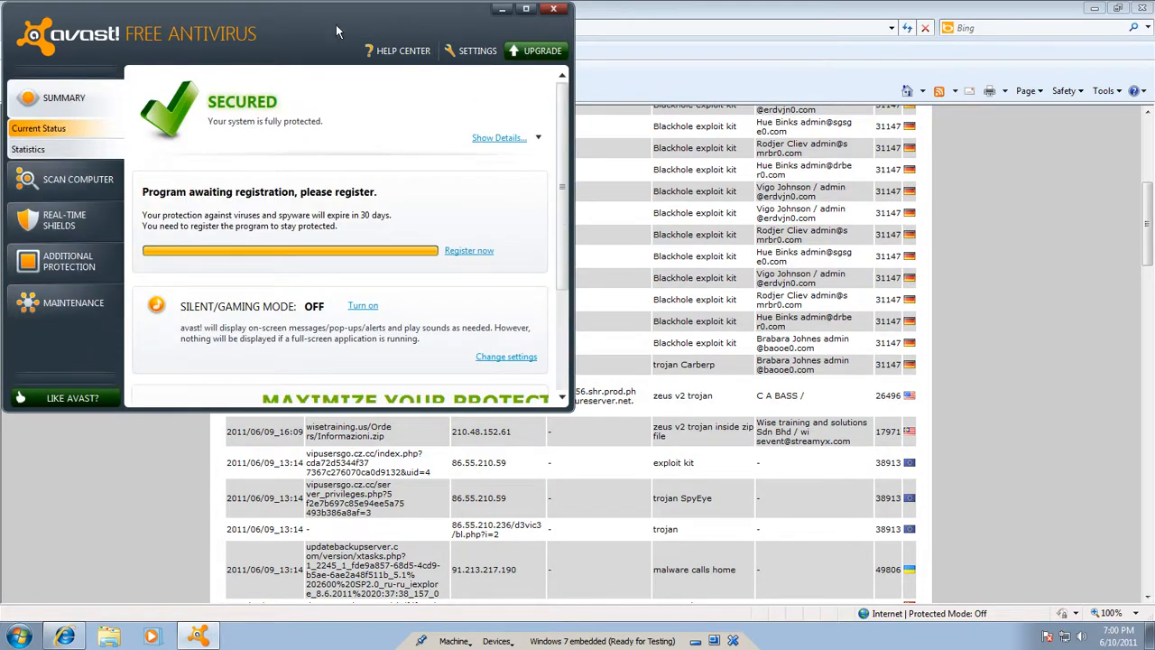
Uncheck 'Enable avast! sounds' in Settings > Sounds and save with OK.
left_click(478, 50)
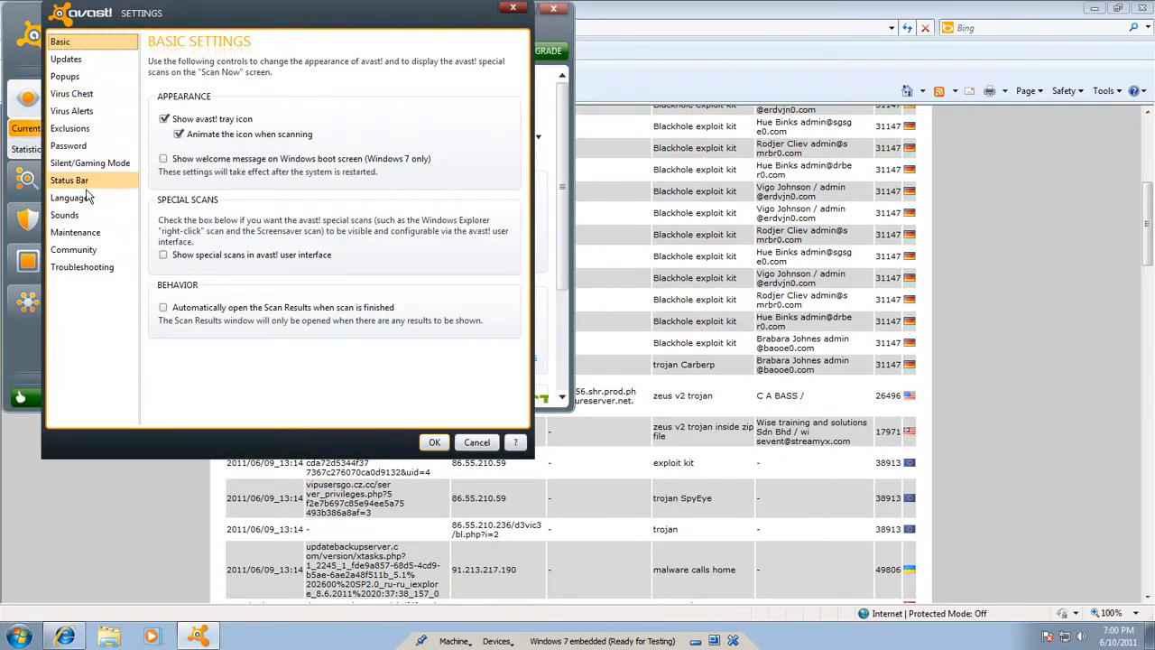
left_click(64, 215)
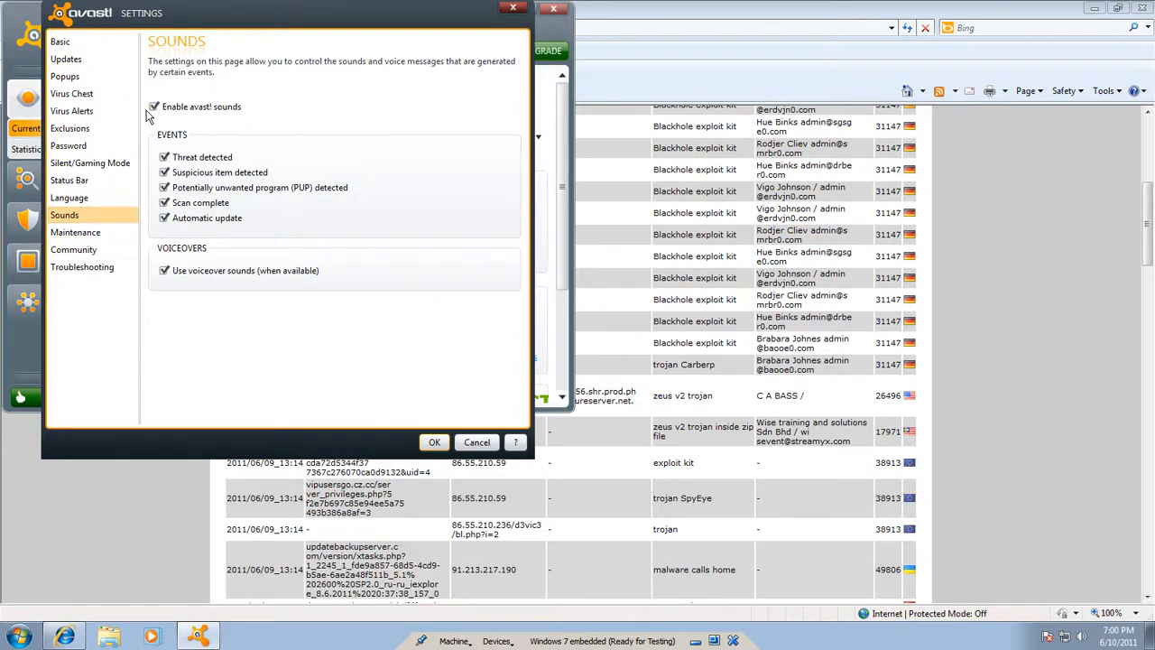
left_click(153, 107)
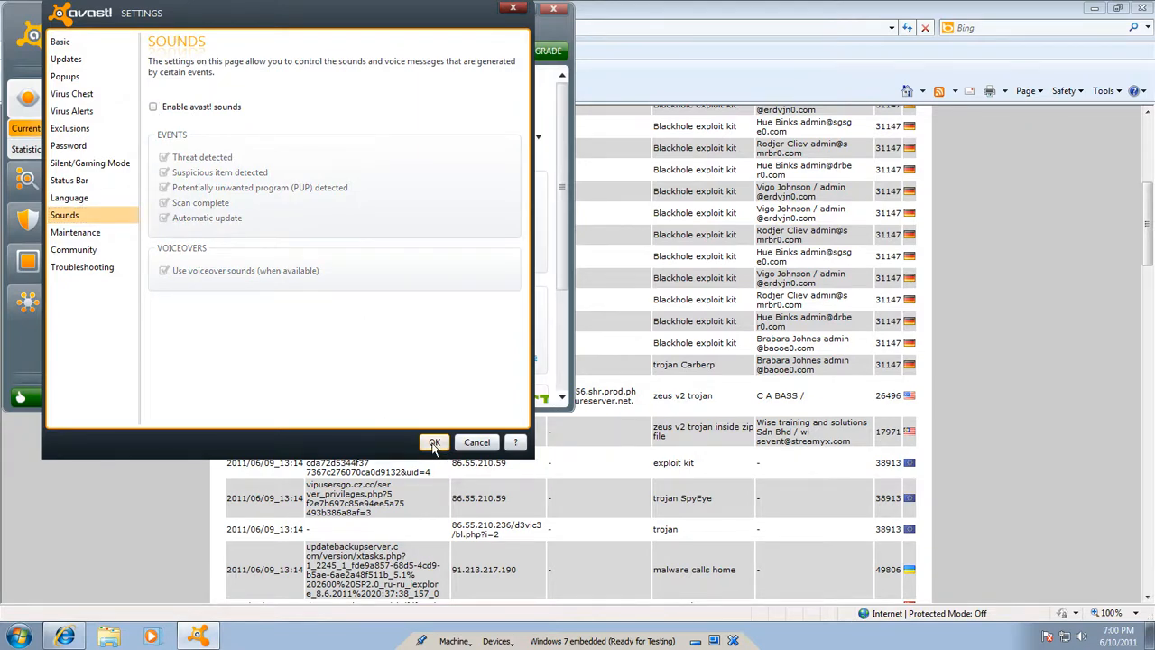
left_click(434, 442)
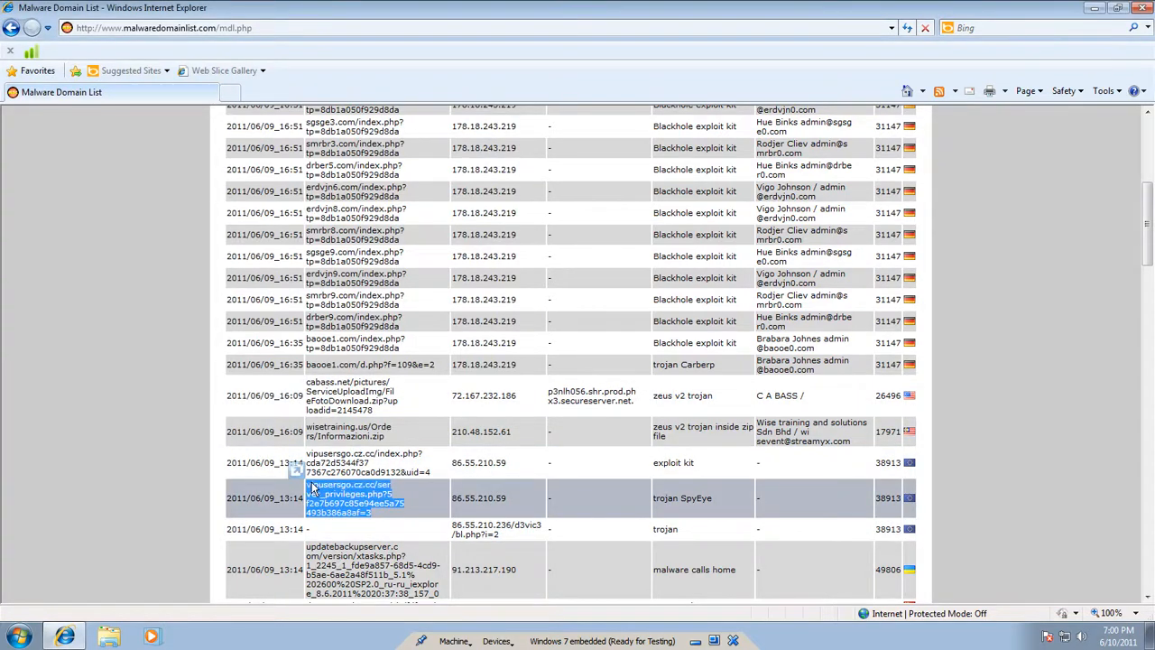
left_click(352, 497)
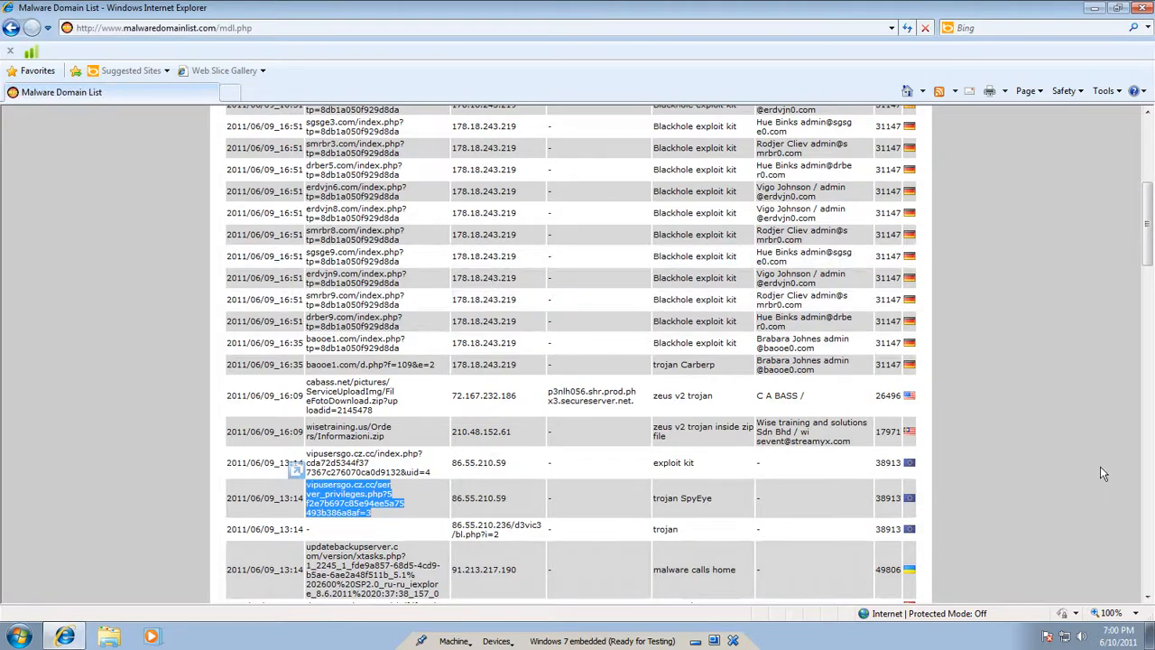
mouse_move(1073, 492)
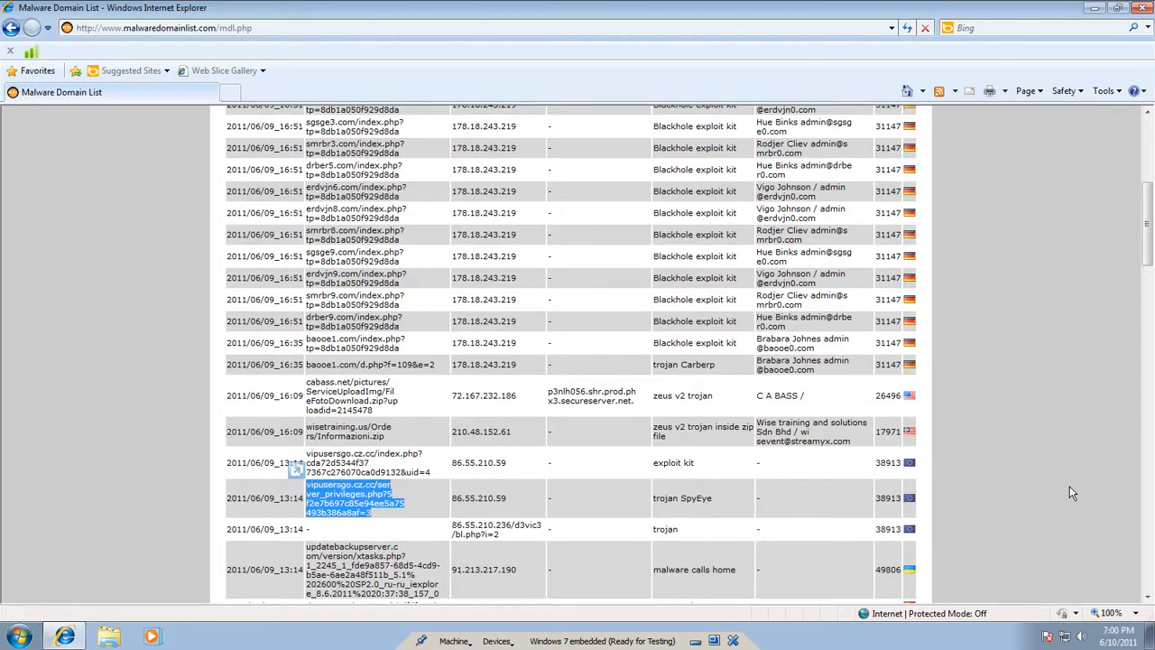
mouse_move(931, 339)
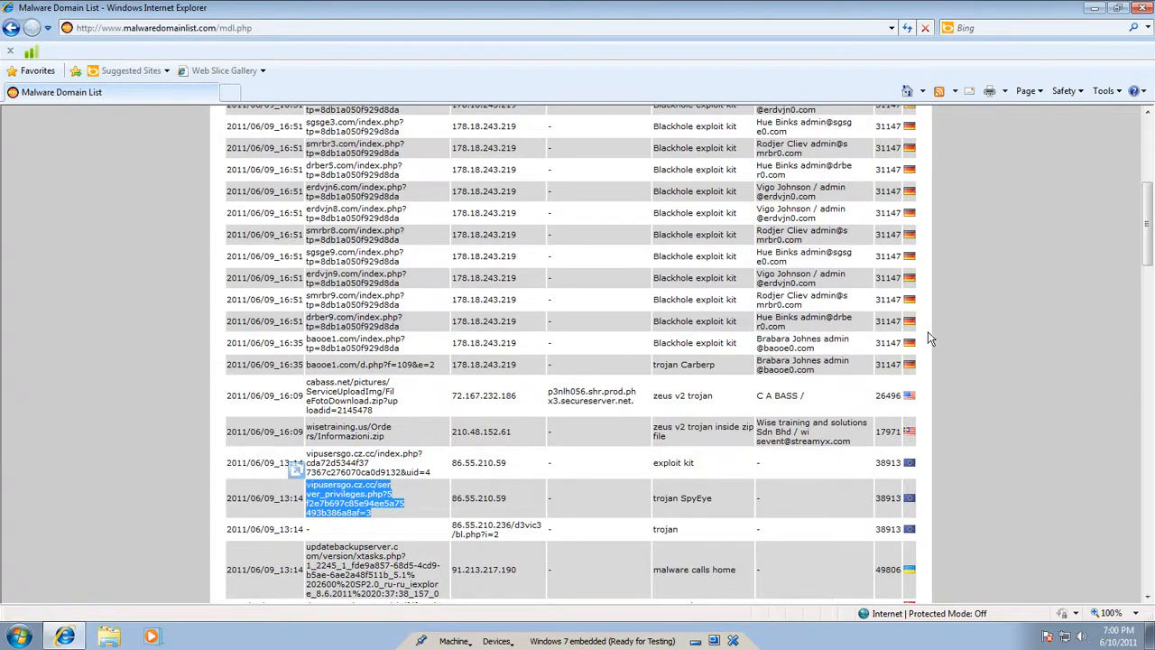
mouse_move(936, 333)
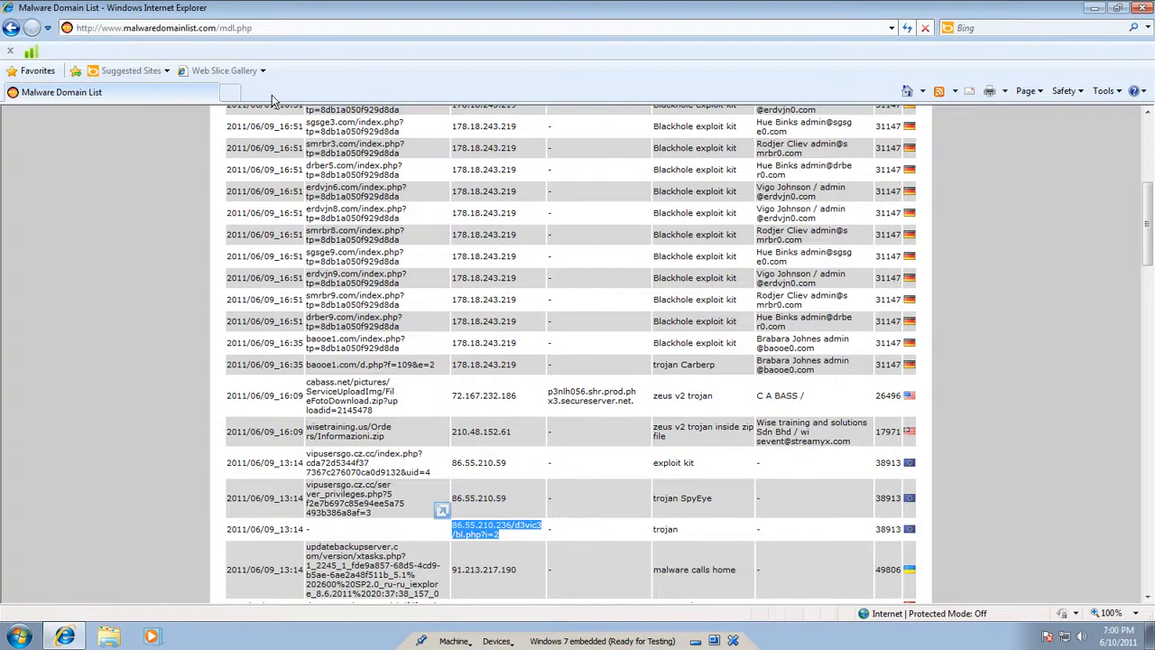
left_click(230, 92)
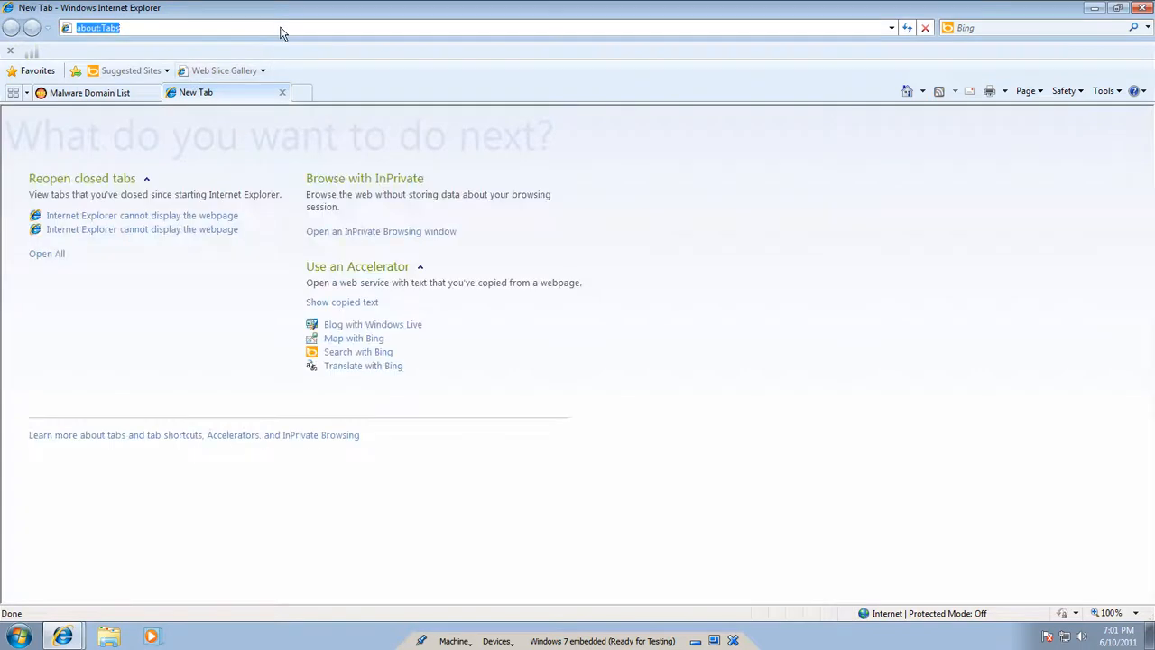
type("http://86.55.210.236/d3vic3/bl.php?i=2")
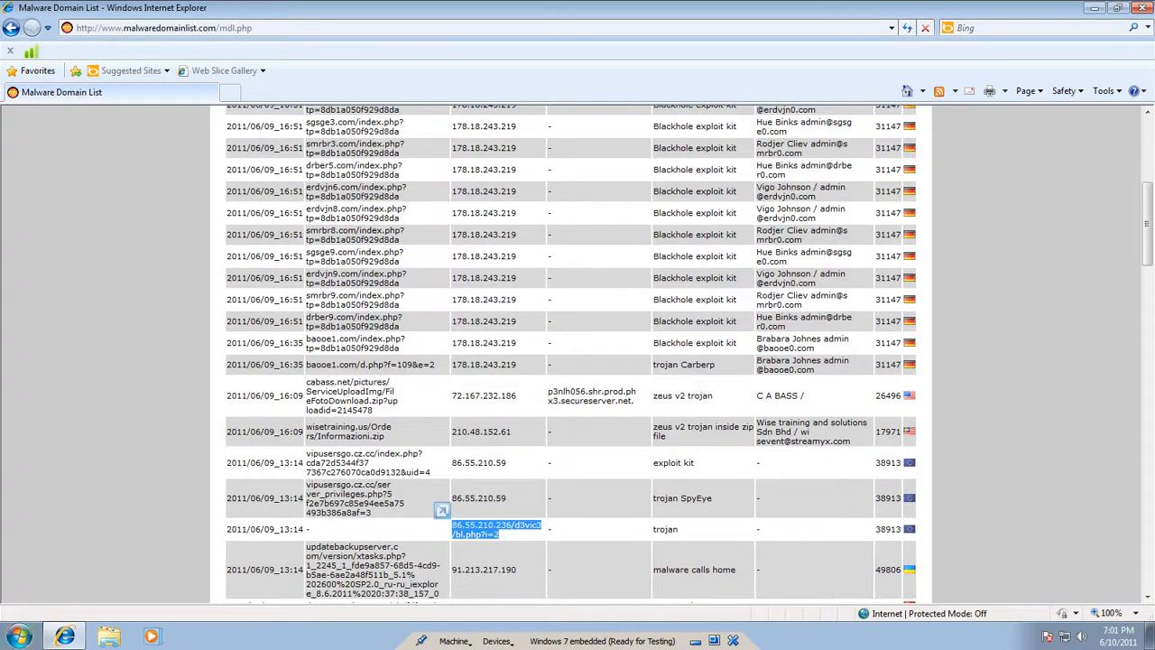
scroll("down", 3)
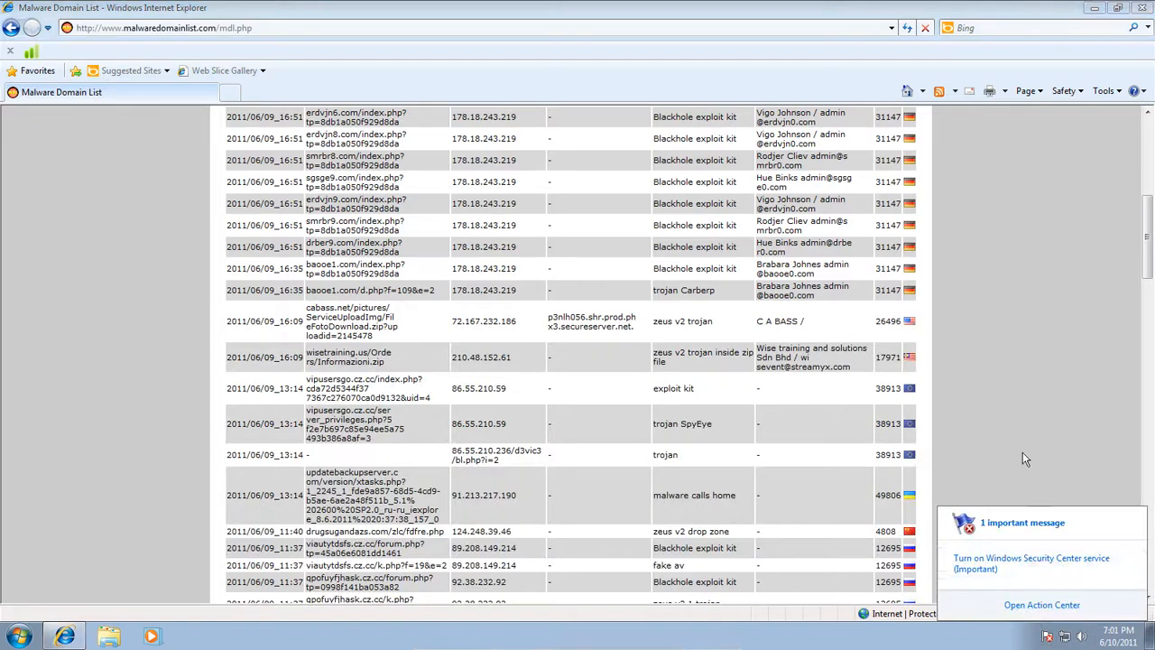
scroll("down", 3)
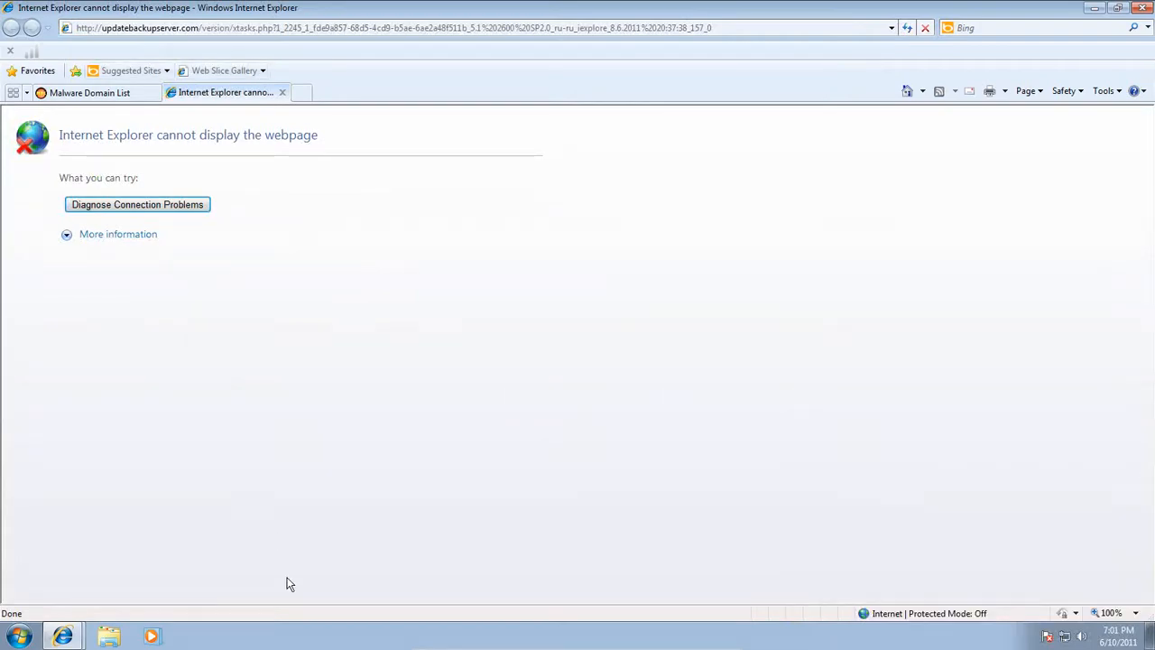
Try the quakearena32.ru link from the list in a new tab and close it when it fails to load.
left_click(89, 92)
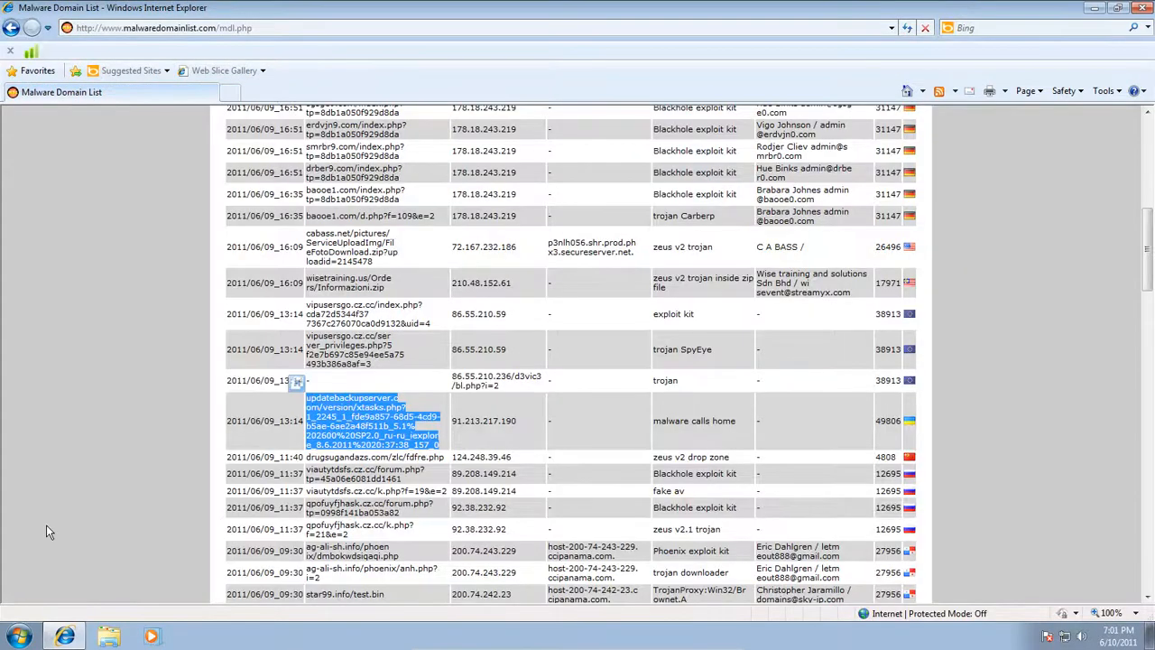
scroll("down", 3)
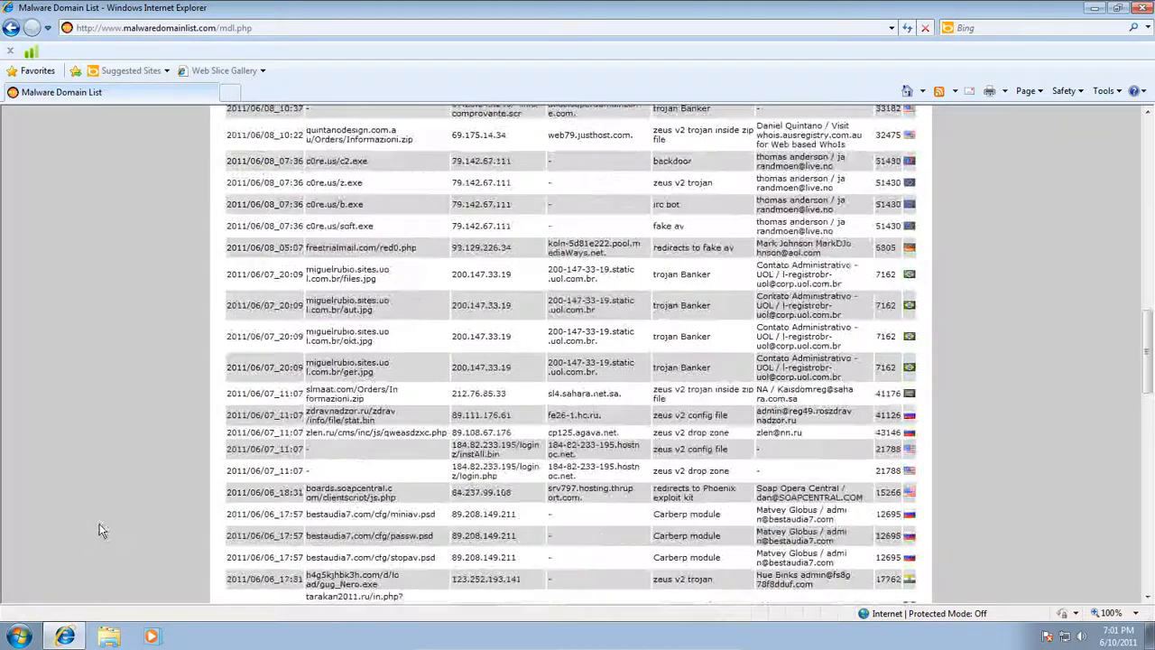
scroll("down", 3)
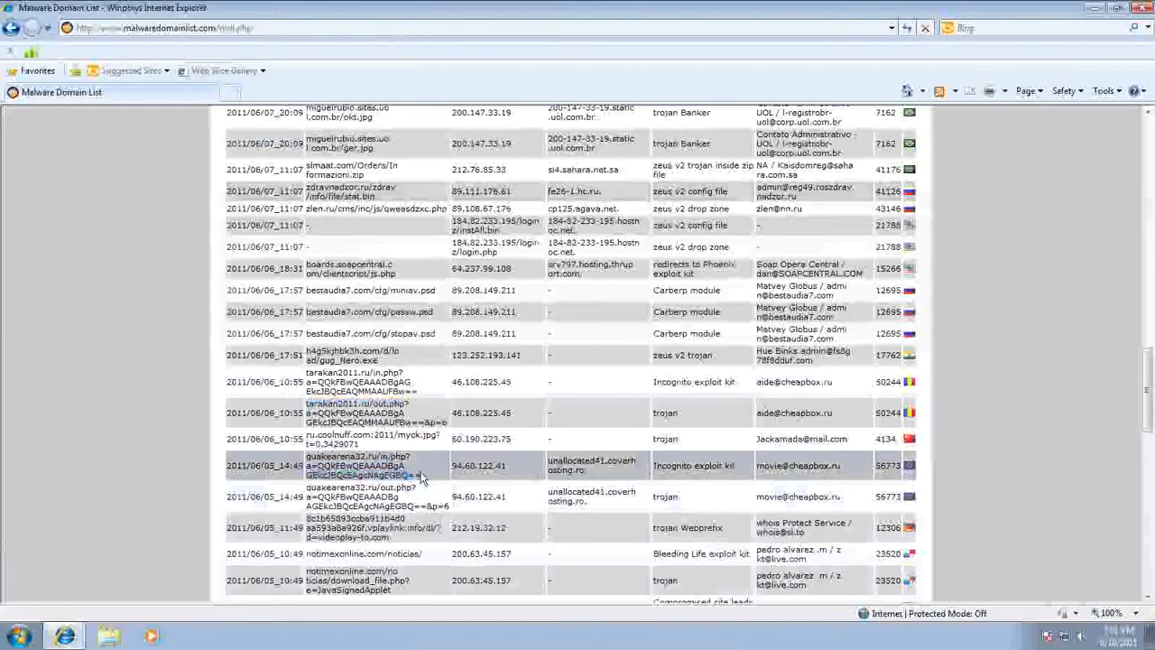
double_click(361, 465)
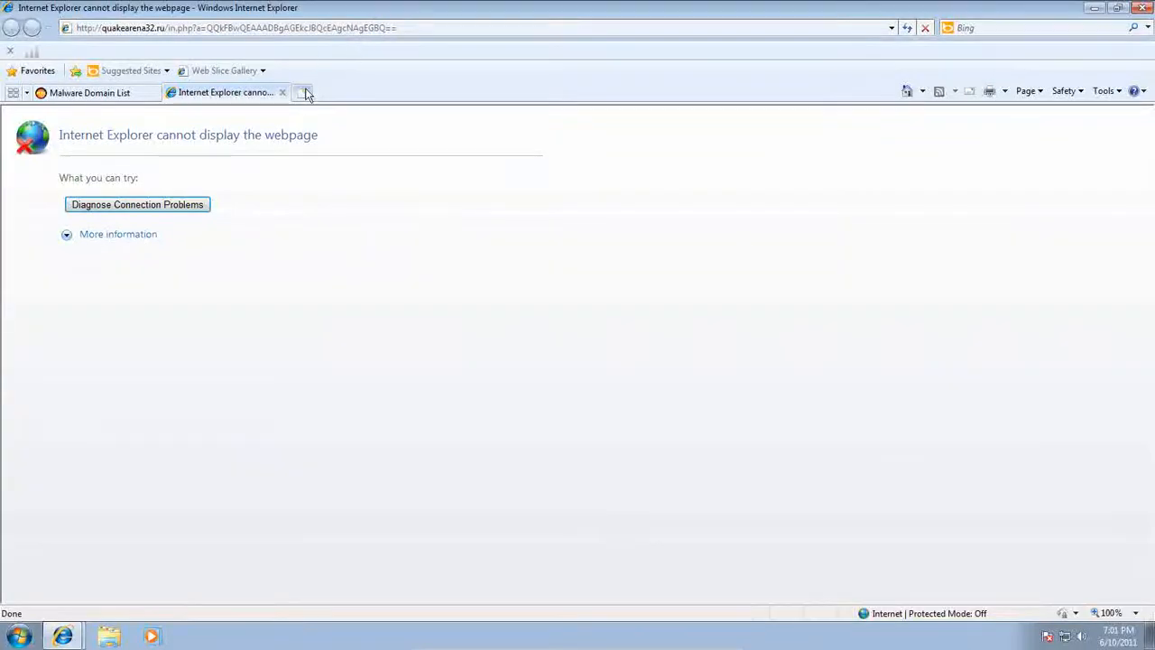
left_click(89, 91)
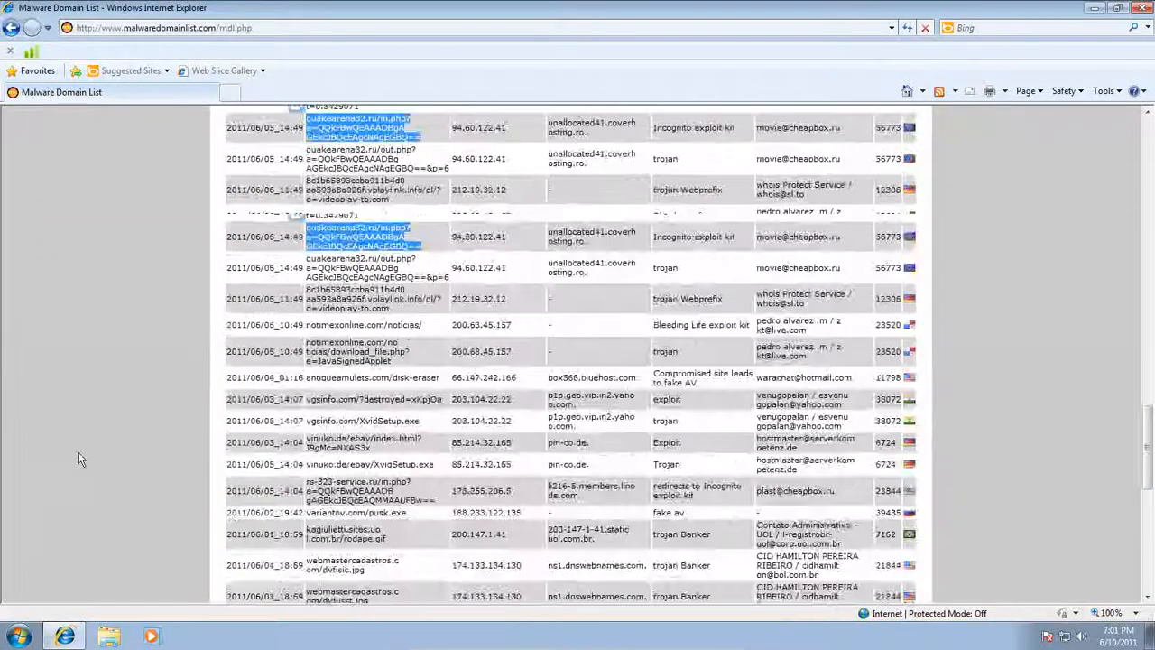
Continue down the list to the retro.paiguebghas and esscleaner.com entries, ending on the Comodo SecureDNS block.
scroll("down", 3)
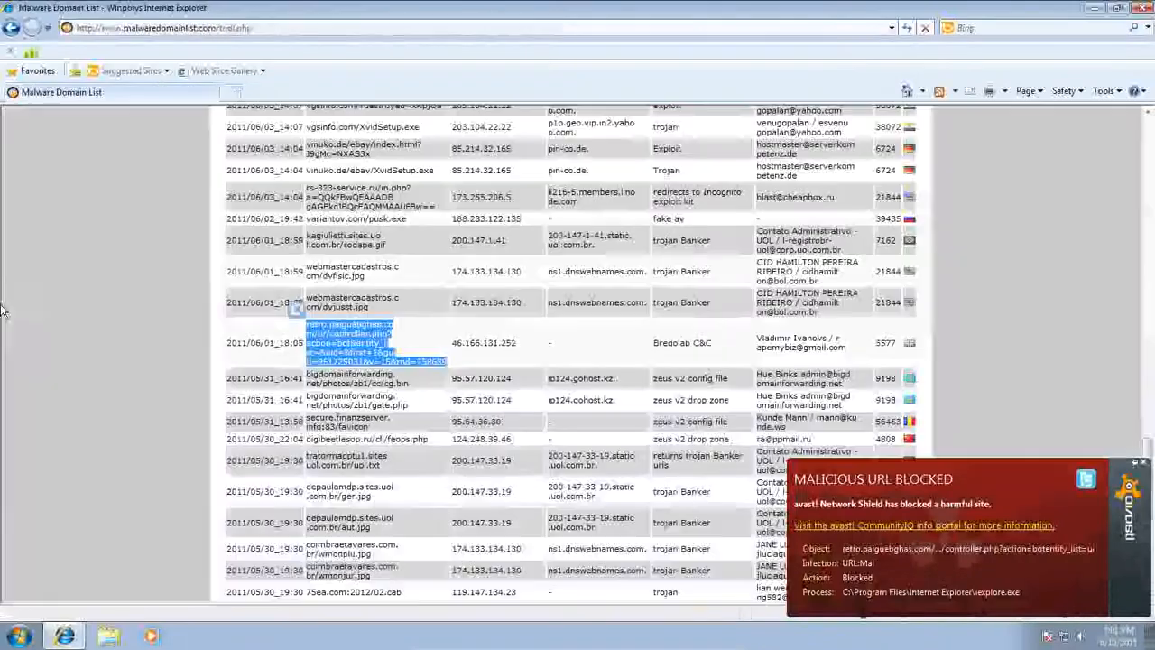
scroll("down", 3)
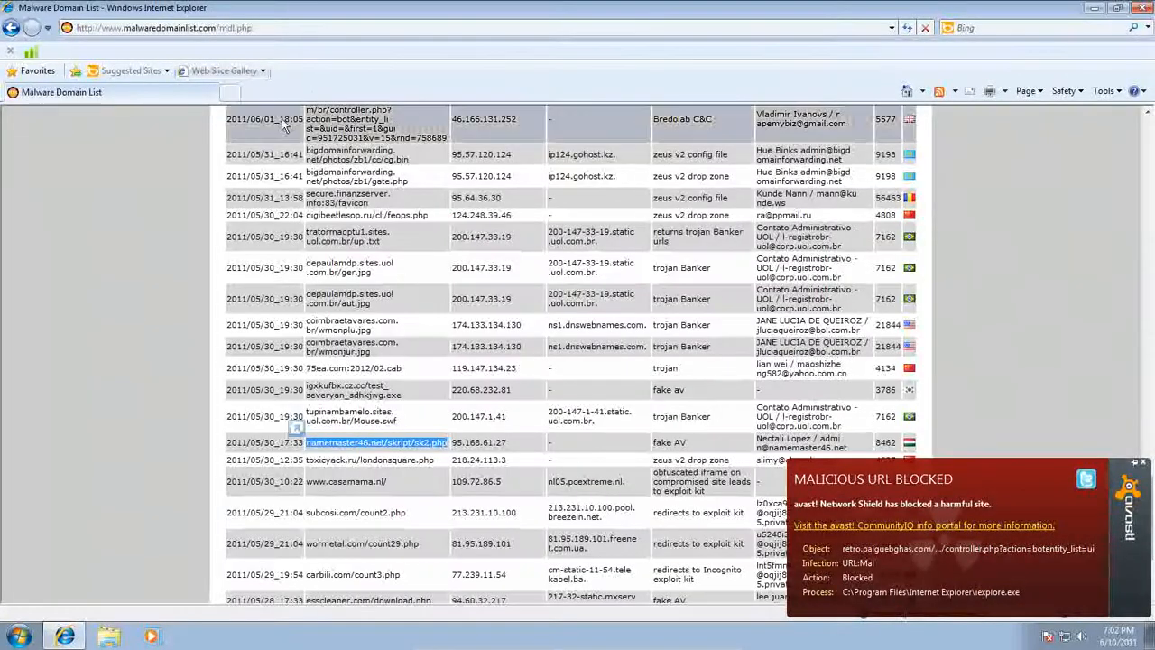
scroll("down", 3)
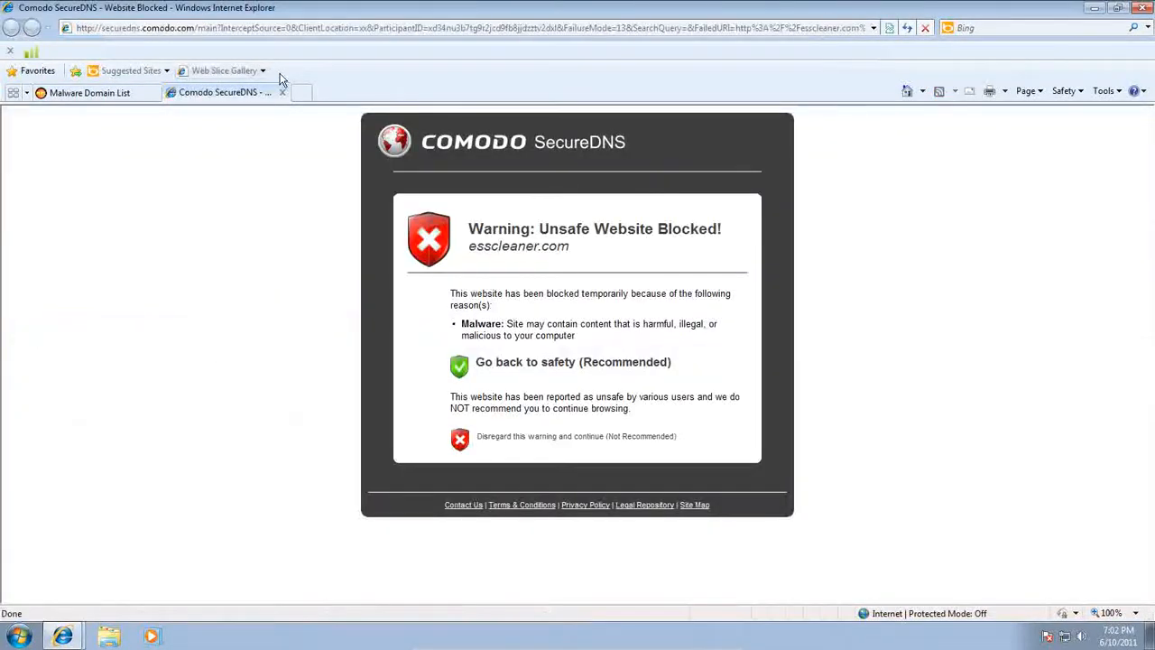
Search the list for 'Fakeav' and try c0re.us/soft.exe, which avast! blocks as a malicious URL.
left_click(89, 92)
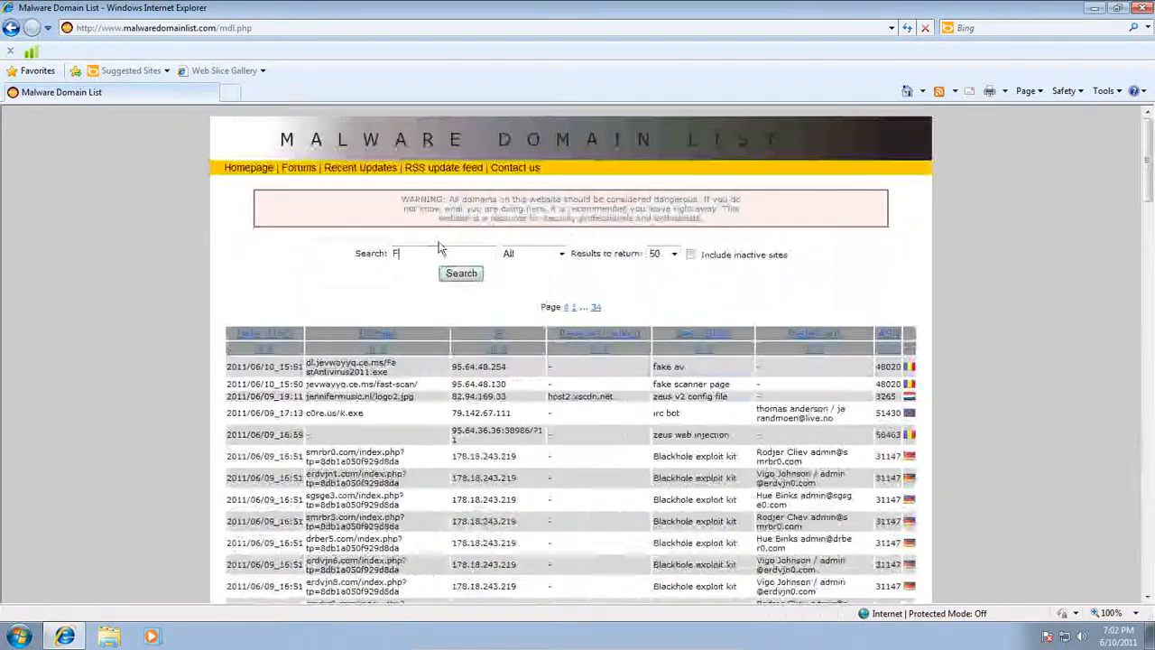
type("akeav")
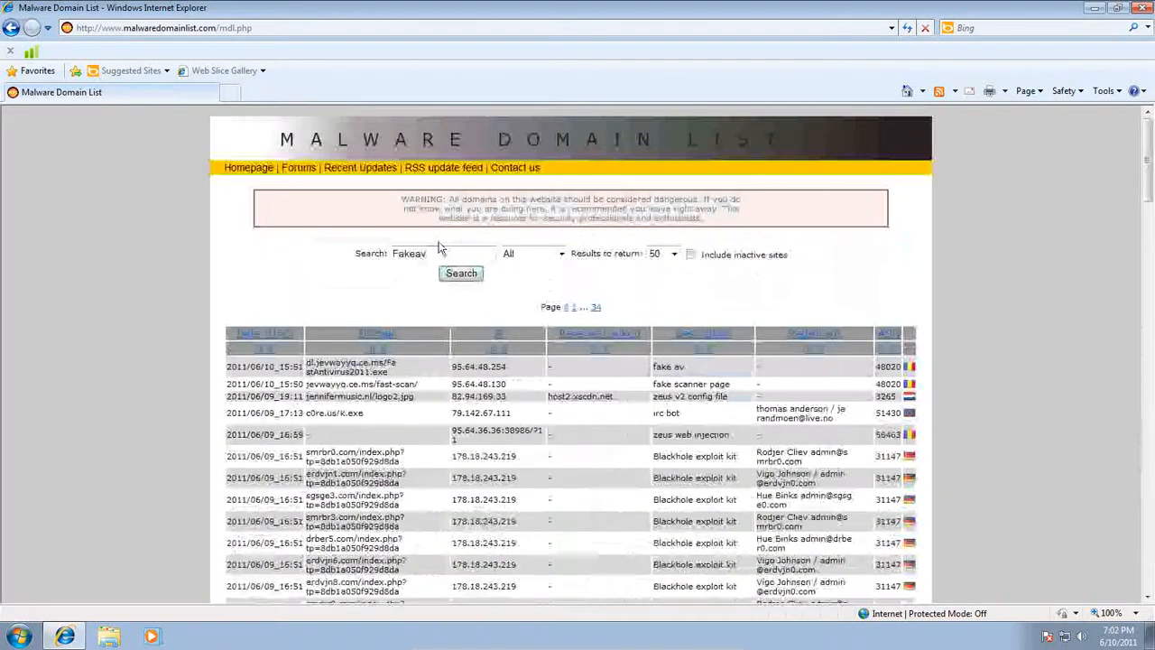
left_click(461, 272)
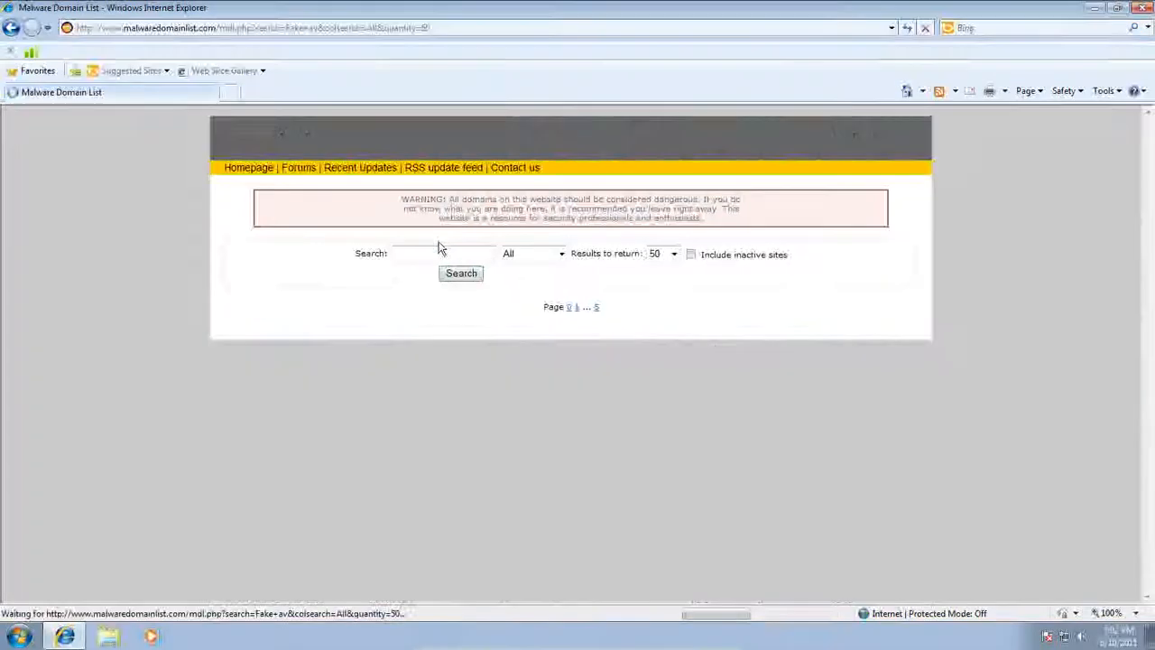
left_click(461, 272)
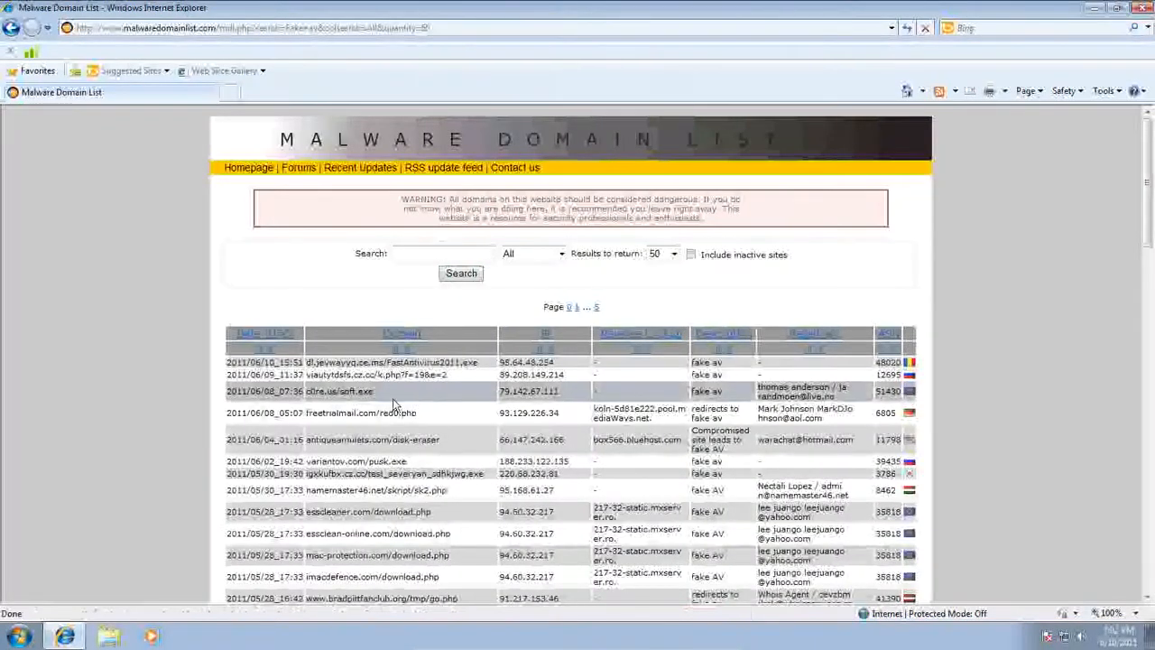
double_click(340, 391)
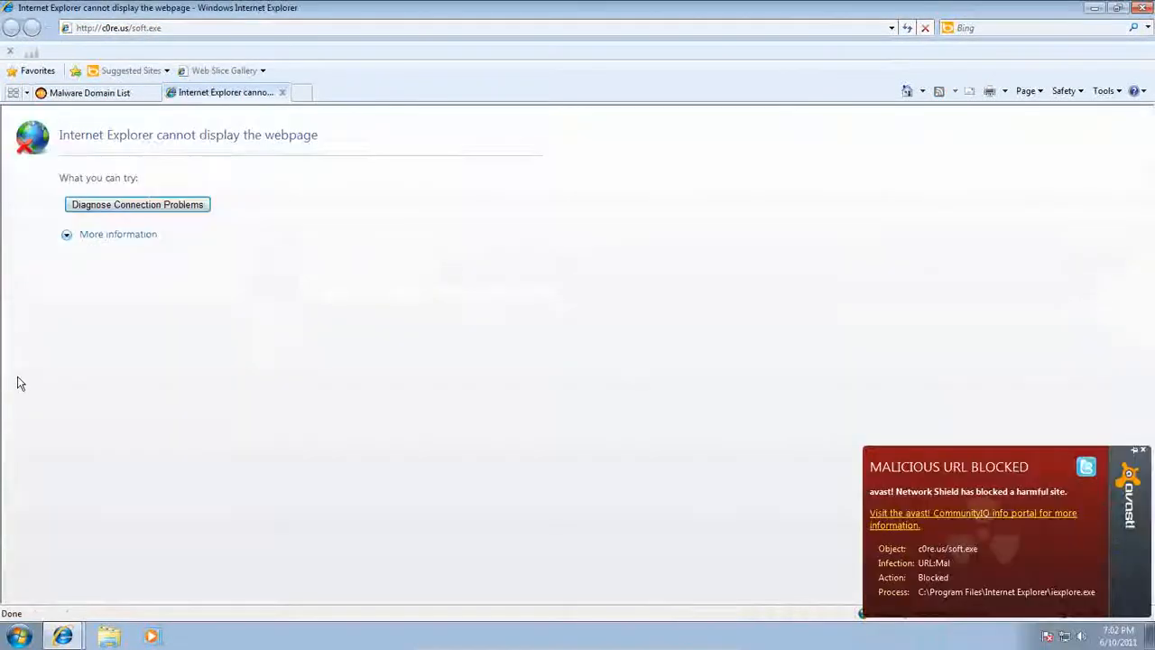
mouse_move(1143, 455)
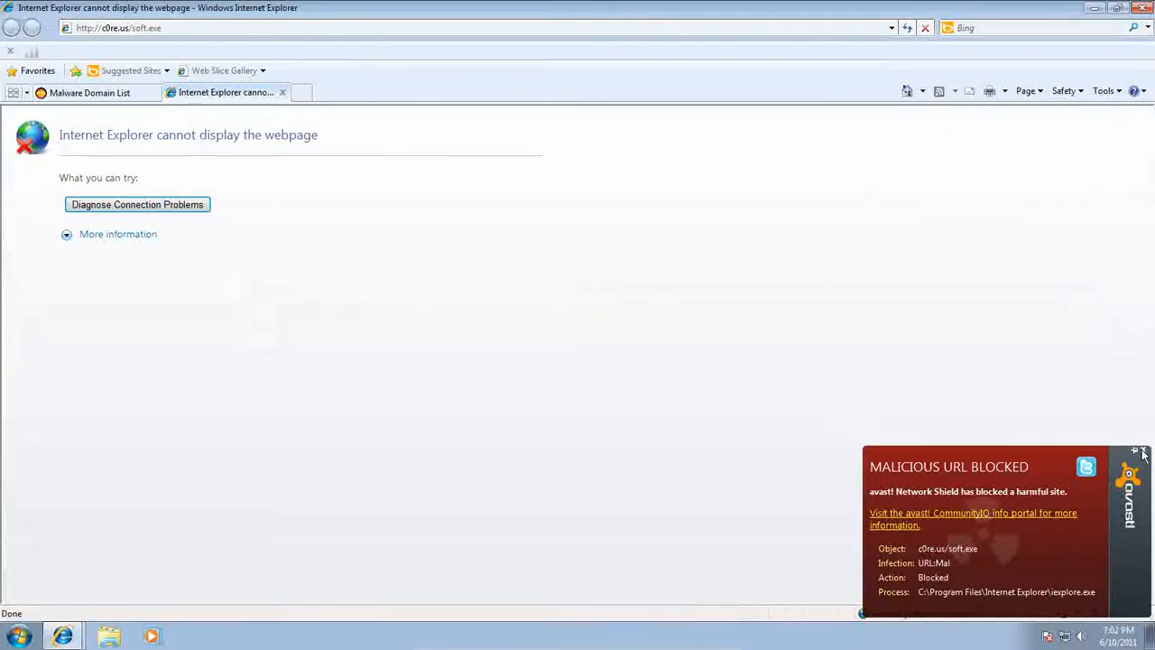
left_click(89, 92)
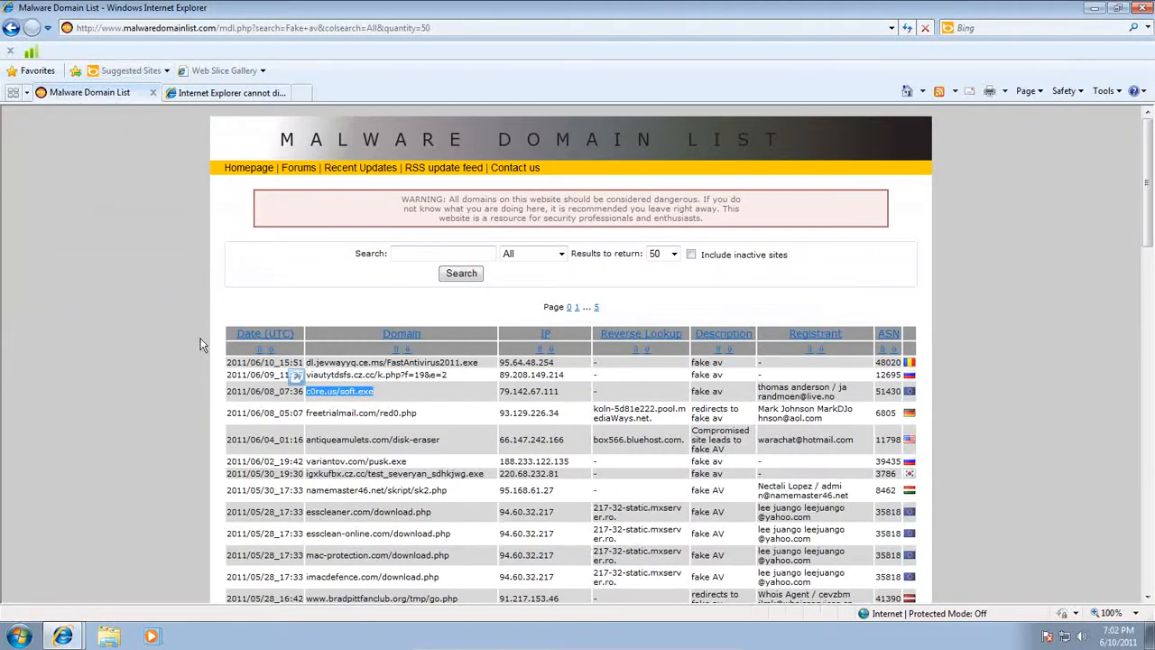
Try the imacdefence.com download link from the fake av results and close its tab.
scroll("down", 3)
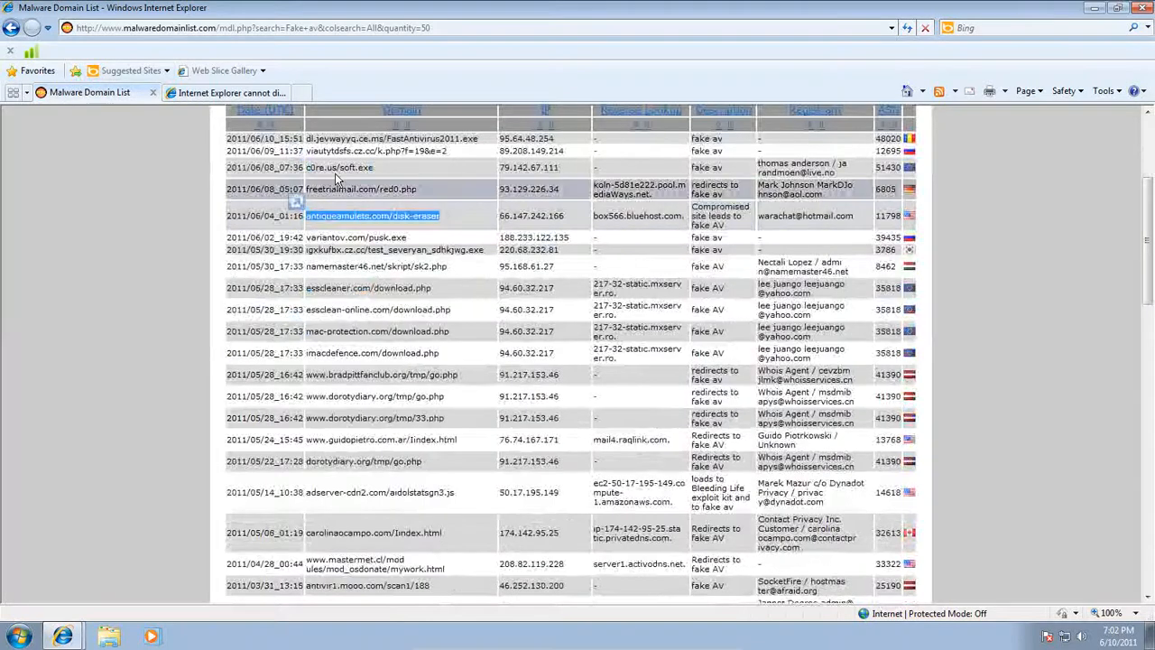
left_click(337, 167)
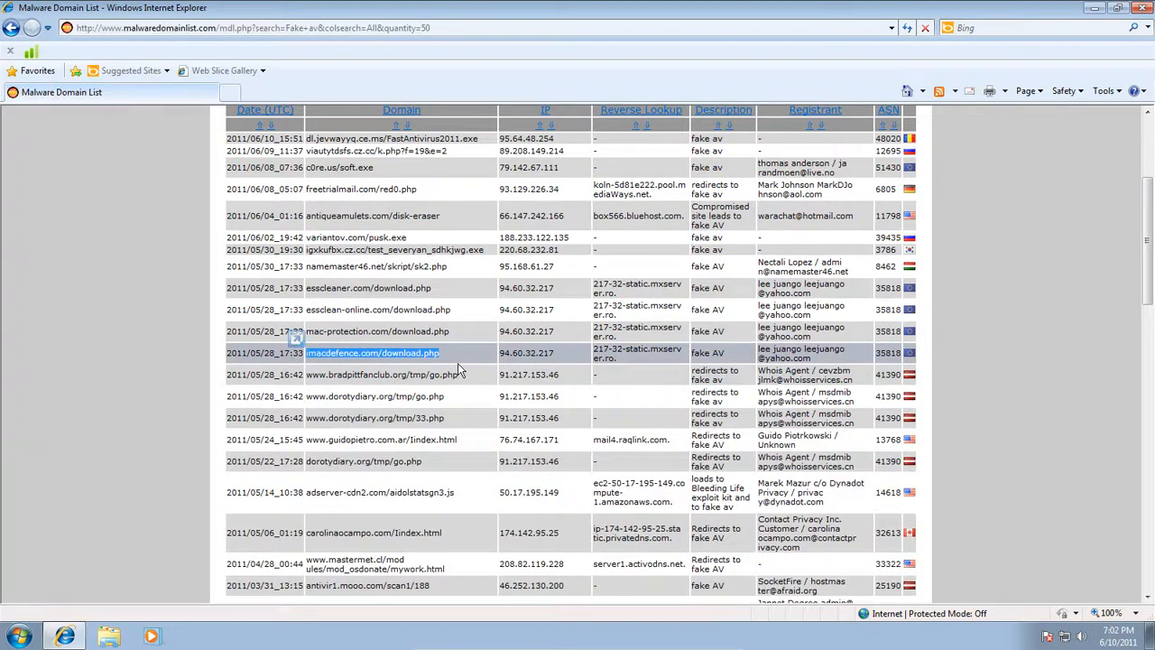
left_click(372, 353)
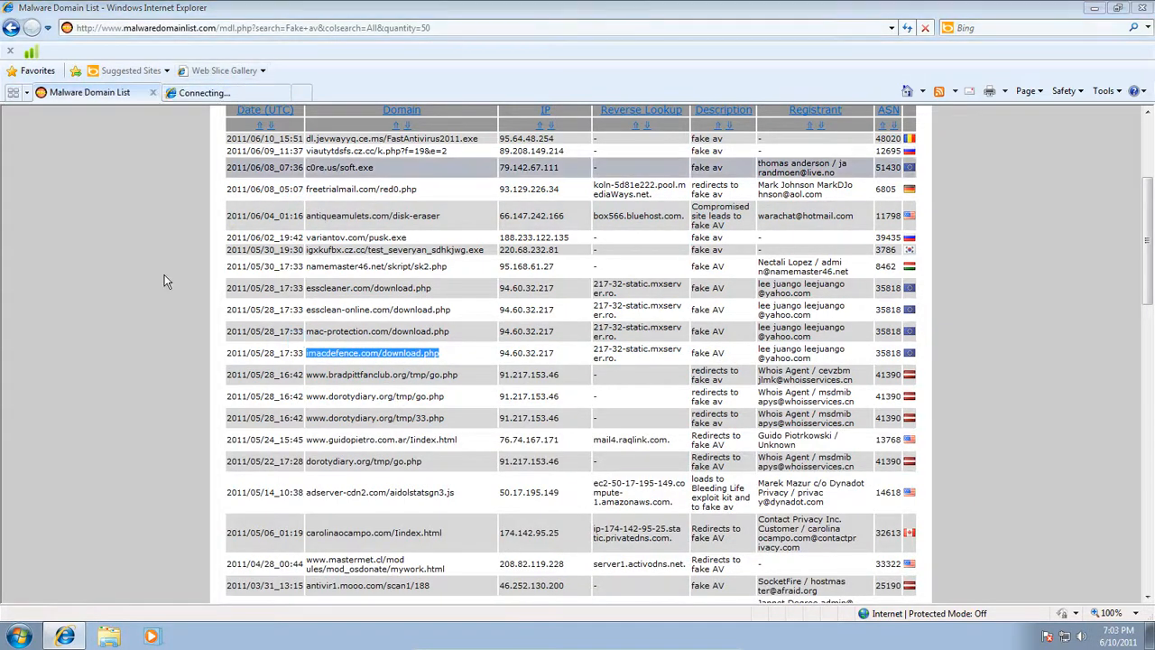
left_click(372, 353)
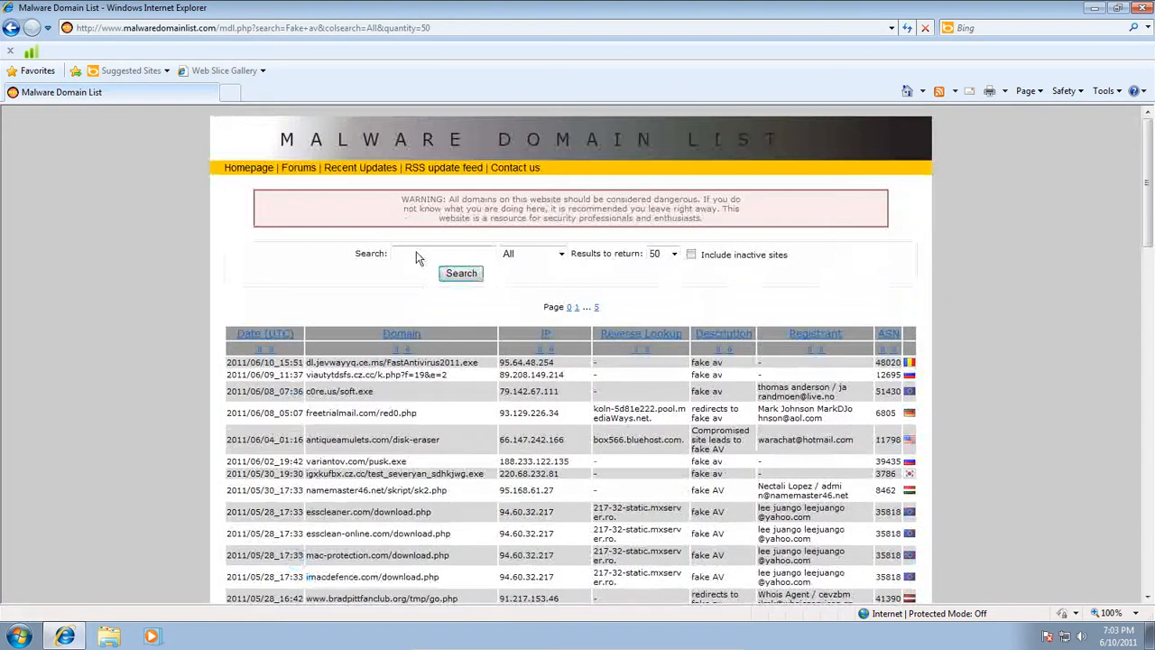
Search the Malware Domain List for 'TDSS' trojan entries.
type("T")
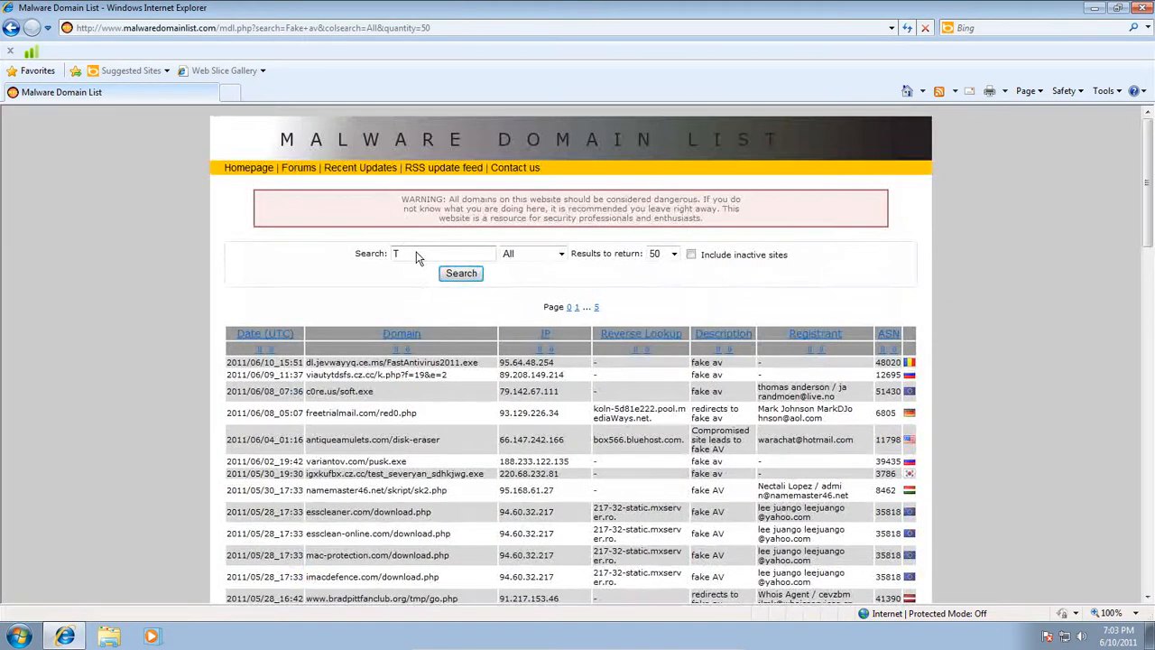
left_click(462, 273)
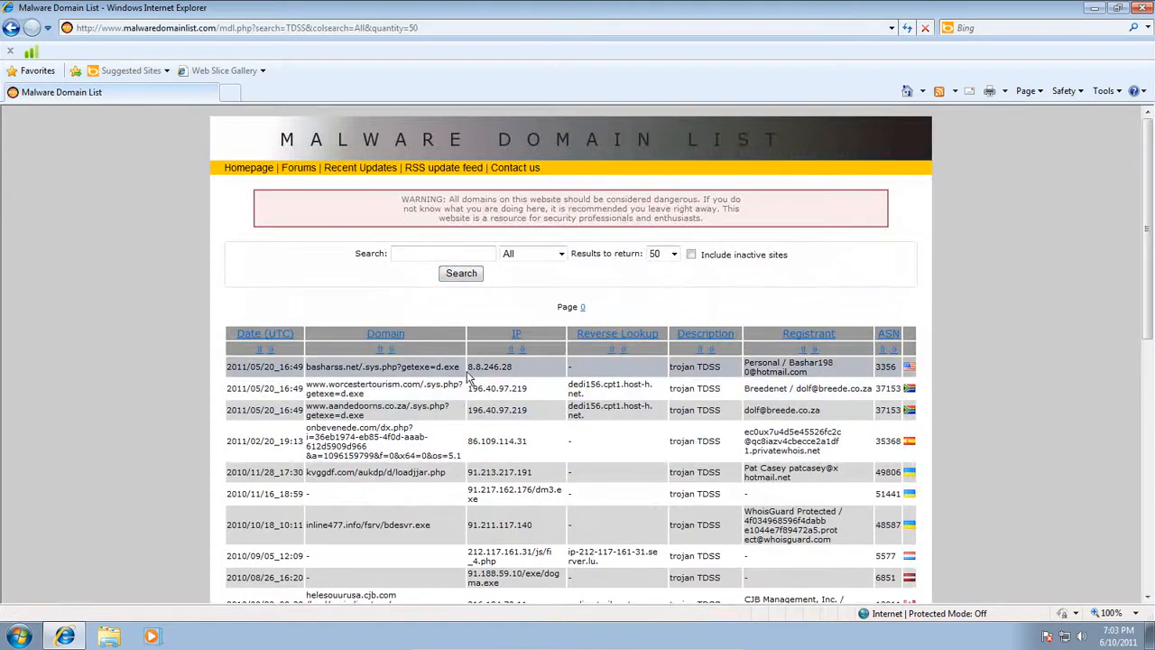
scroll("down", 3)
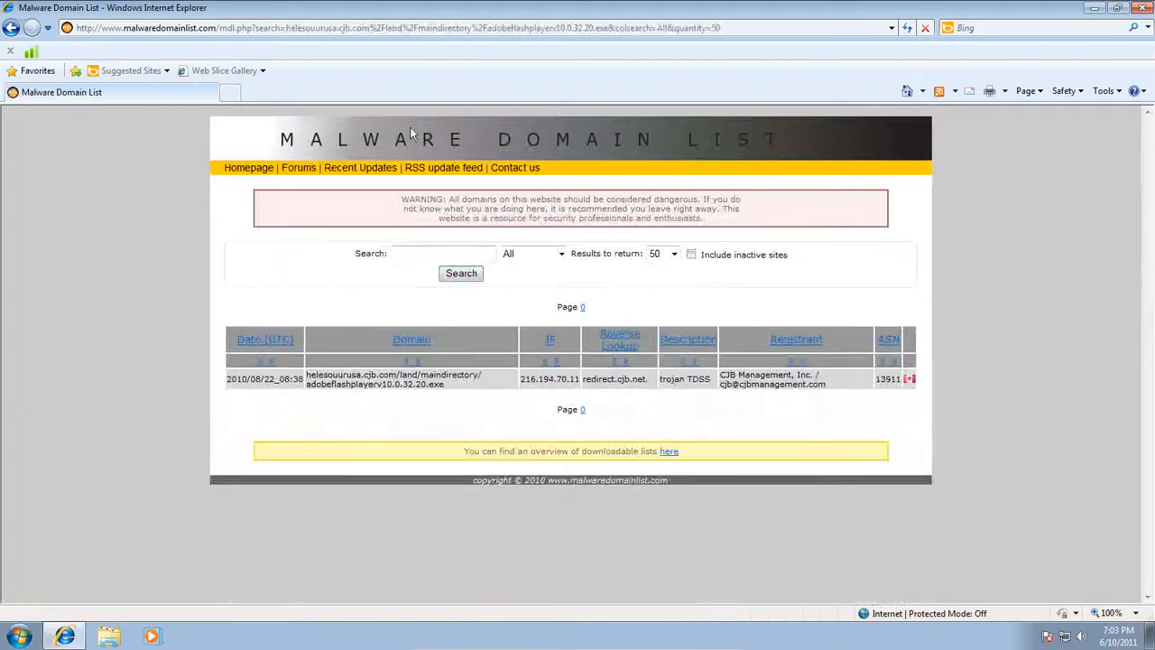
left_click(462, 273)
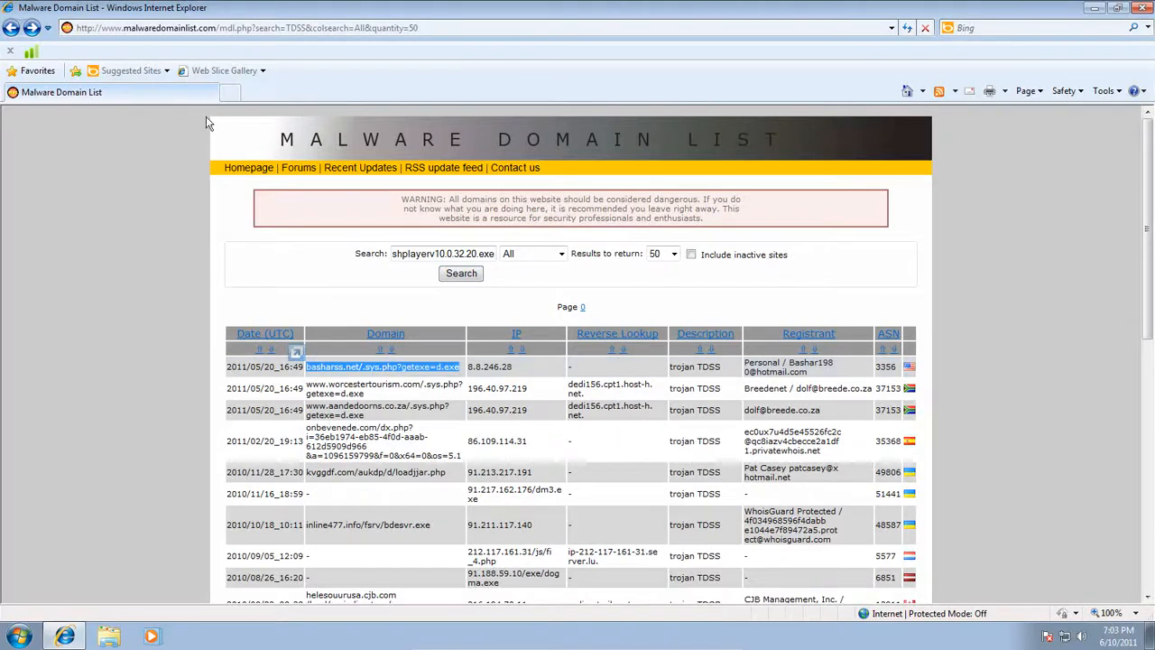
Try the basharss.net TDSS link, which avast! blocks, then close the failed tab.
left_click(383, 366)
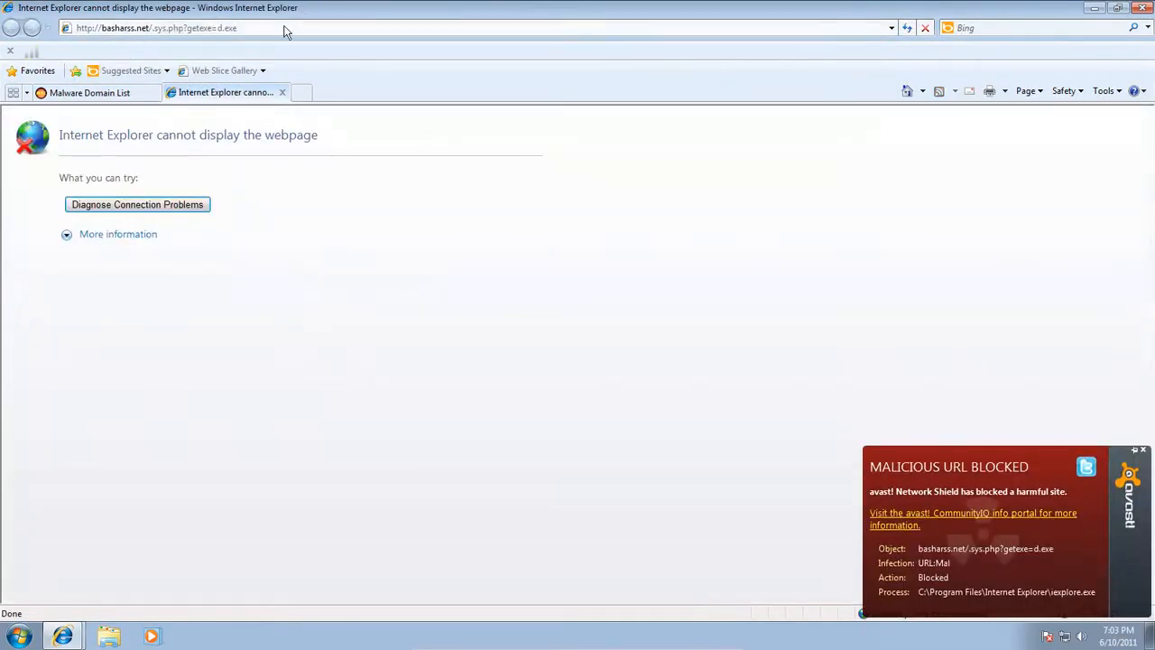
left_click(89, 92)
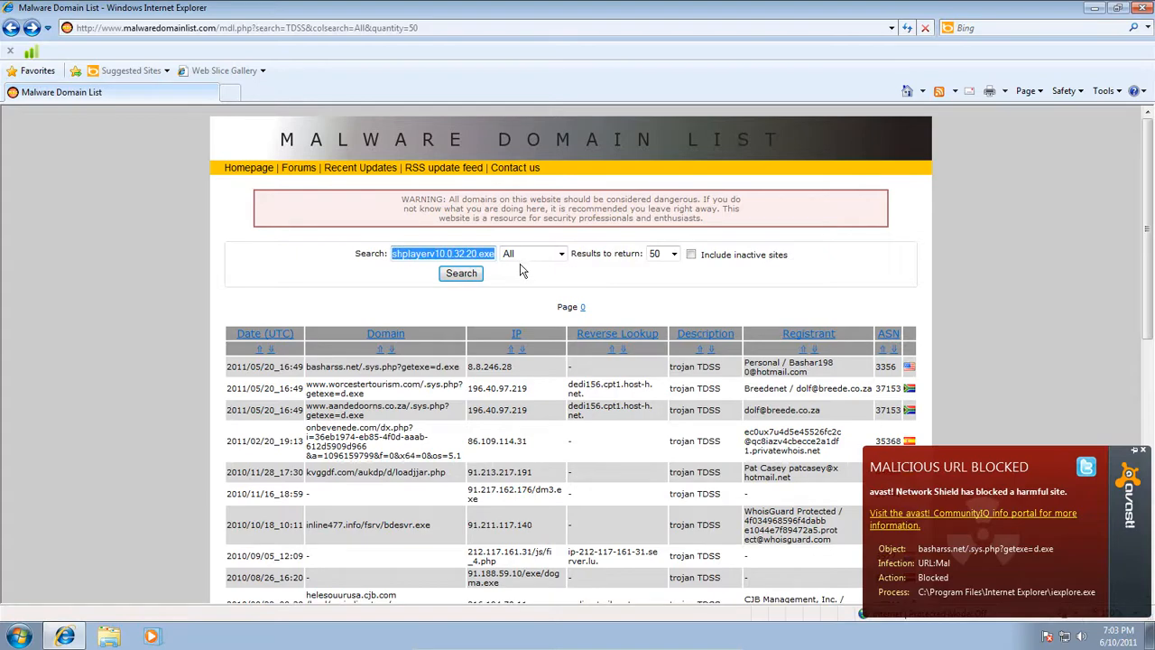
type("helesouu")
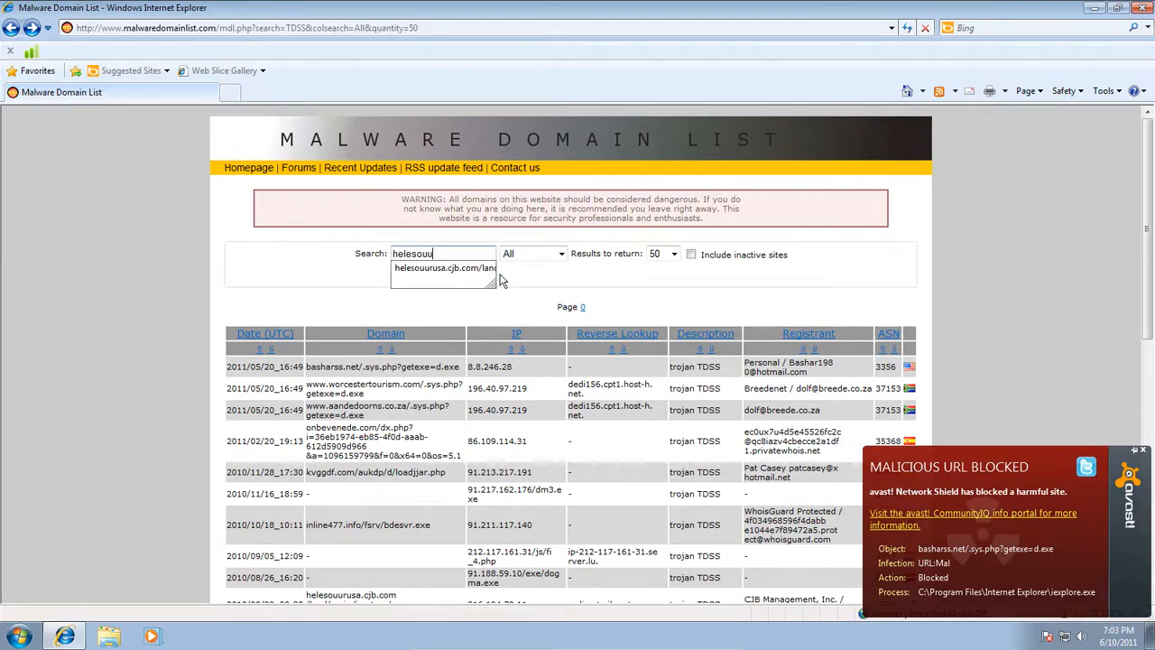
scroll("down", 3)
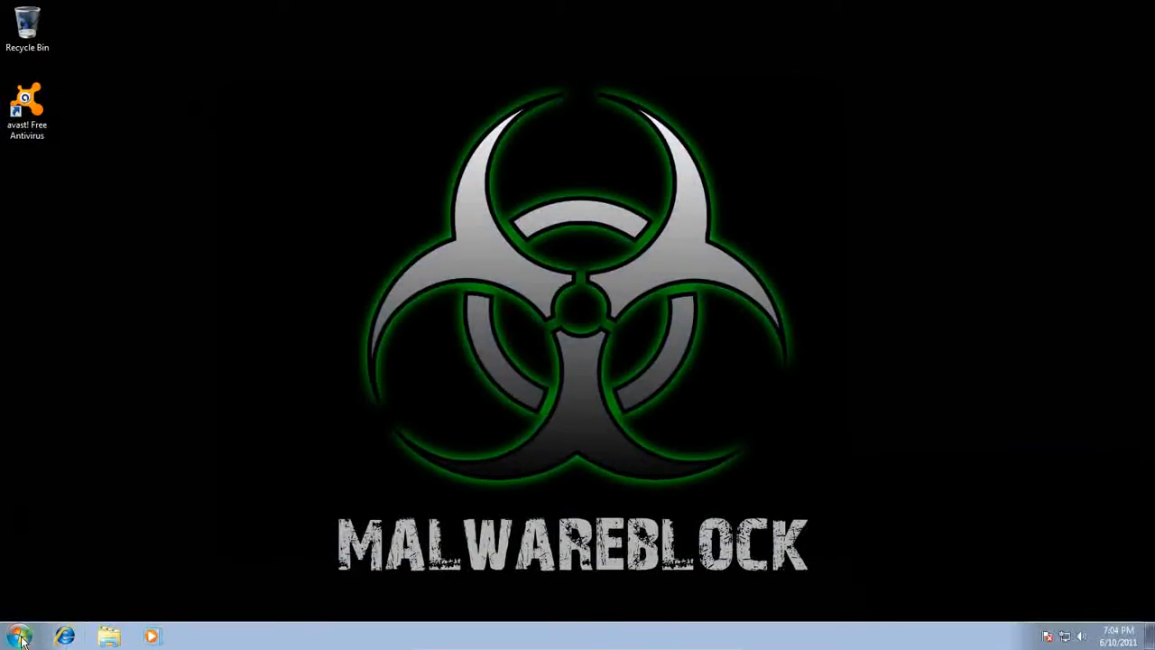
mouse_move(275, 198)
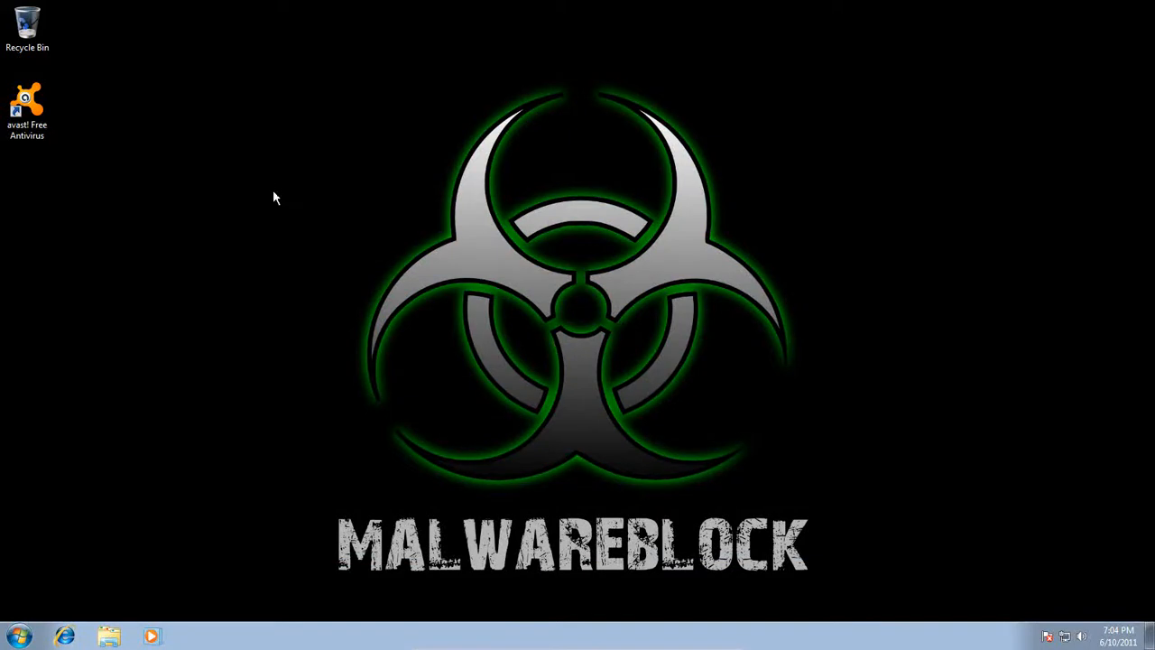